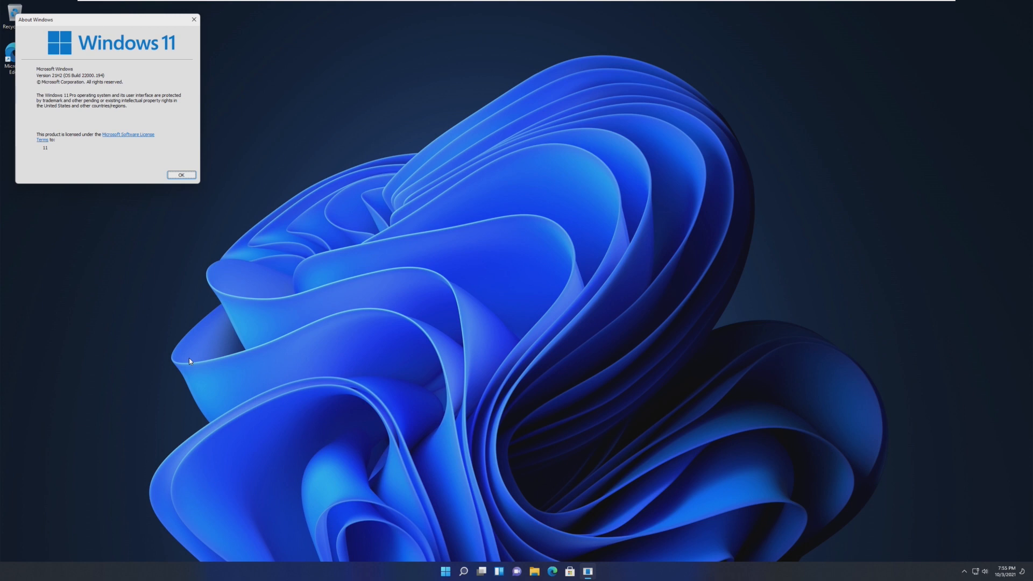
{"action": "mouse_move", "coordinate": [90, 5]}
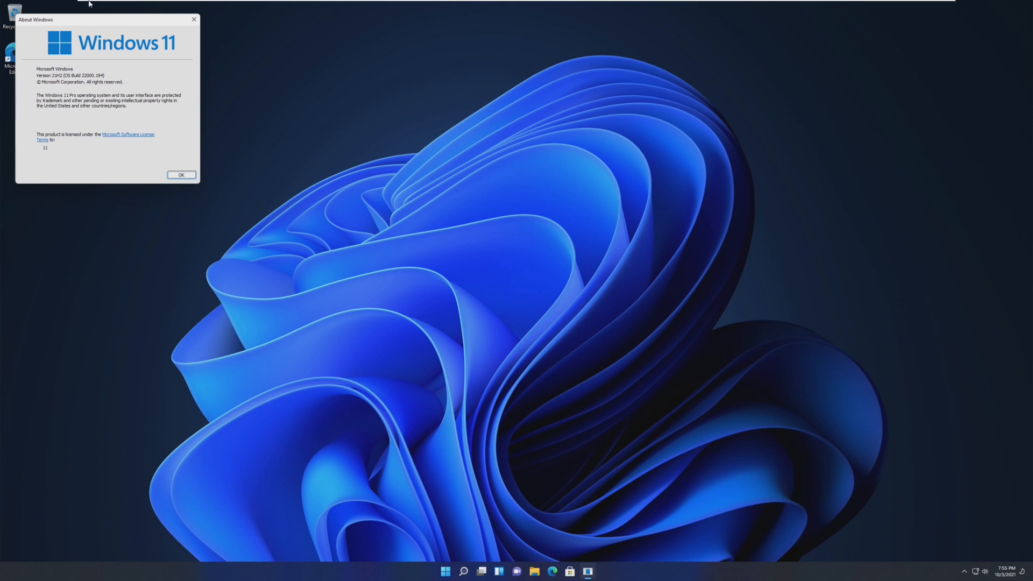
Step: Search for 'this pc' from the taskbar to reach its properties
{"action": "left_click", "coordinate": [465, 572]}
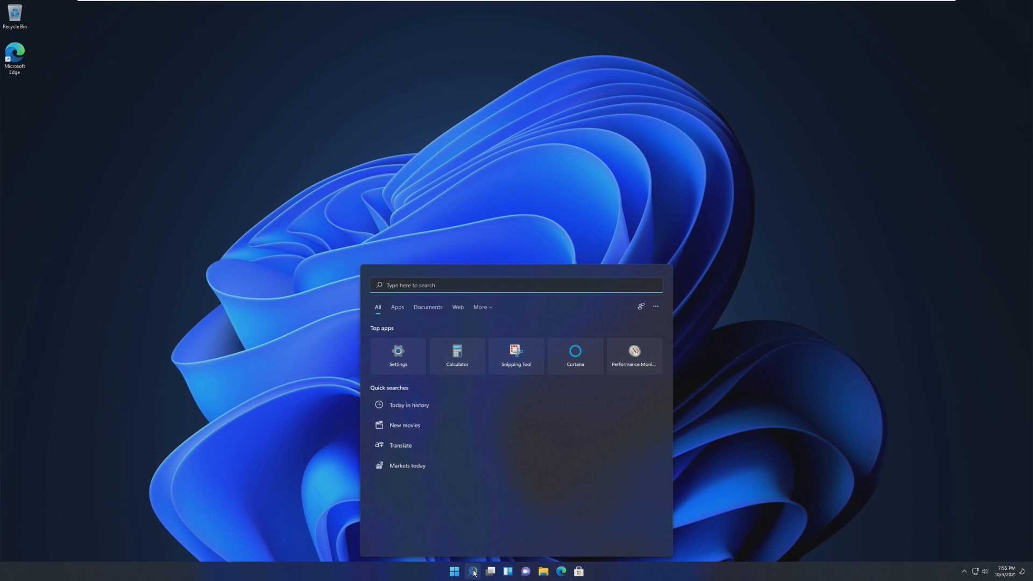
{"action": "type", "text": "thi"}
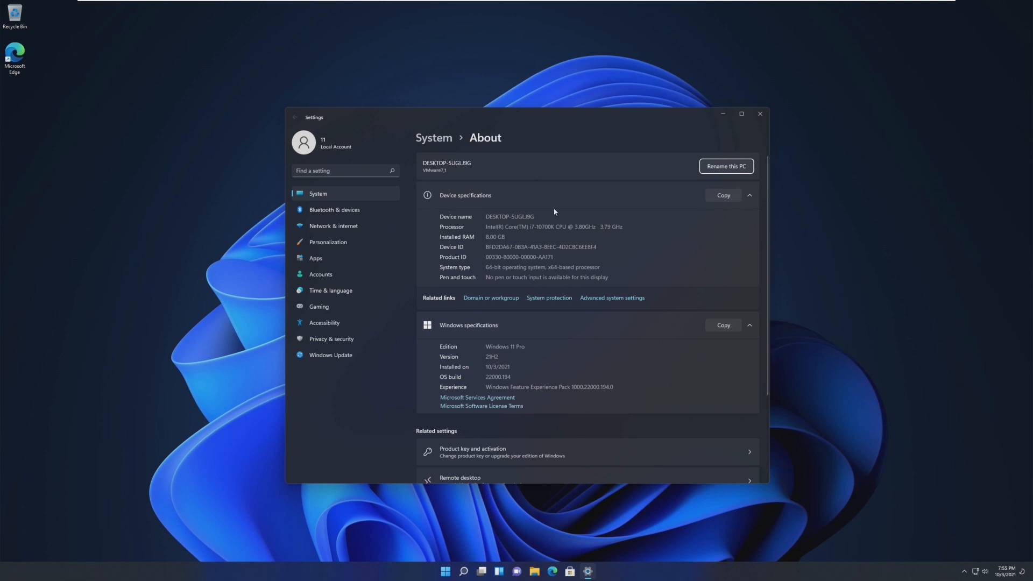
Step: Select part of the Intel Core i7-10700K processor text on About, then clear the selection
{"action": "double_click", "coordinate": [495, 237]}
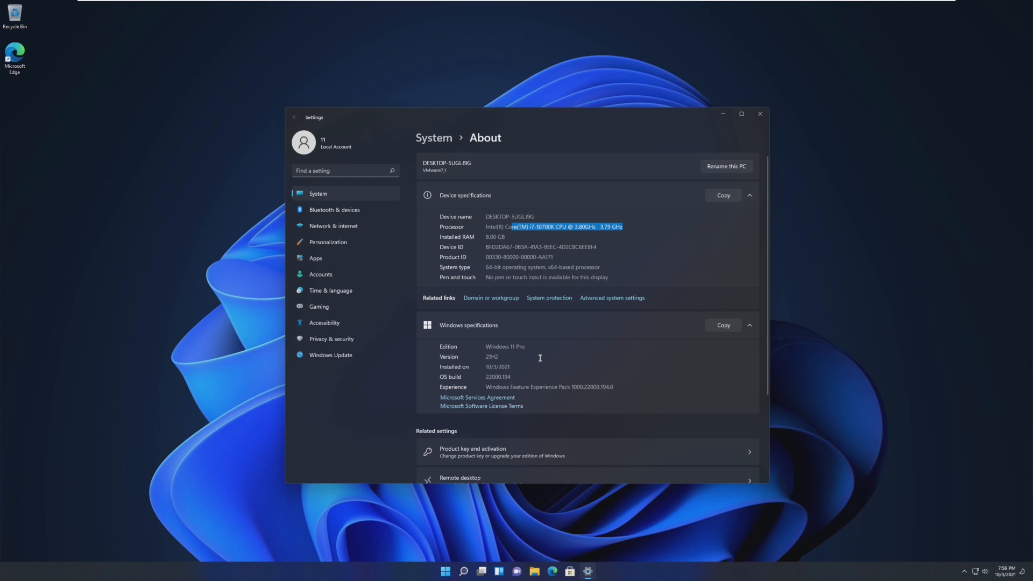
{"action": "left_click", "coordinate": [562, 367]}
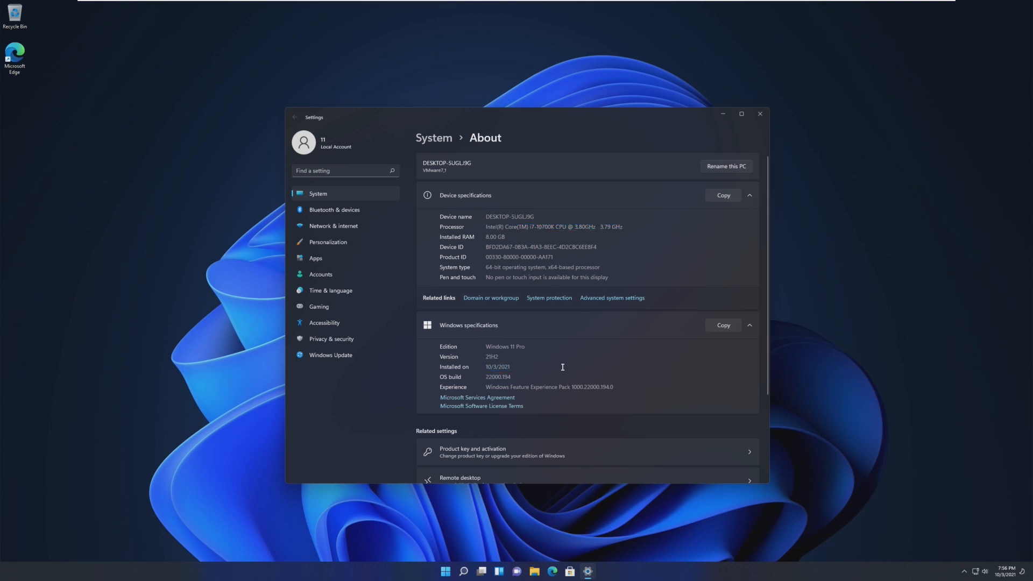
{"action": "mouse_move", "coordinate": [338, 205]}
{"action": "type", "text": "tpm"}
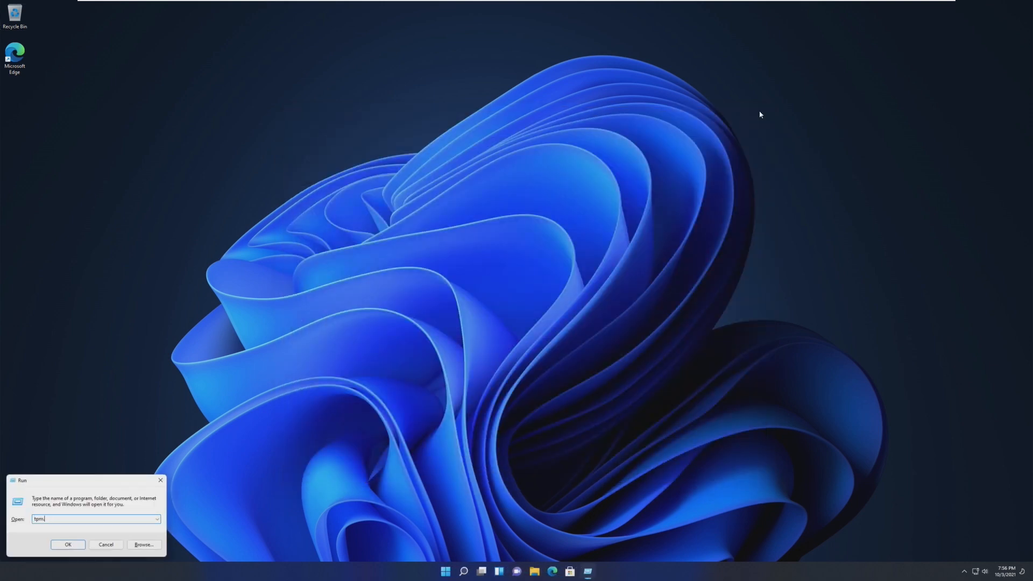
Step: Run tpm.msc, review the TPM 2.0 details, dismiss the Run box and close the console
{"action": "left_click", "coordinate": [68, 544]}
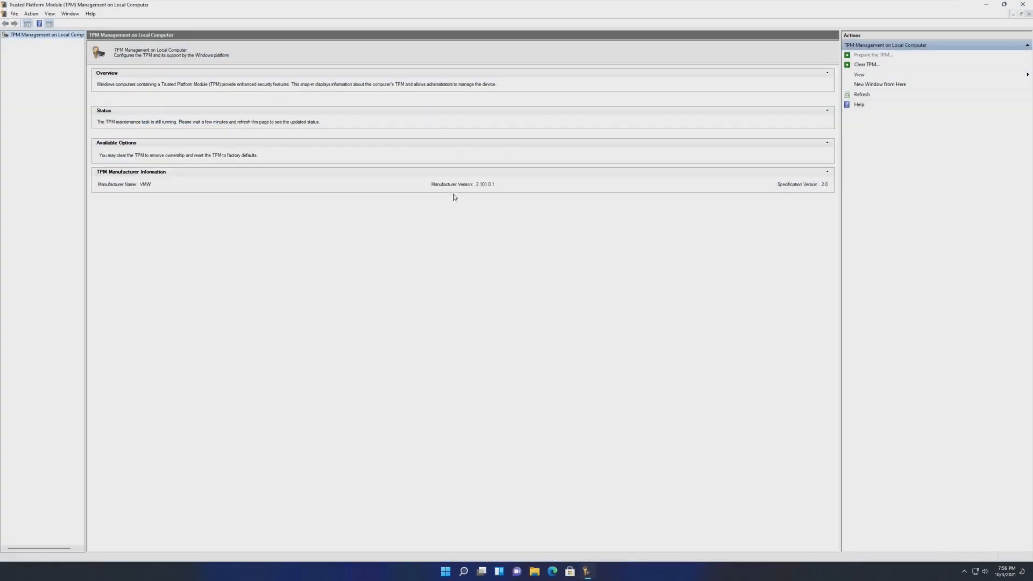
{"action": "key", "text": "Win+r"}
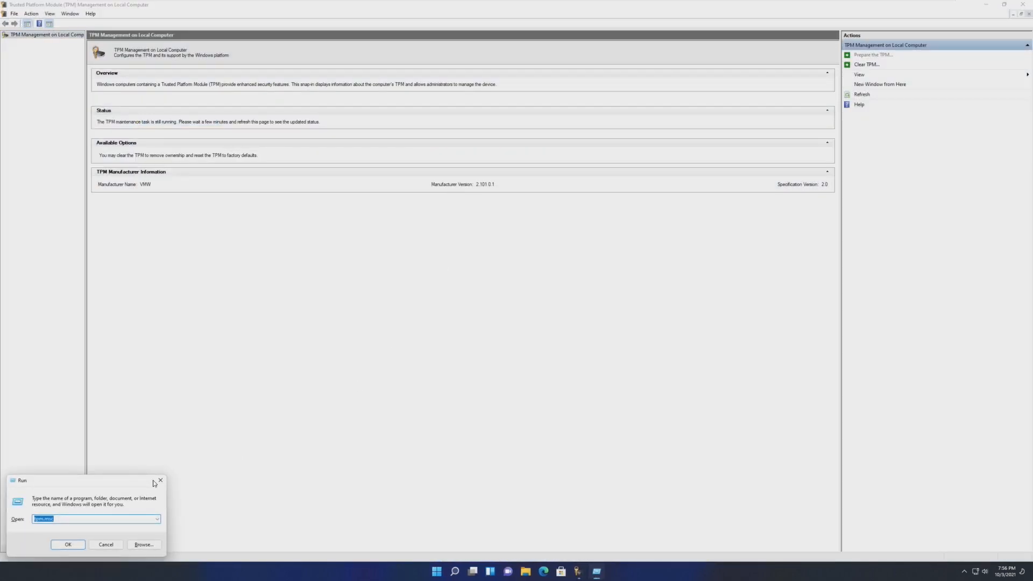
{"action": "left_click", "coordinate": [68, 544]}
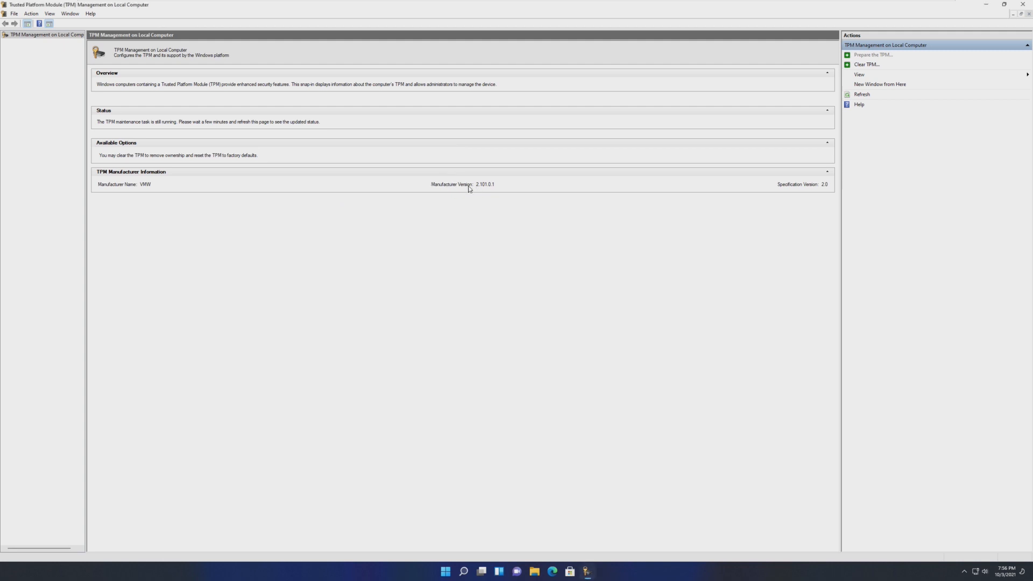
{"action": "mouse_move", "coordinate": [563, 195]}
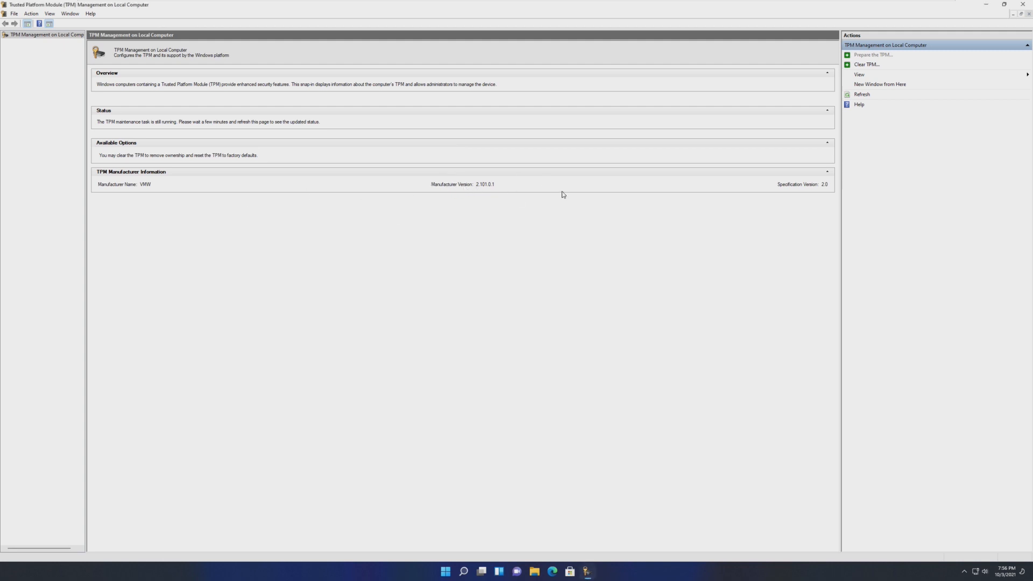
{"action": "mouse_move", "coordinate": [489, 191]}
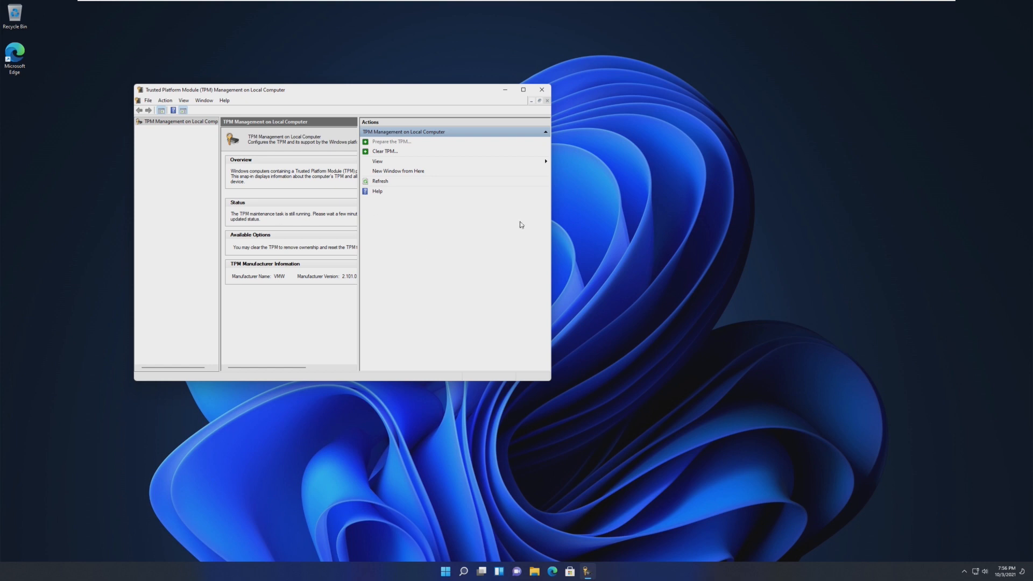
{"action": "mouse_move", "coordinate": [330, 210]}
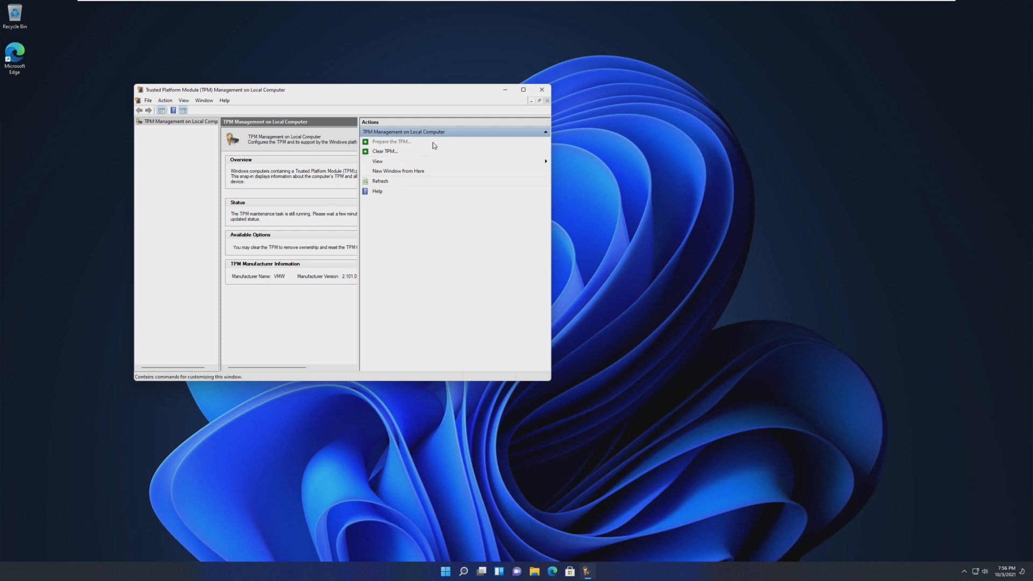
{"action": "mouse_move", "coordinate": [541, 104]}
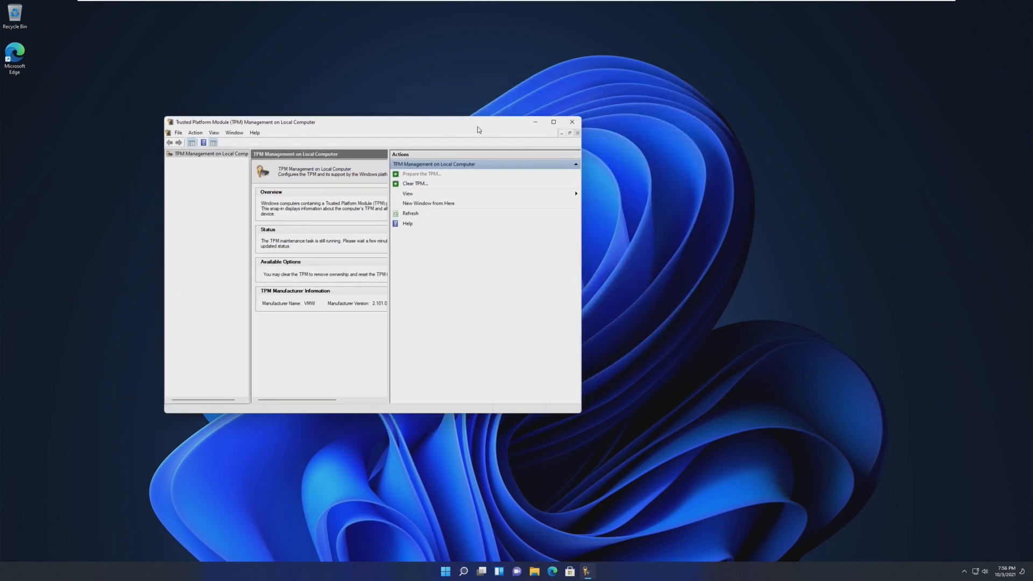
{"action": "left_click", "coordinate": [571, 121]}
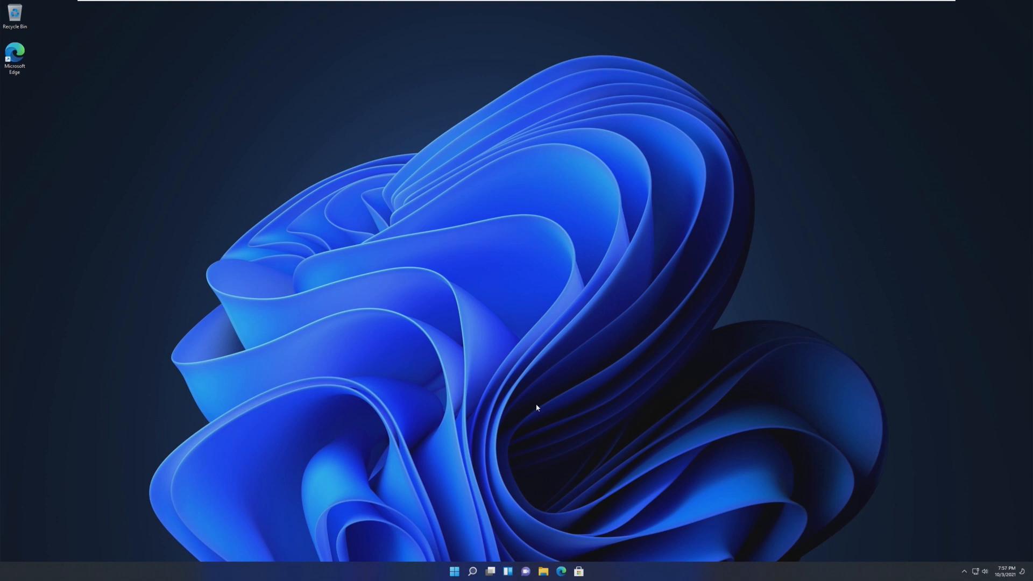
{"action": "mouse_move", "coordinate": [536, 413]}
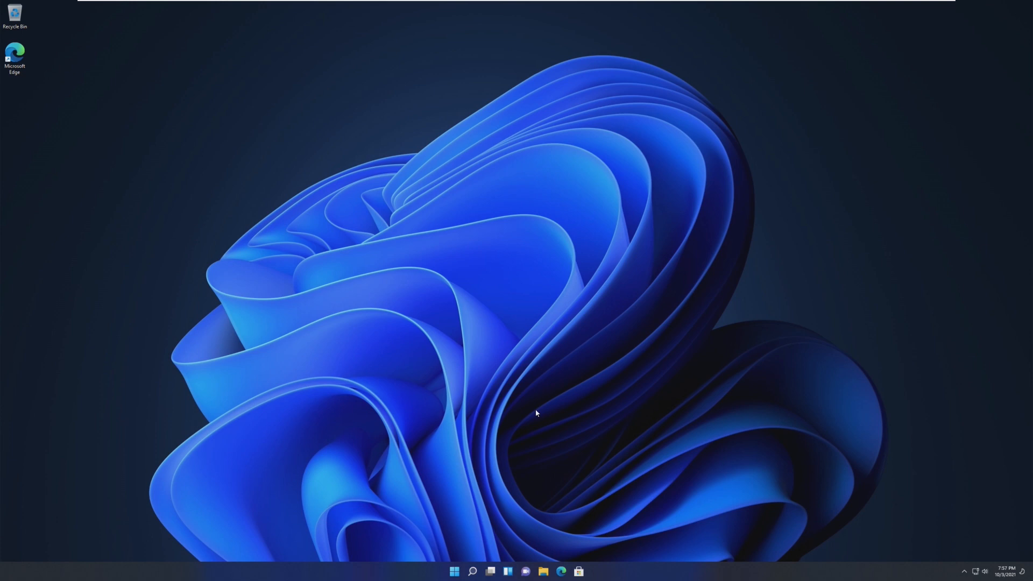
{"action": "mouse_move", "coordinate": [1003, 312]}
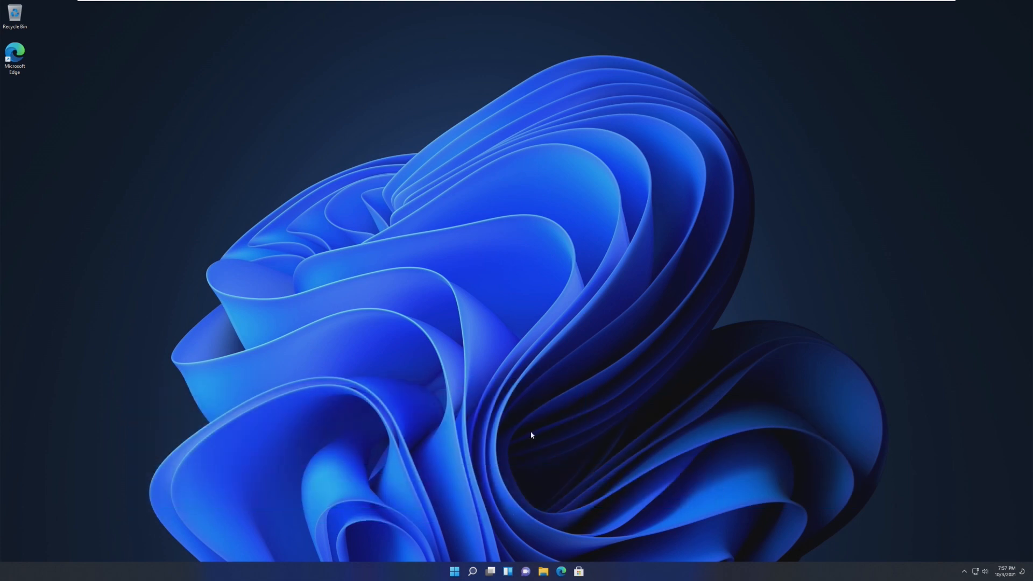
{"action": "mouse_move", "coordinate": [590, 474]}
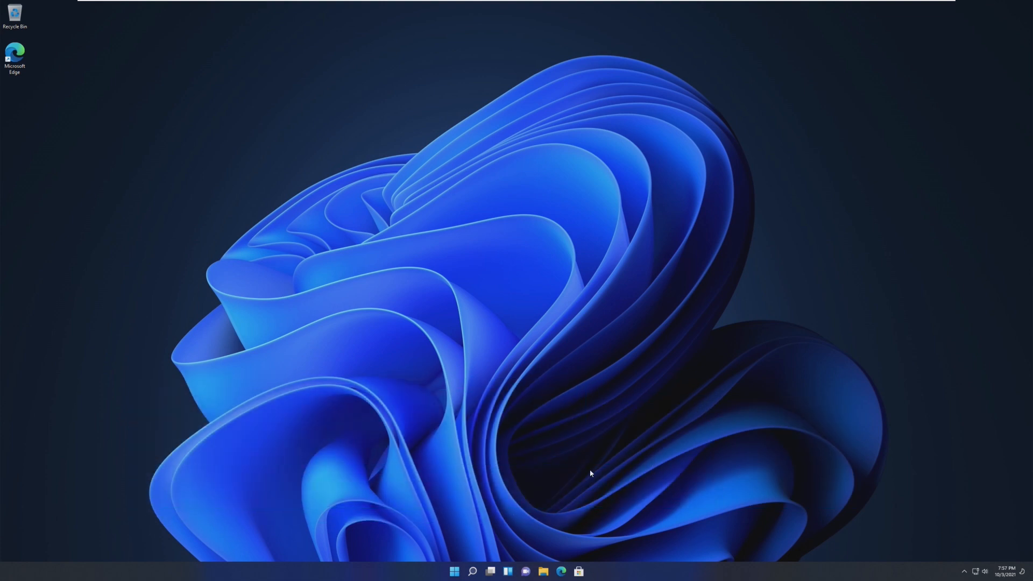
Step: Bring up the Start menu with its pinned apps over the desktop
{"action": "left_click", "coordinate": [454, 571]}
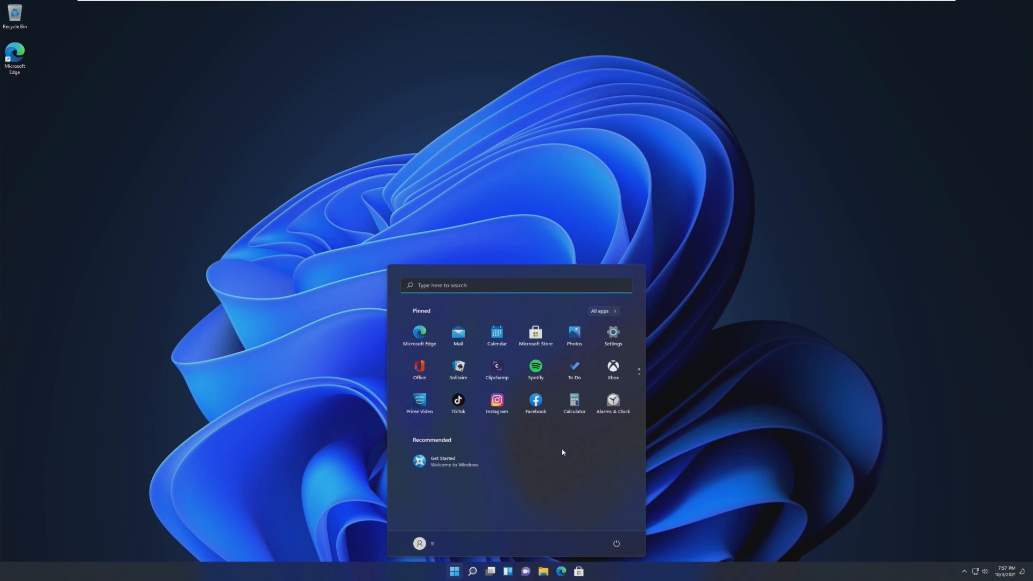
{"action": "mouse_move", "coordinate": [580, 453]}
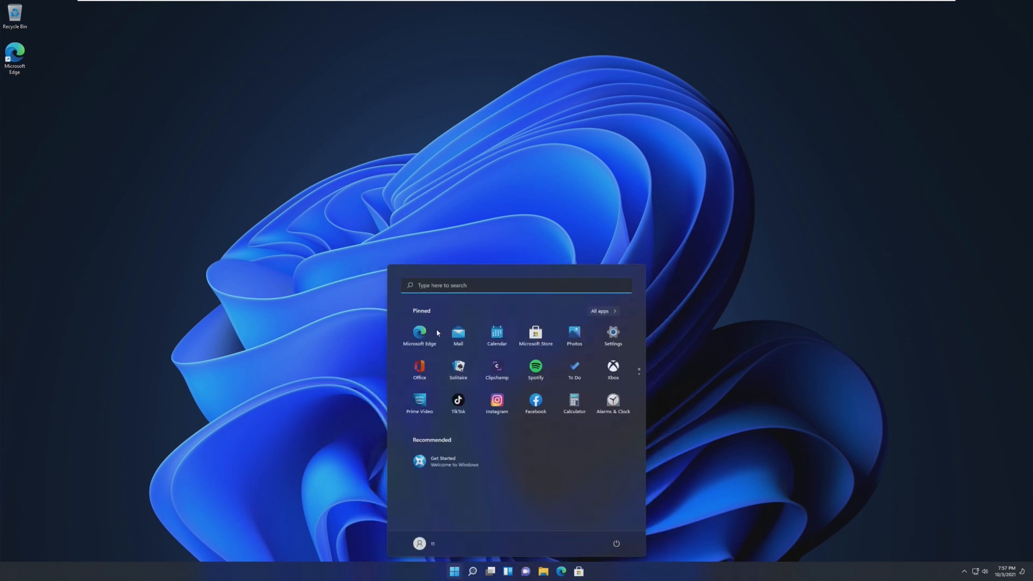
{"action": "mouse_move", "coordinate": [427, 338]}
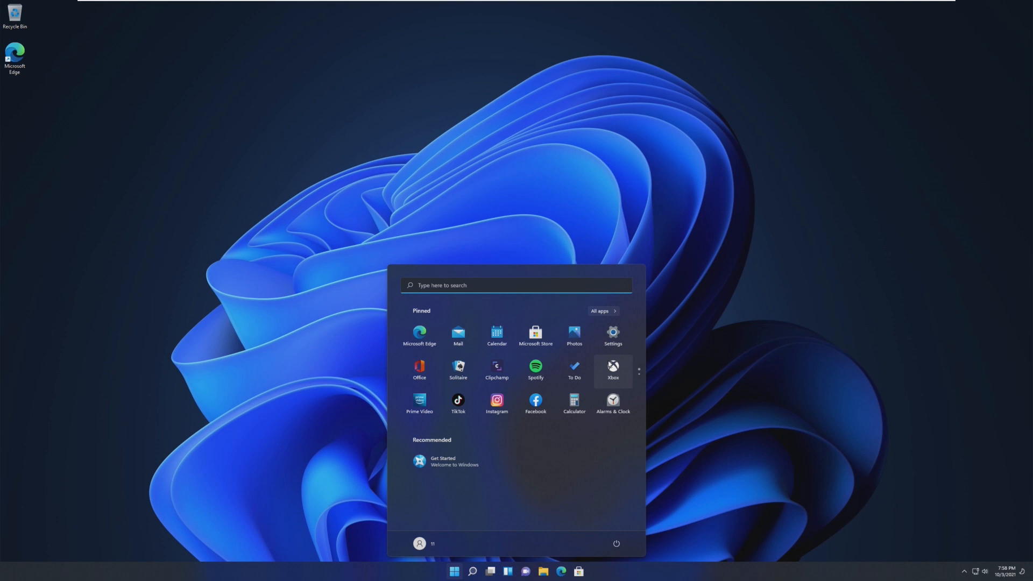
{"action": "mouse_move", "coordinate": [420, 408]}
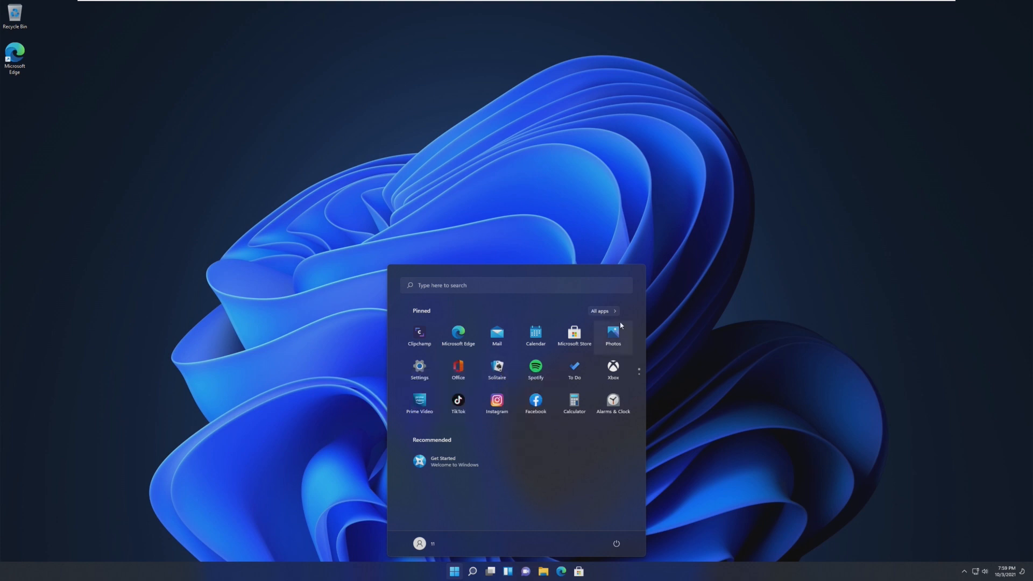
Step: Browse the full alphabetical All apps list, then return to the pinned apps
{"action": "left_click", "coordinate": [601, 310]}
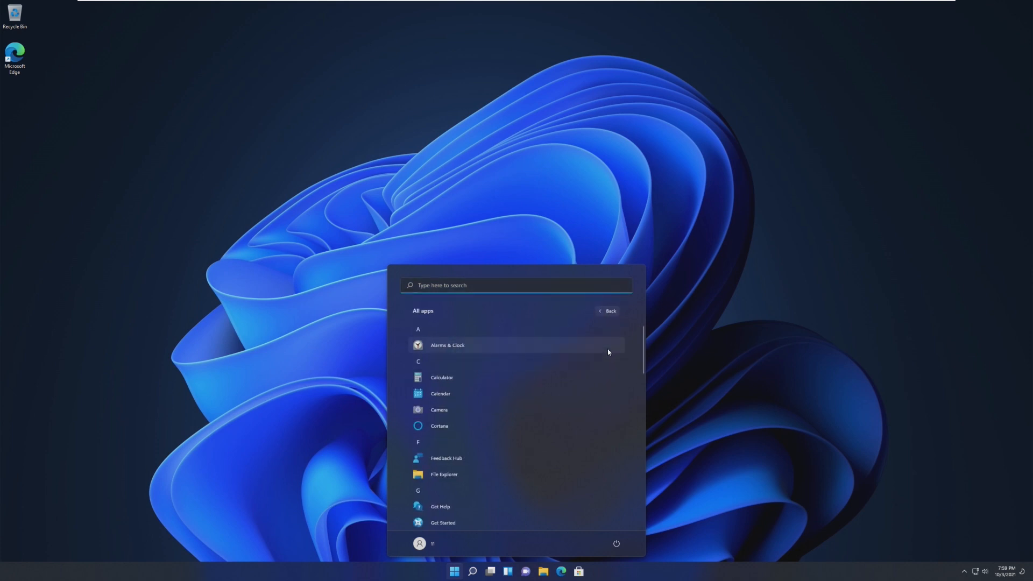
{"action": "scroll", "scroll_direction": "down", "scroll_amount": 3}
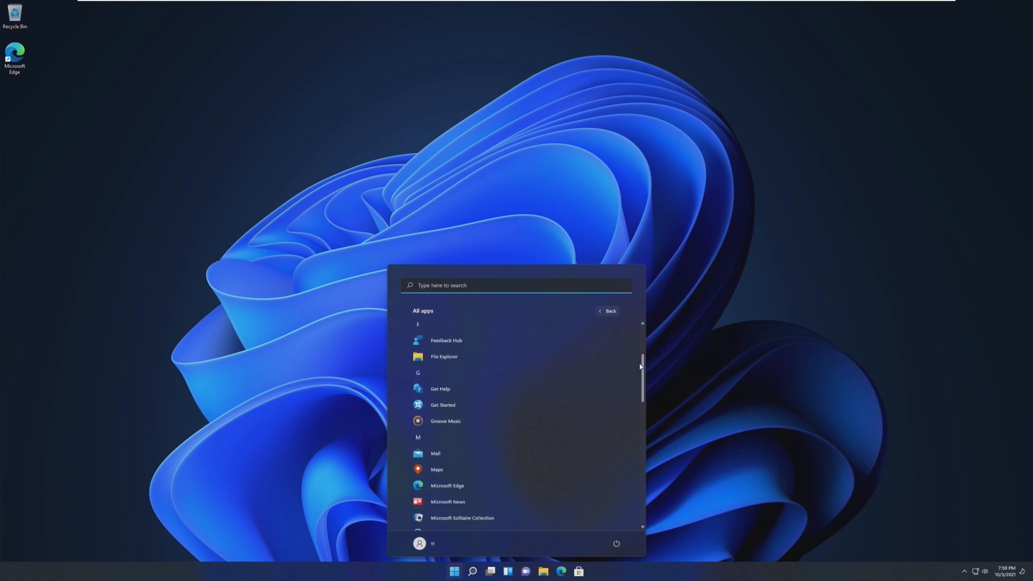
{"action": "scroll", "scroll_direction": "down", "scroll_amount": 3}
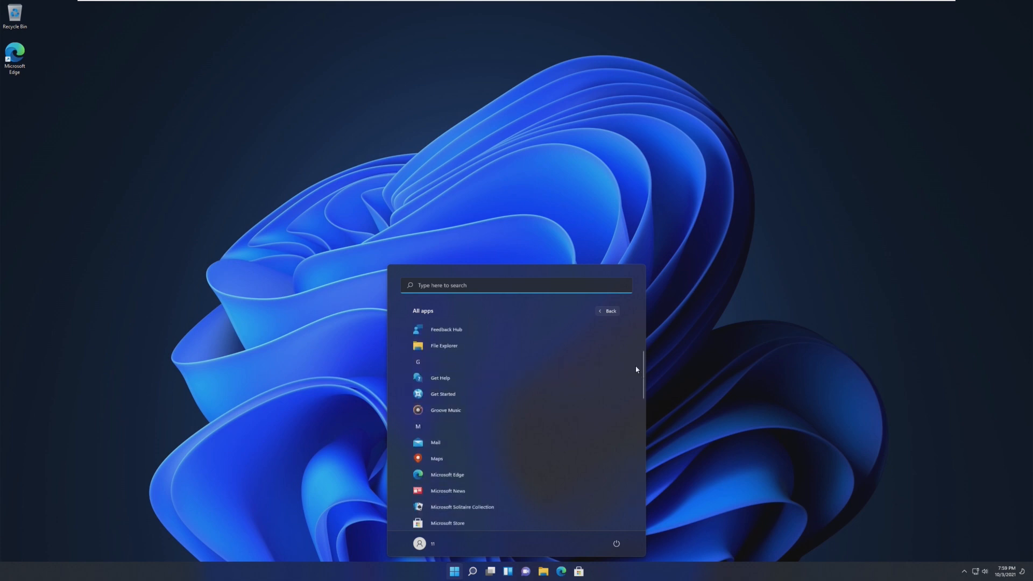
{"action": "scroll", "scroll_direction": "down", "scroll_amount": 3}
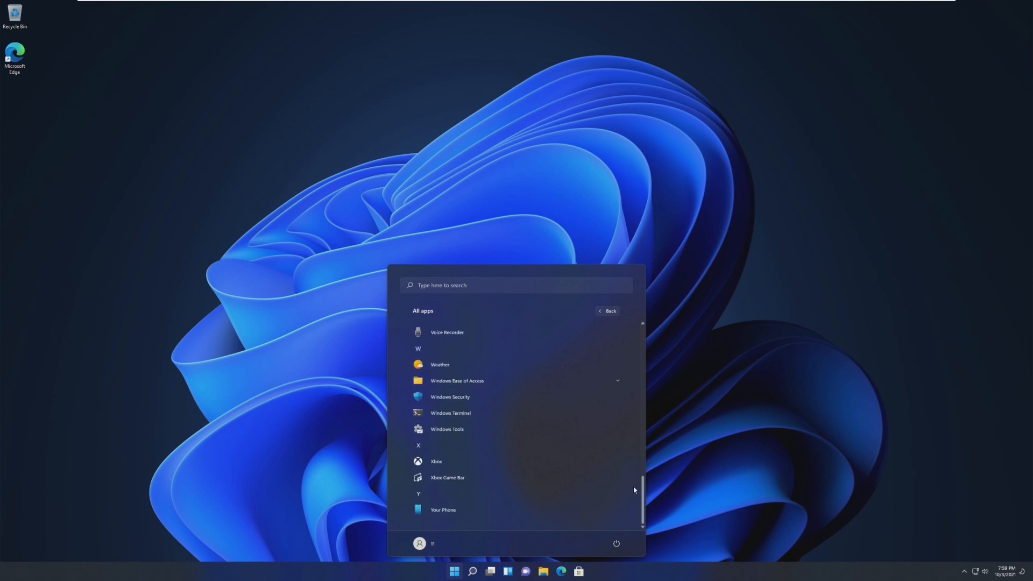
{"action": "left_click", "coordinate": [432, 543]}
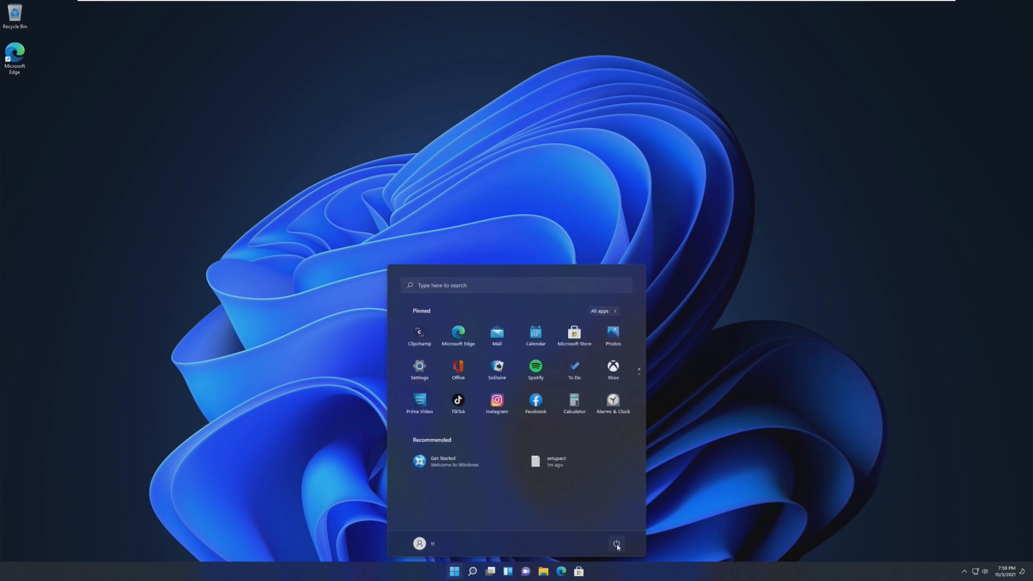
{"action": "mouse_move", "coordinate": [408, 407]}
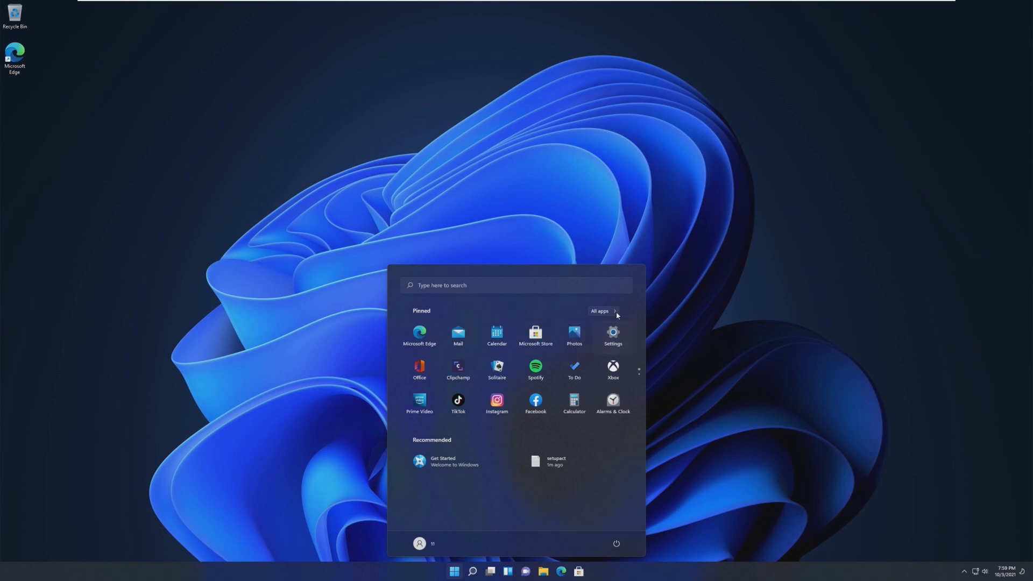
Step: Browse All apps again, start uninstalling Facebook and cancel the prompt
{"action": "left_click", "coordinate": [599, 311]}
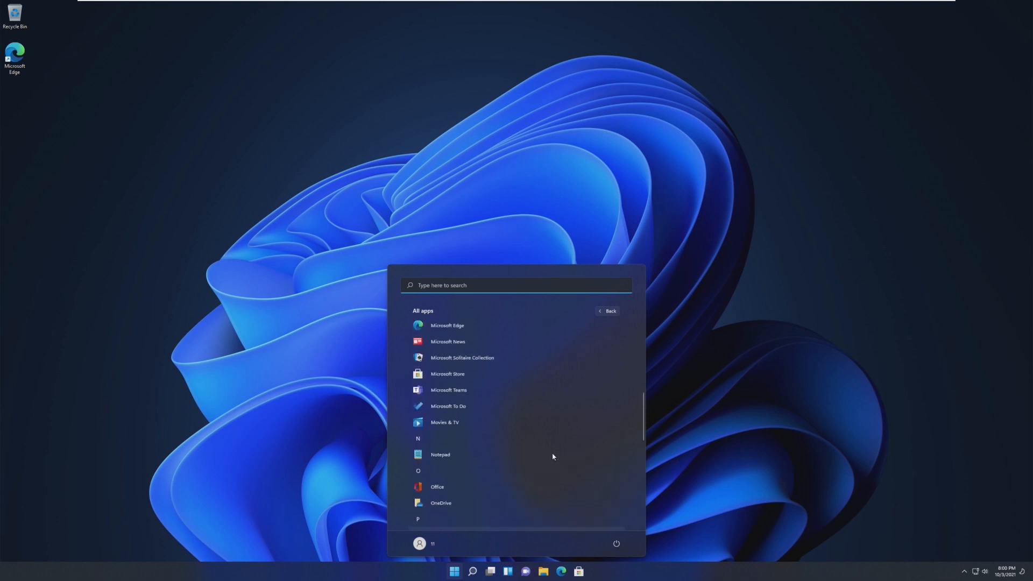
{"action": "left_click", "coordinate": [606, 310]}
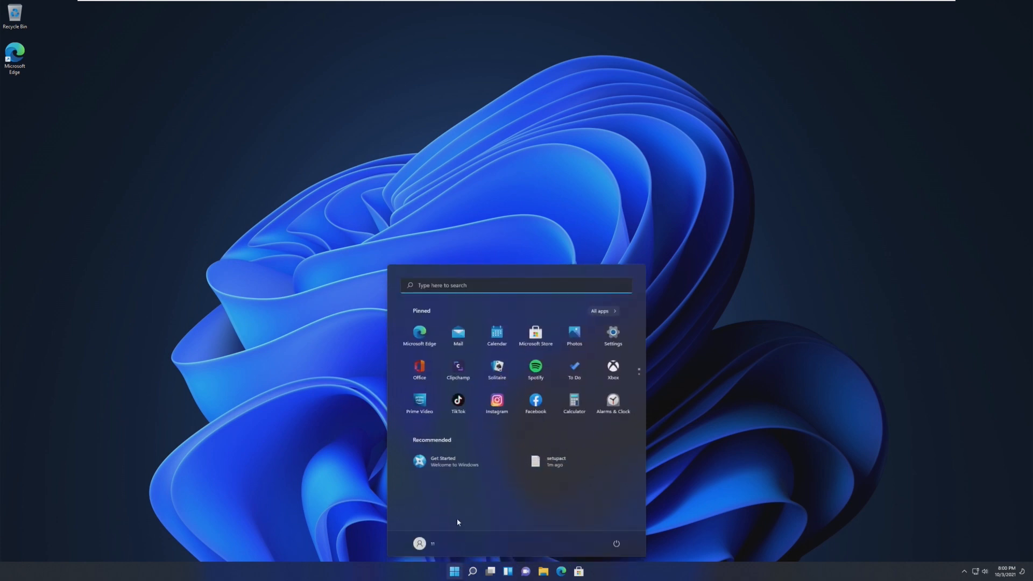
{"action": "mouse_move", "coordinate": [458, 365]}
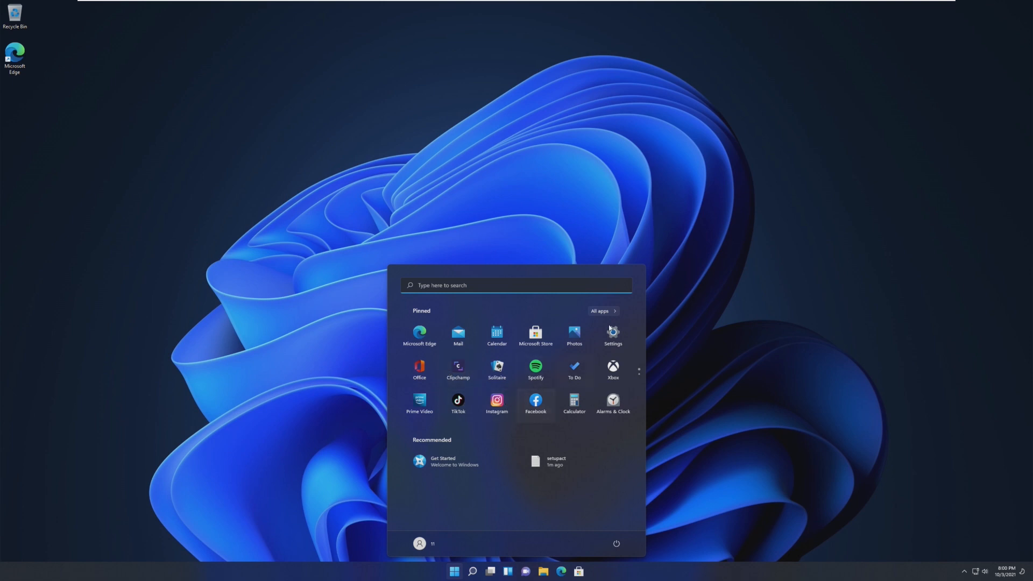
{"action": "left_click", "coordinate": [600, 310]}
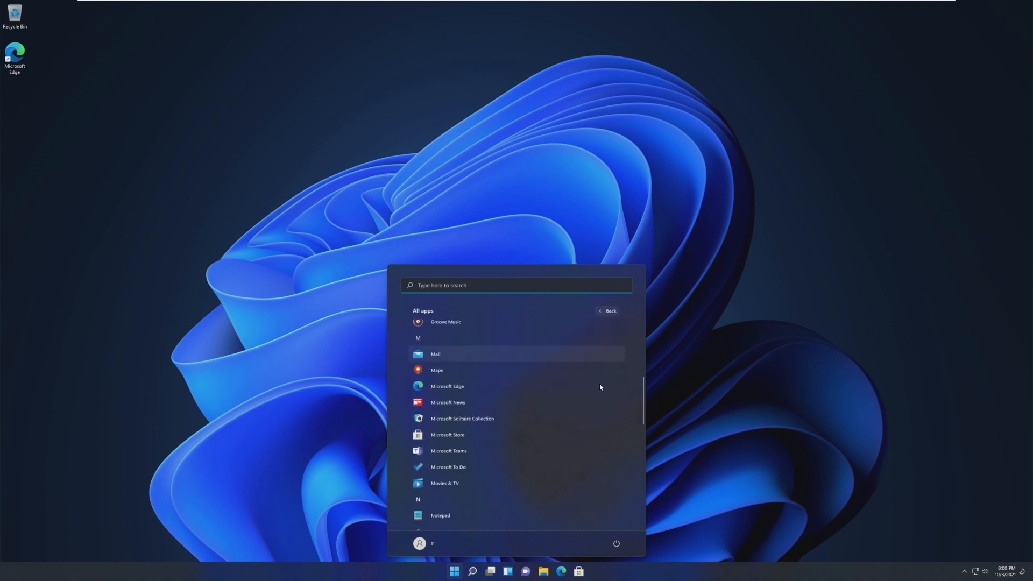
{"action": "scroll", "scroll_direction": "down", "scroll_amount": 3}
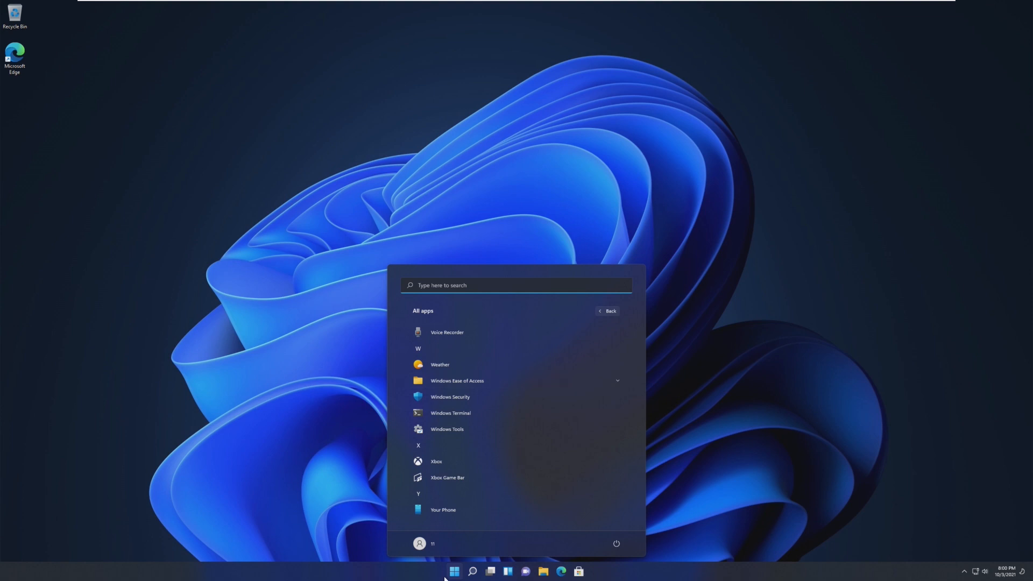
{"action": "left_click", "coordinate": [606, 310]}
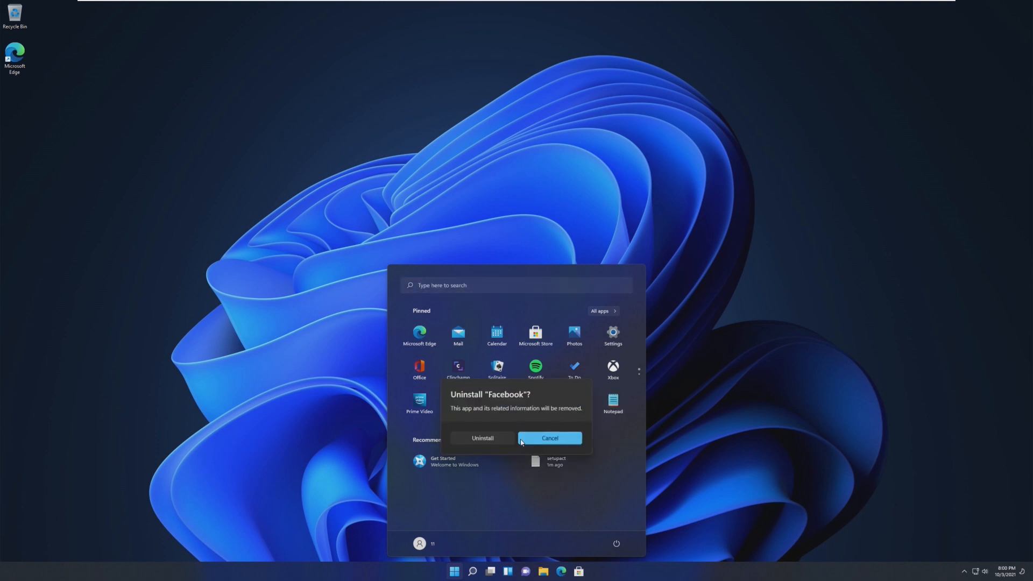
{"action": "left_click", "coordinate": [550, 438]}
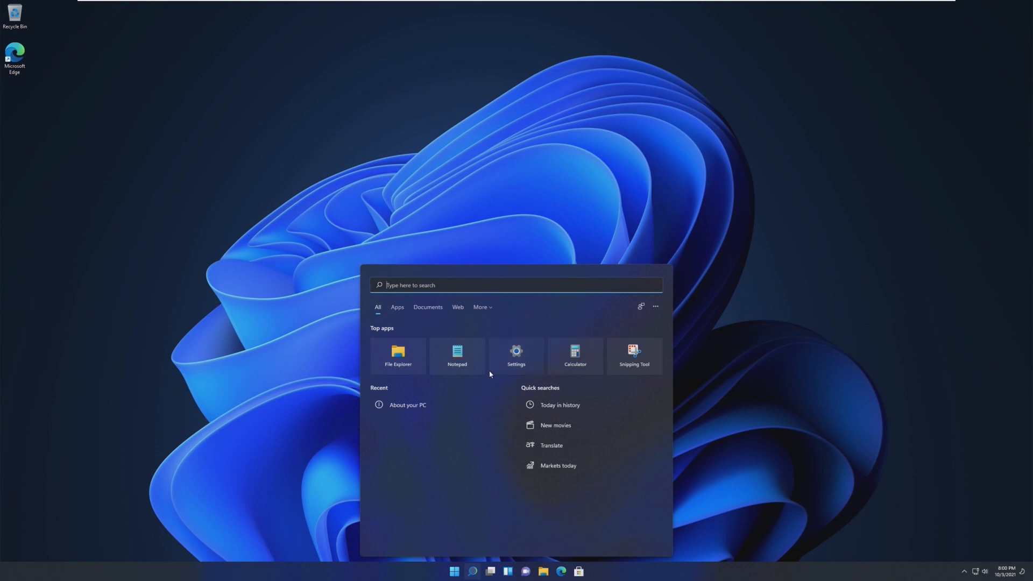
{"action": "mouse_move", "coordinate": [639, 321]}
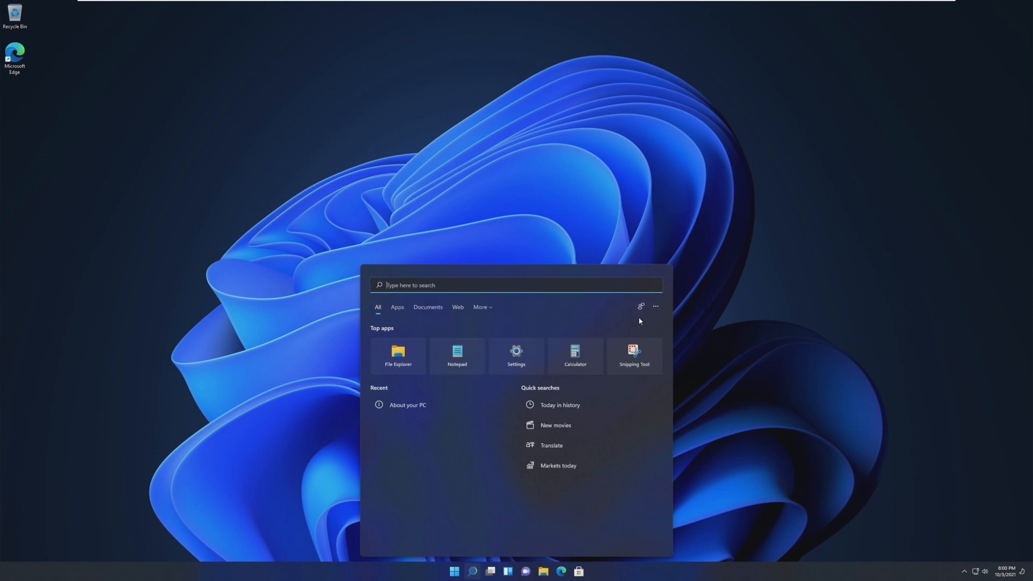
Step: Show the Task View strip with Desktop 1 and a new desktop slot
{"action": "left_click", "coordinate": [491, 571]}
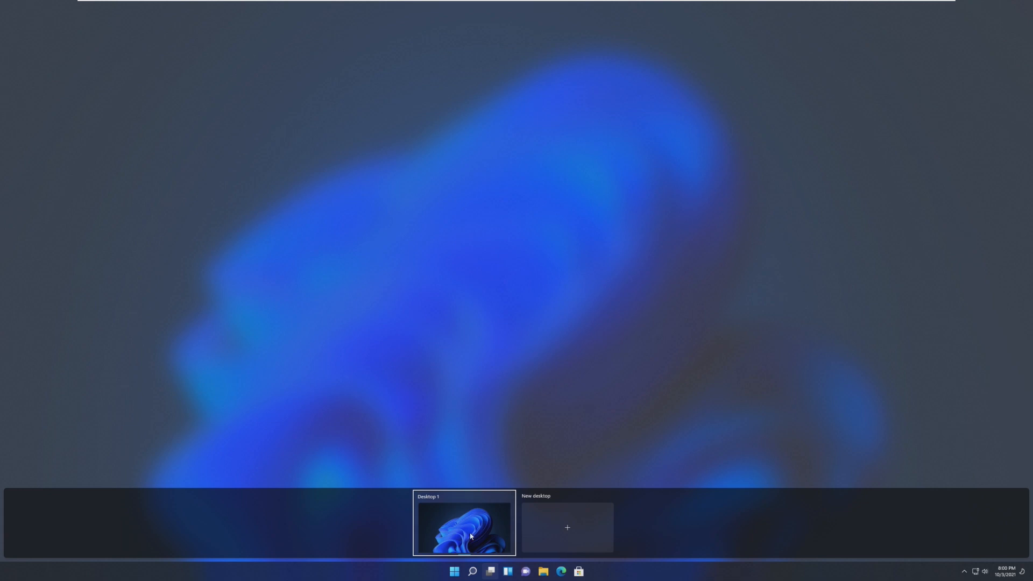
{"action": "mouse_move", "coordinate": [551, 249]}
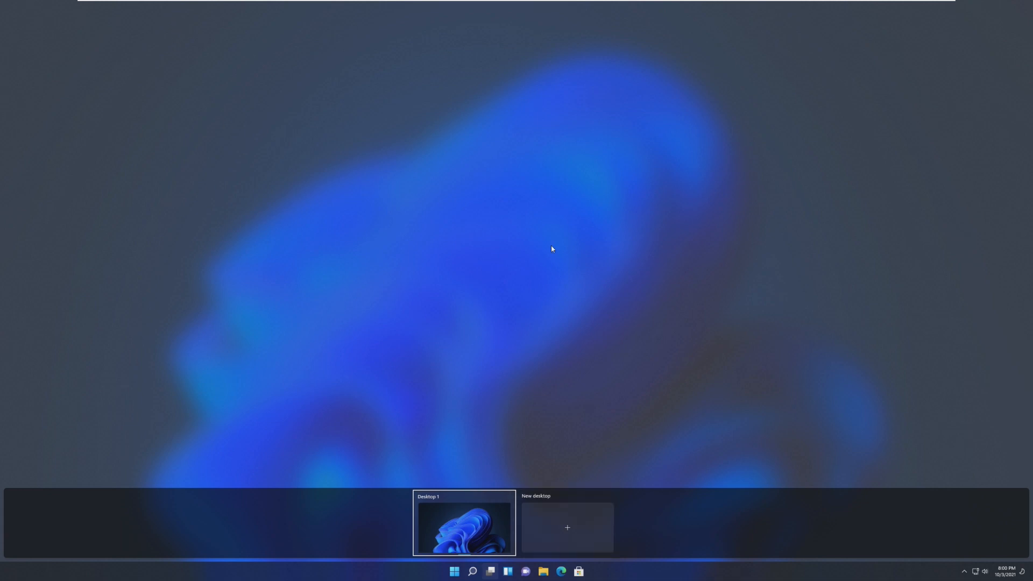
{"action": "mouse_move", "coordinate": [350, 83]}
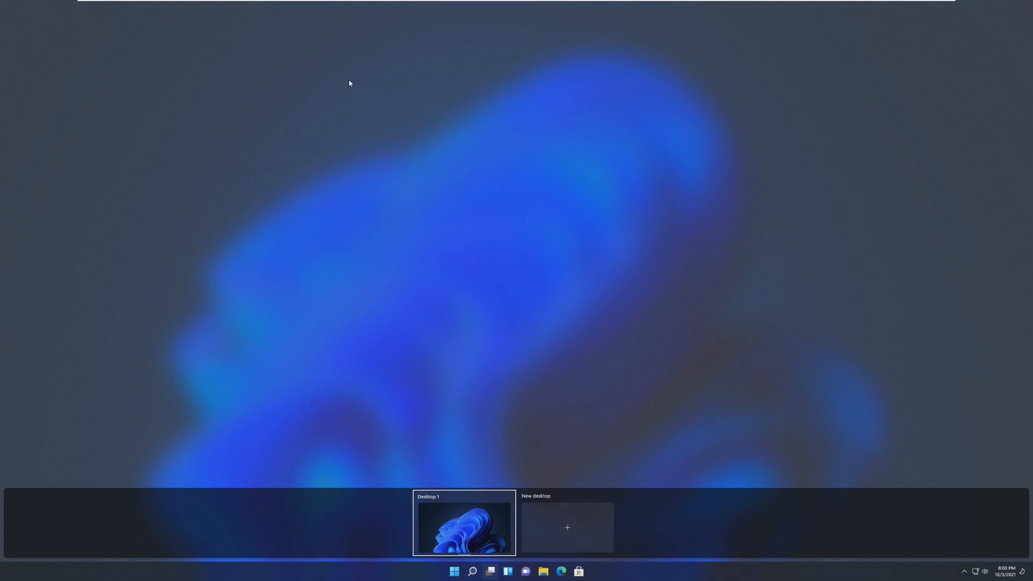
{"action": "mouse_move", "coordinate": [166, 307]}
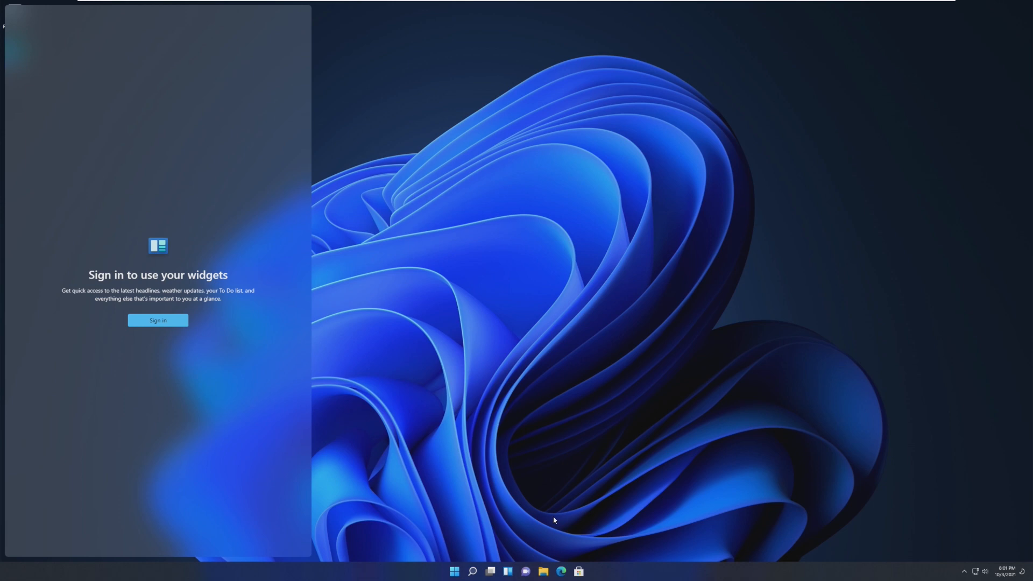
{"action": "mouse_move", "coordinate": [624, 372]}
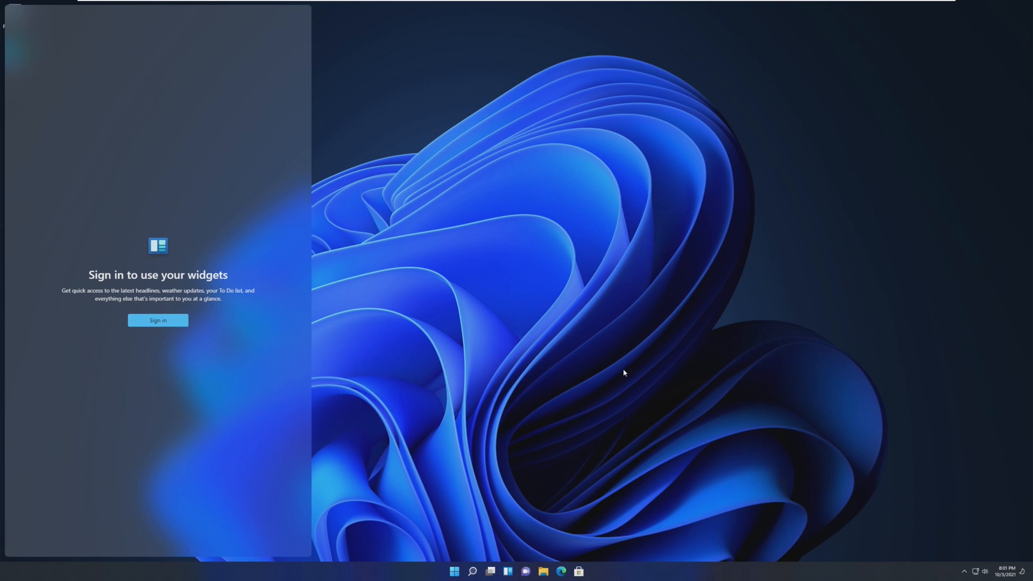
{"action": "mouse_move", "coordinate": [369, 189]}
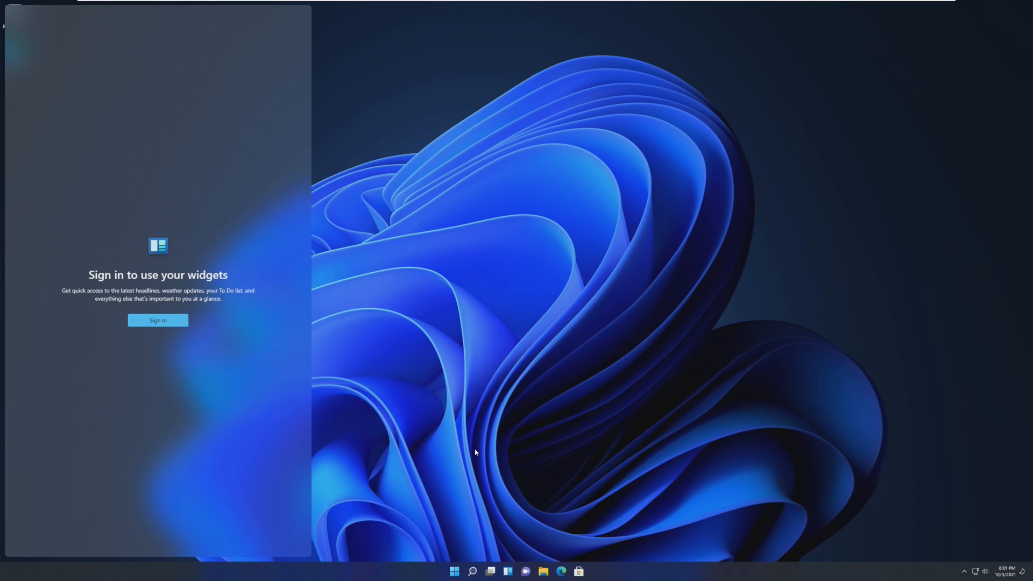
Step: Launch Chat and its Microsoft Teams welcome, then close the Teams and settings windows
{"action": "left_click", "coordinate": [526, 571]}
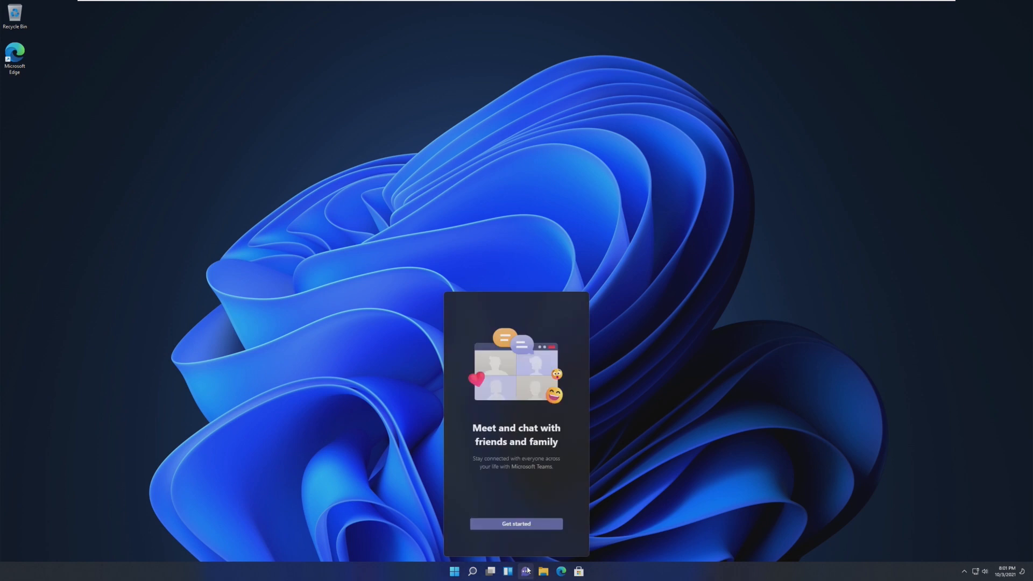
{"action": "left_click", "coordinate": [515, 524]}
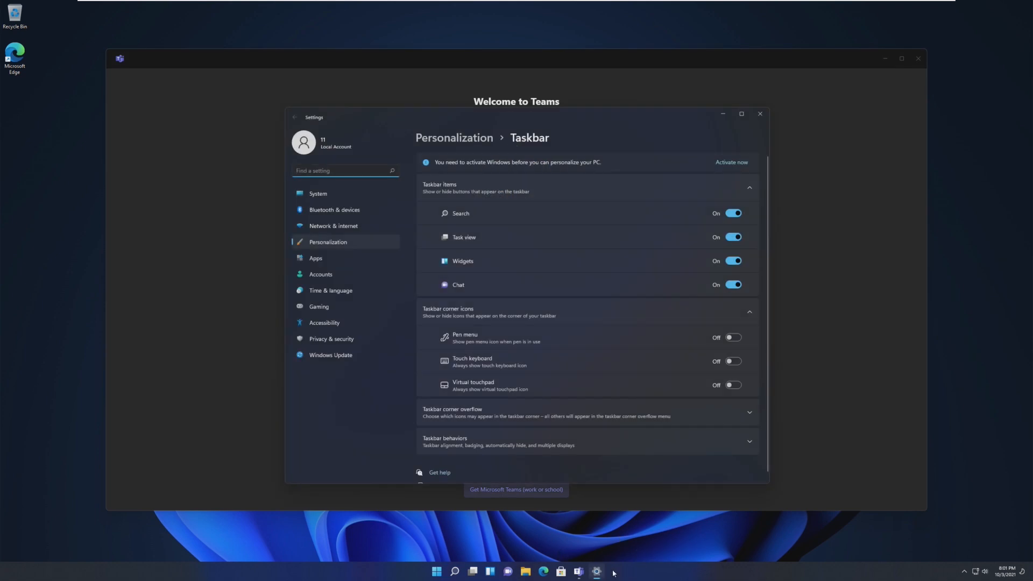
{"action": "left_click", "coordinate": [732, 284]}
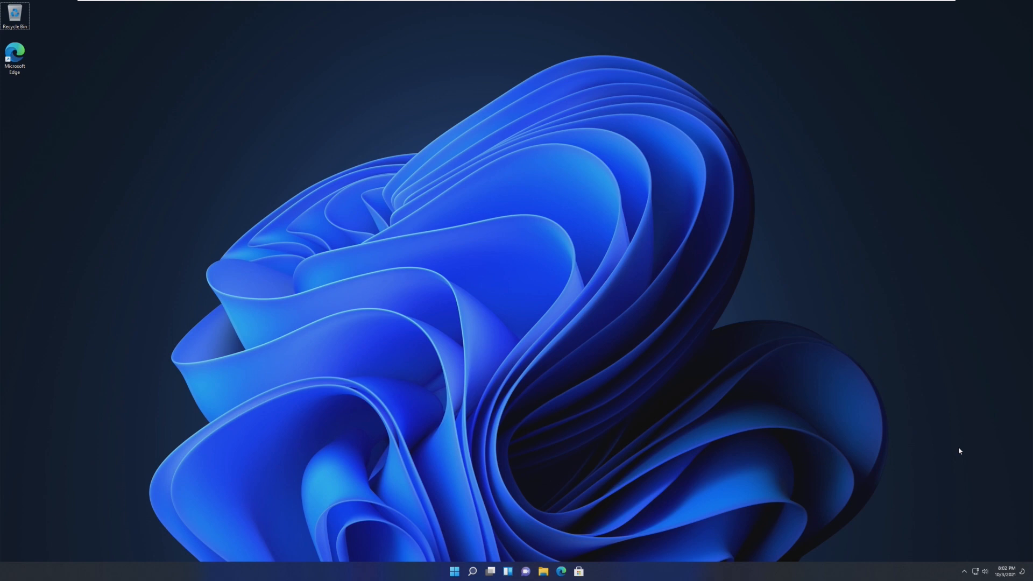
{"action": "left_click", "coordinate": [1007, 571]}
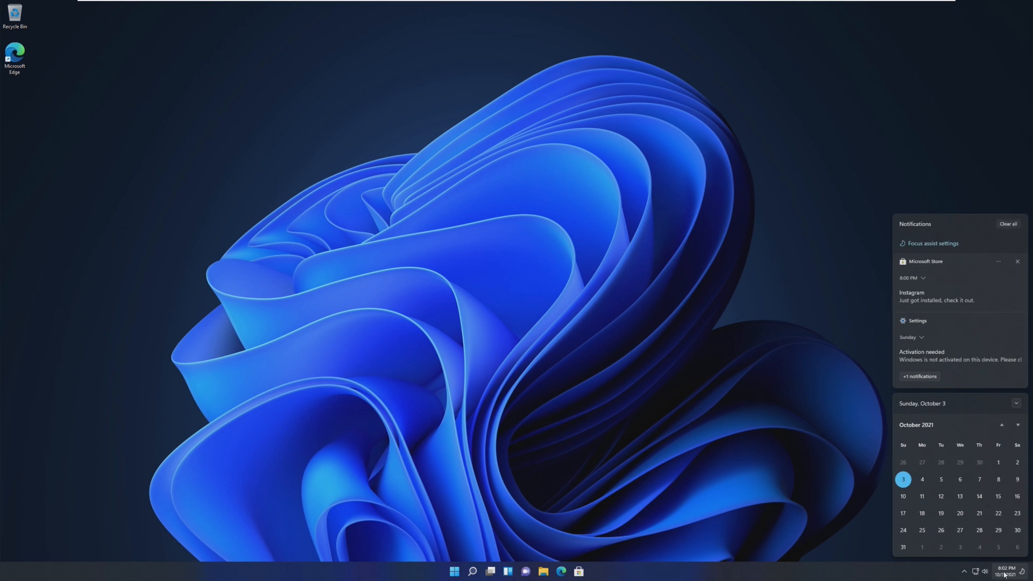
{"action": "mouse_move", "coordinate": [941, 523]}
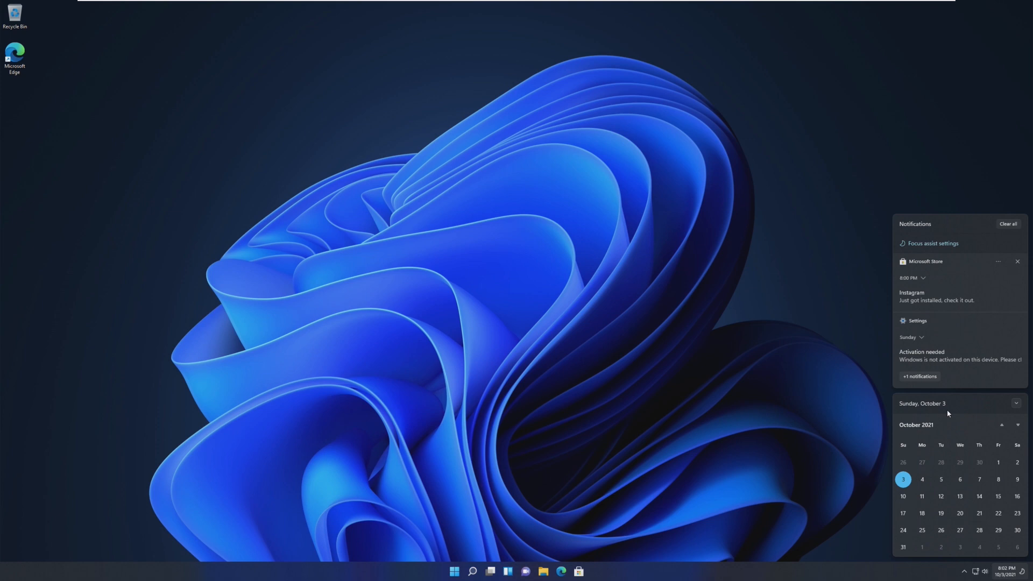
{"action": "mouse_move", "coordinate": [986, 304]}
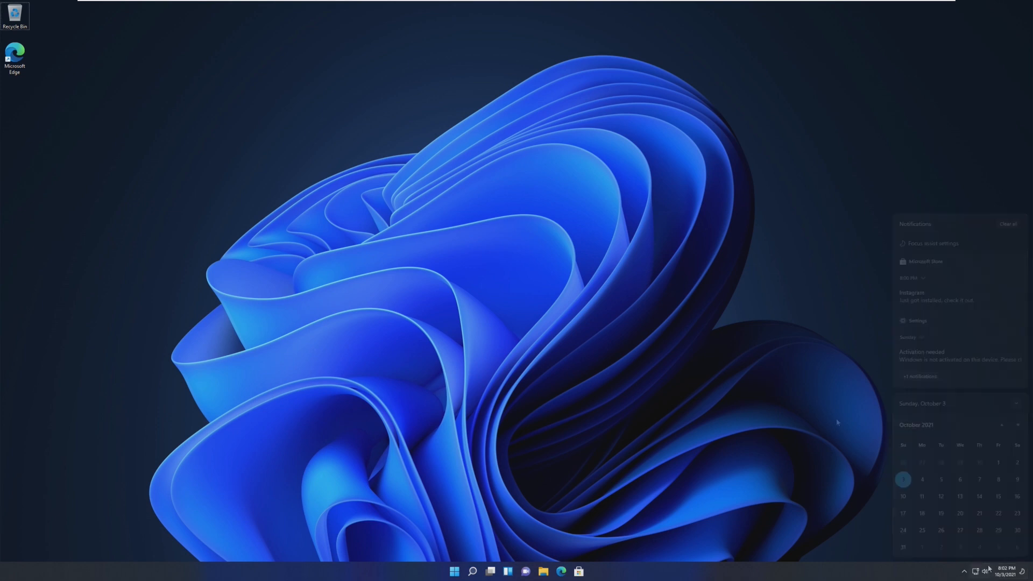
Step: Switch from notifications to quick settings and raise the volume slightly
{"action": "left_click", "coordinate": [978, 570]}
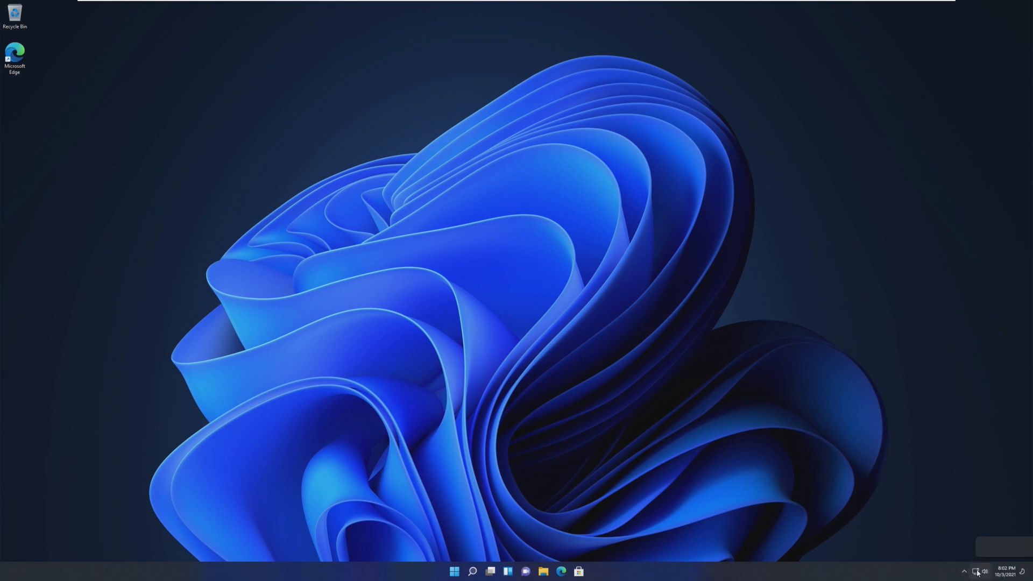
{"action": "left_click", "coordinate": [981, 570]}
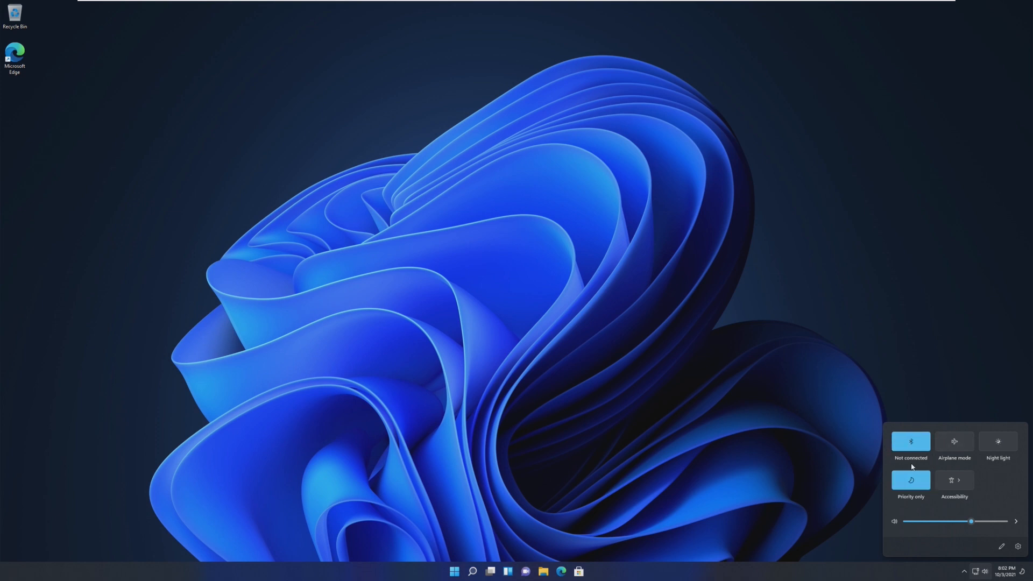
{"action": "left_click_drag", "start_coordinate": [971, 520], "coordinate": [978, 520]}
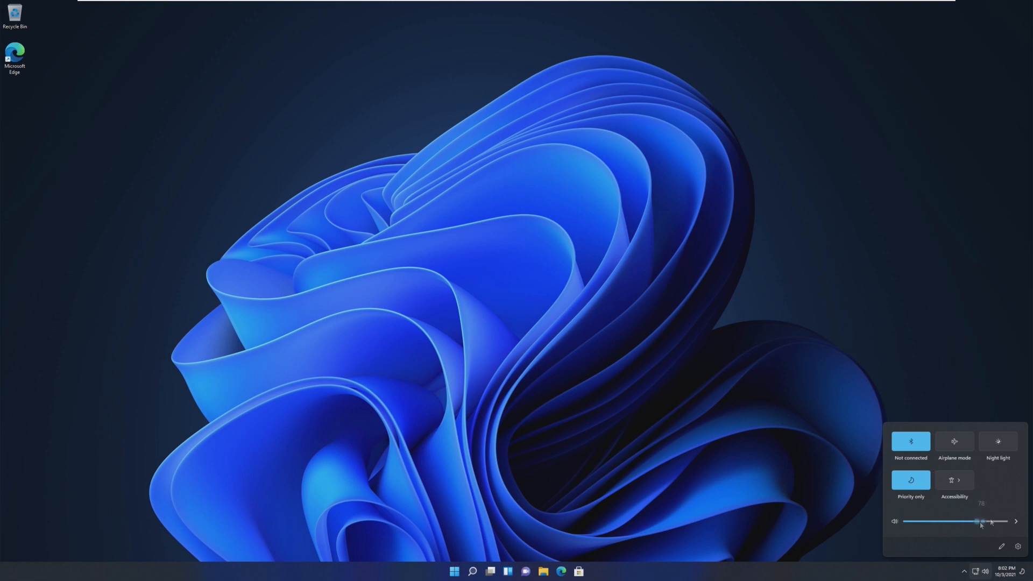
Step: Browse the audio output devices and choose Speakers as the sound output
{"action": "left_click", "coordinate": [974, 547]}
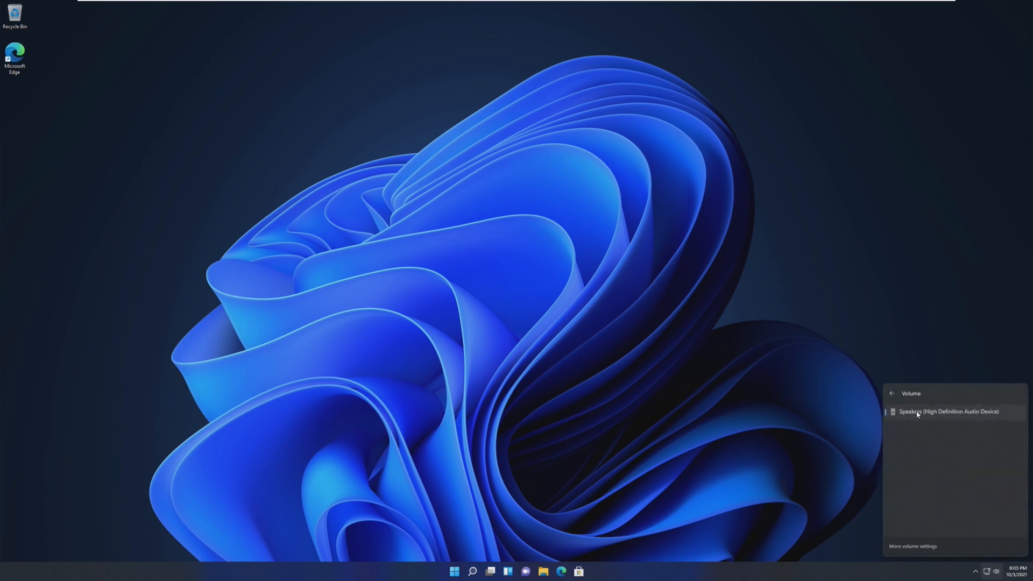
{"action": "left_click", "coordinate": [891, 394]}
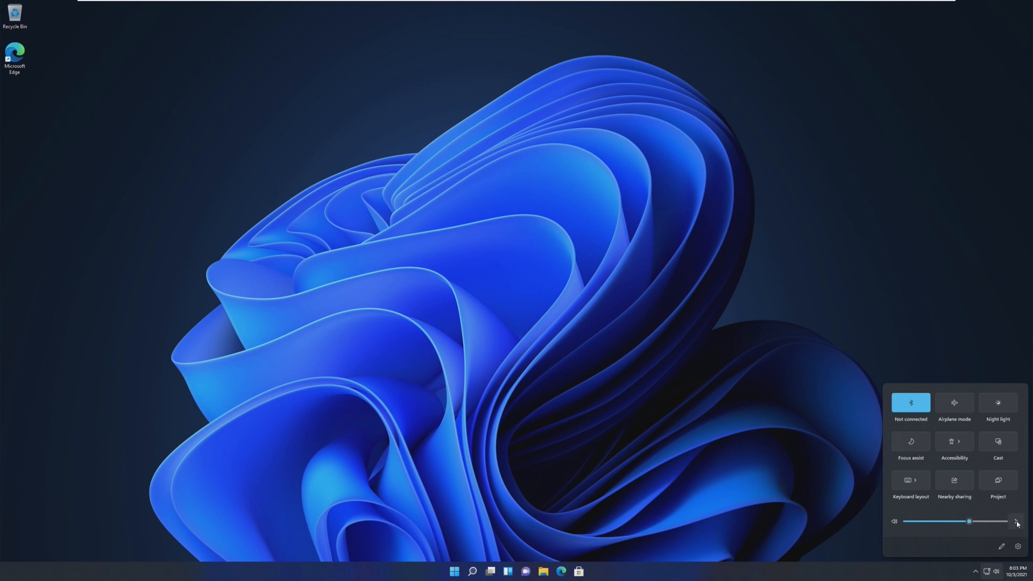
{"action": "left_click", "coordinate": [1016, 522]}
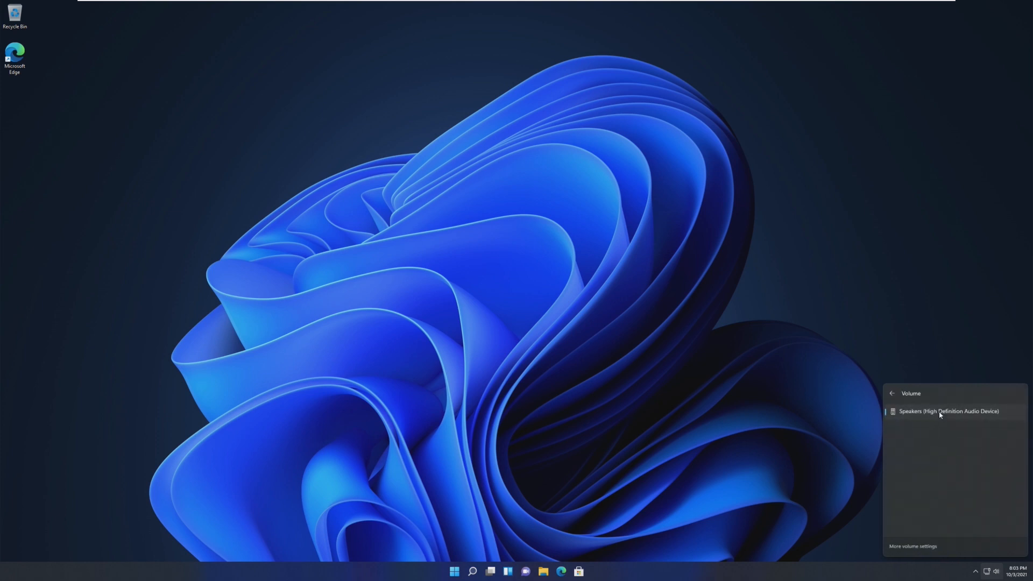
{"action": "left_click", "coordinate": [582, 503]}
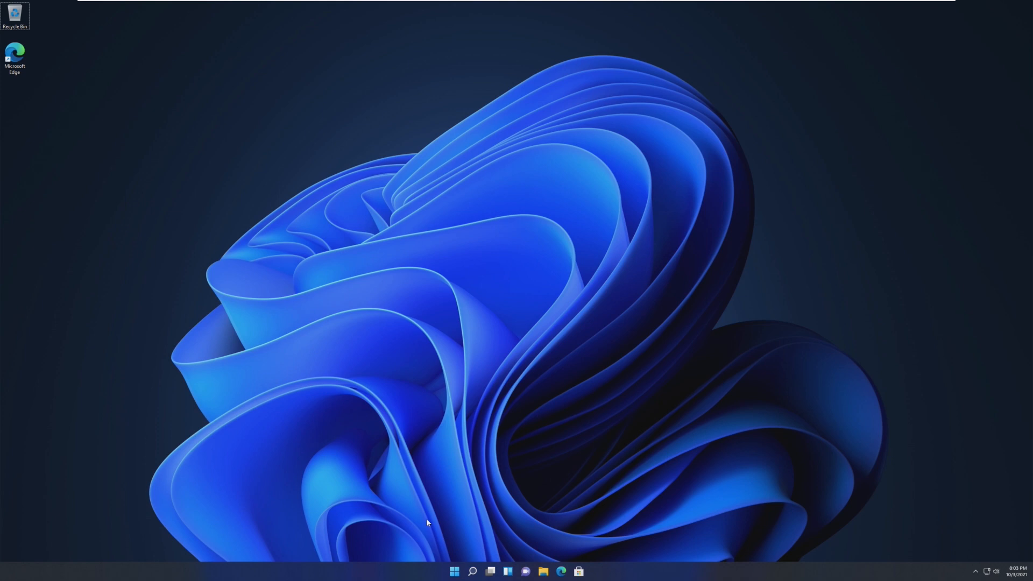
Step: View the This PC drives in File Explorer and reach the taskbar behaviors settings
{"action": "left_click", "coordinate": [453, 571]}
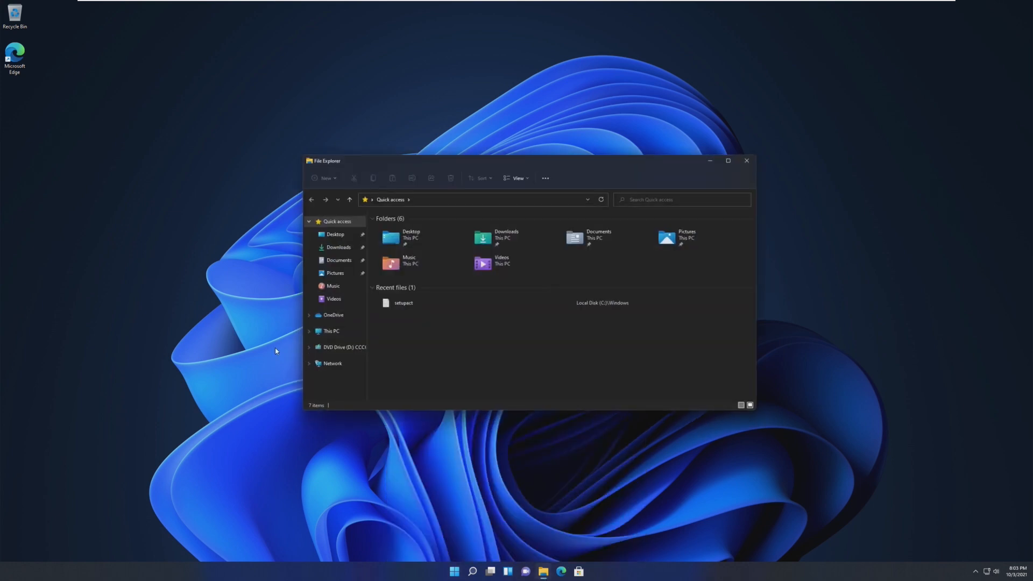
{"action": "left_click", "coordinate": [331, 330]}
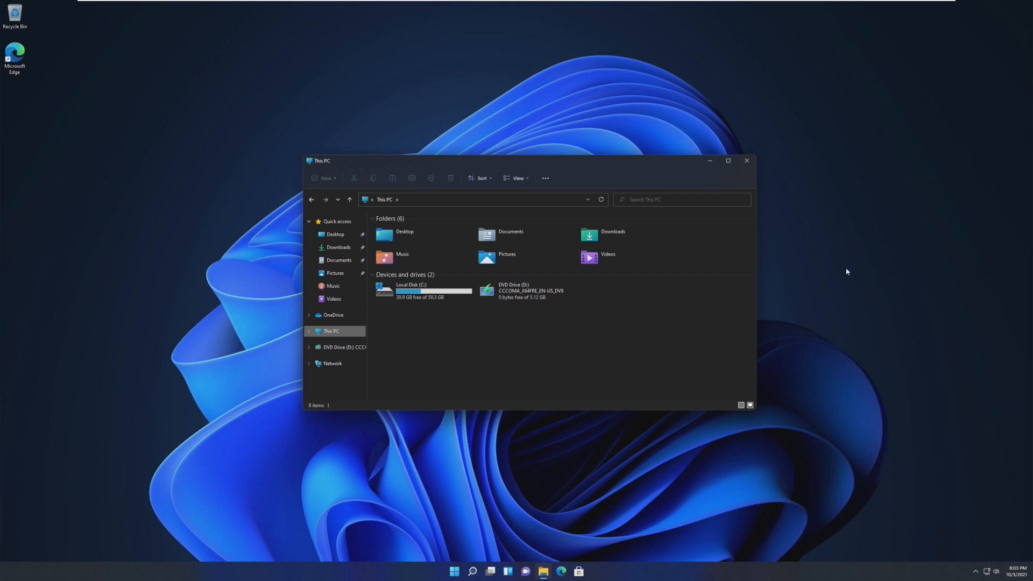
{"action": "mouse_move", "coordinate": [777, 248]}
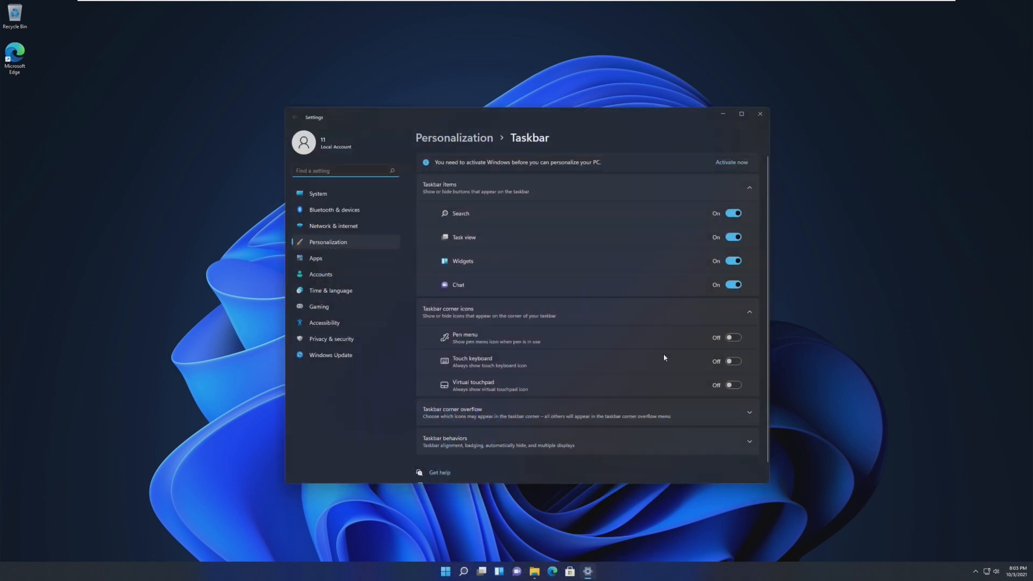
{"action": "scroll", "scroll_direction": "down", "scroll_amount": 3}
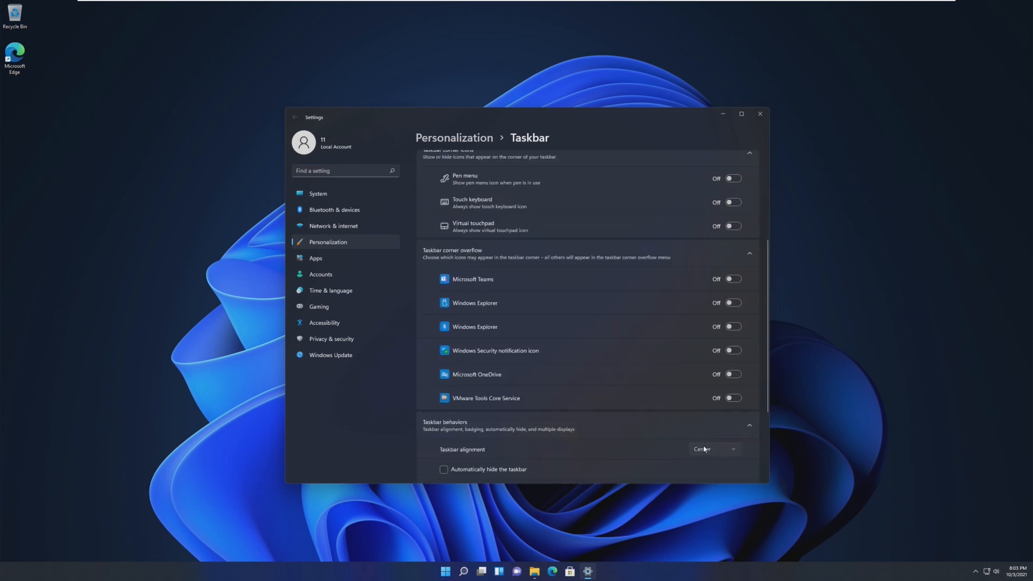
Step: Set taskbar alignment to Left, then back to Center
{"action": "left_click", "coordinate": [713, 449]}
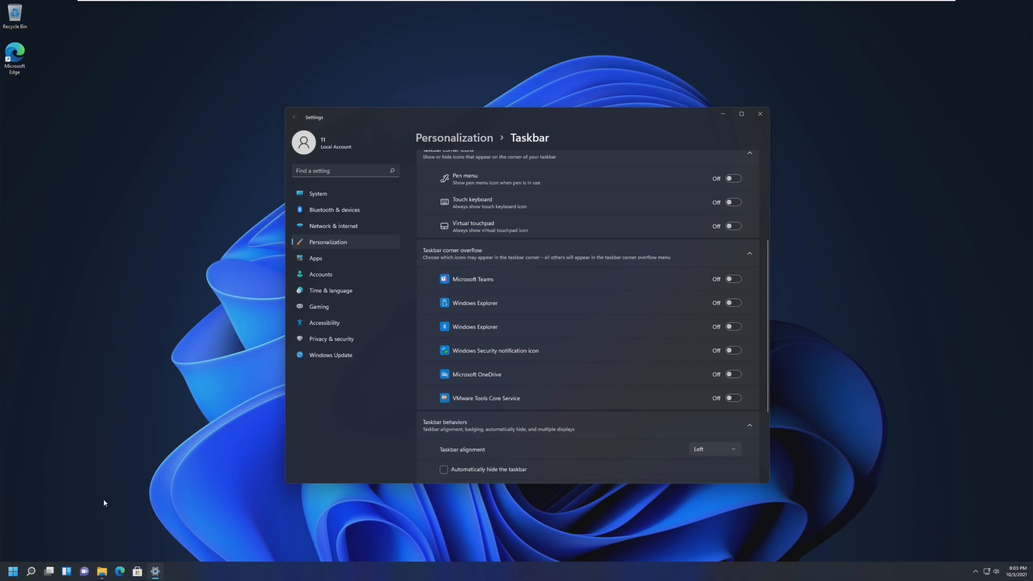
{"action": "left_click", "coordinate": [12, 571]}
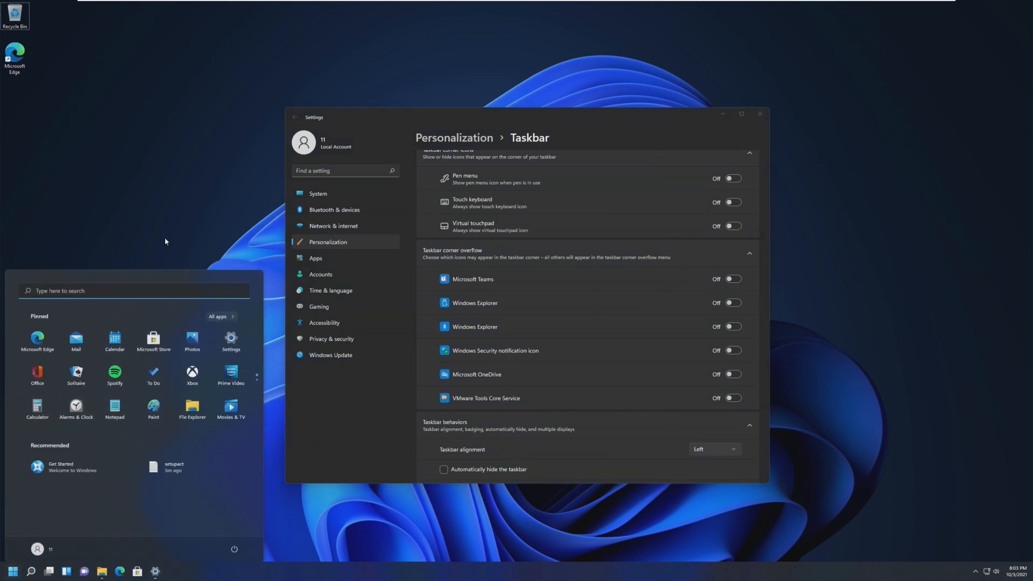
{"action": "left_click", "coordinate": [713, 449]}
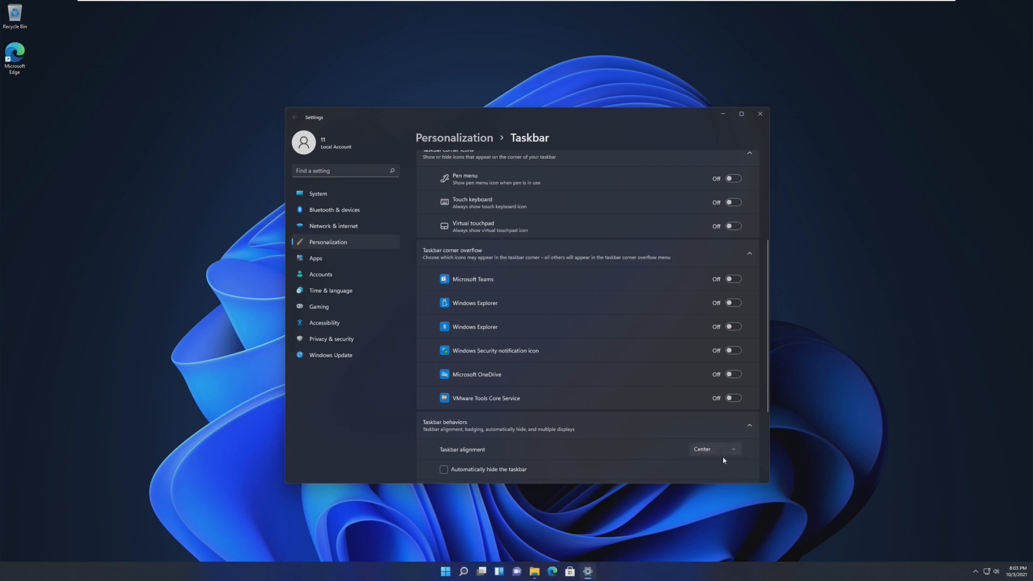
{"action": "left_click", "coordinate": [490, 571]}
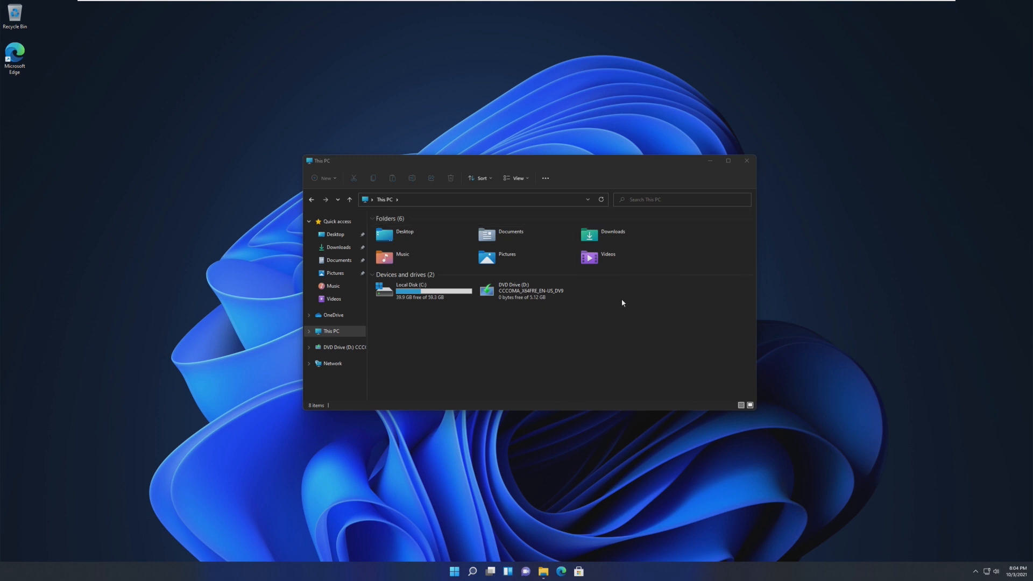
Step: Toggle the Start menu and launch Notepad from it
{"action": "left_click", "coordinate": [453, 572]}
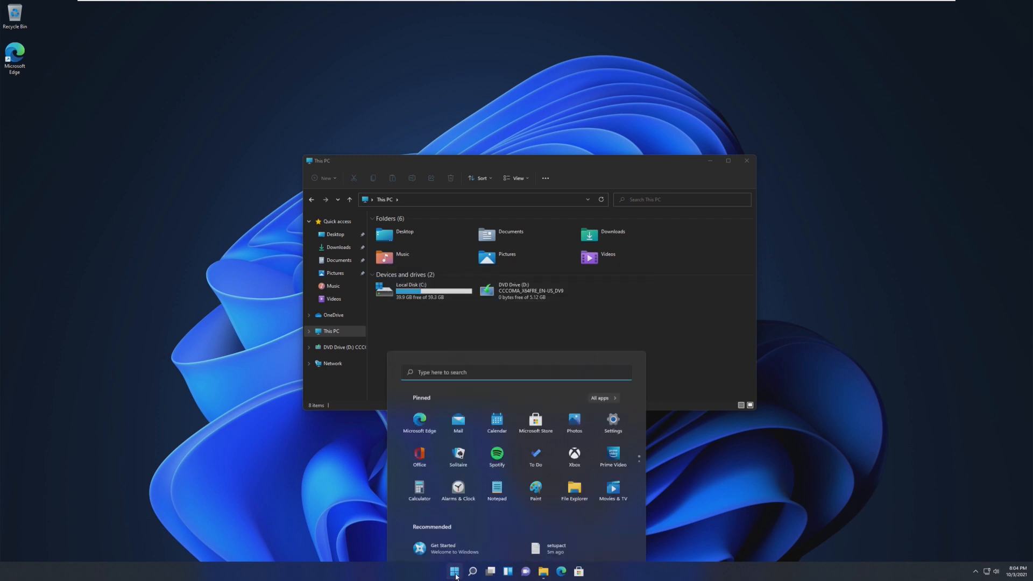
{"action": "left_click", "coordinate": [454, 572]}
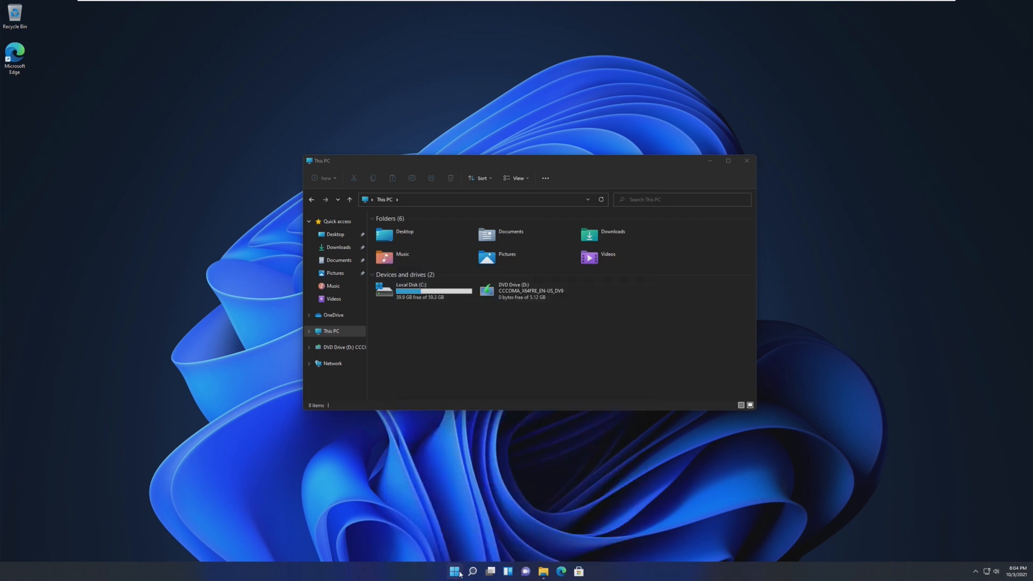
{"action": "left_click", "coordinate": [453, 572]}
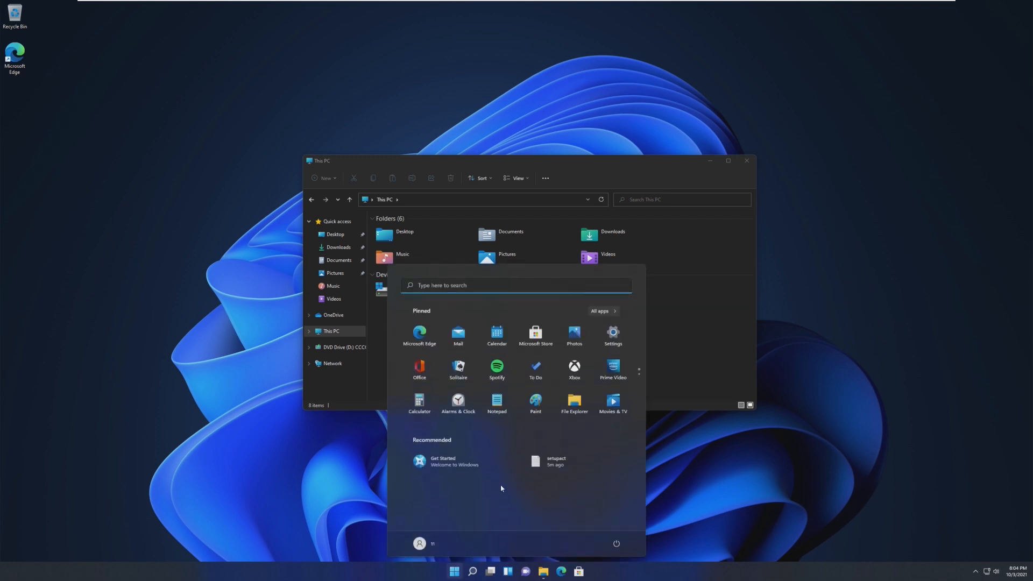
{"action": "mouse_move", "coordinate": [496, 401]}
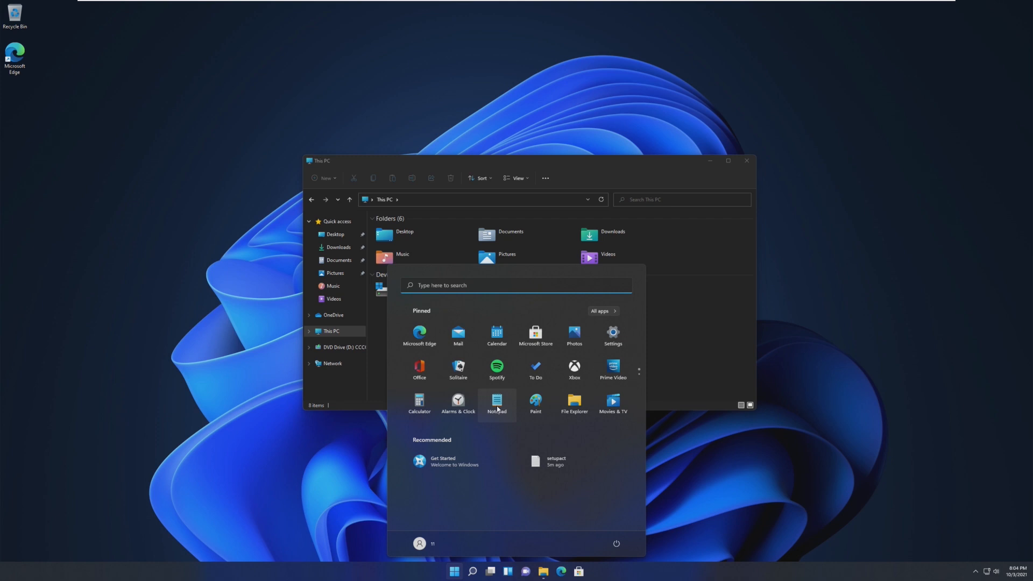
{"action": "left_click", "coordinate": [498, 402]}
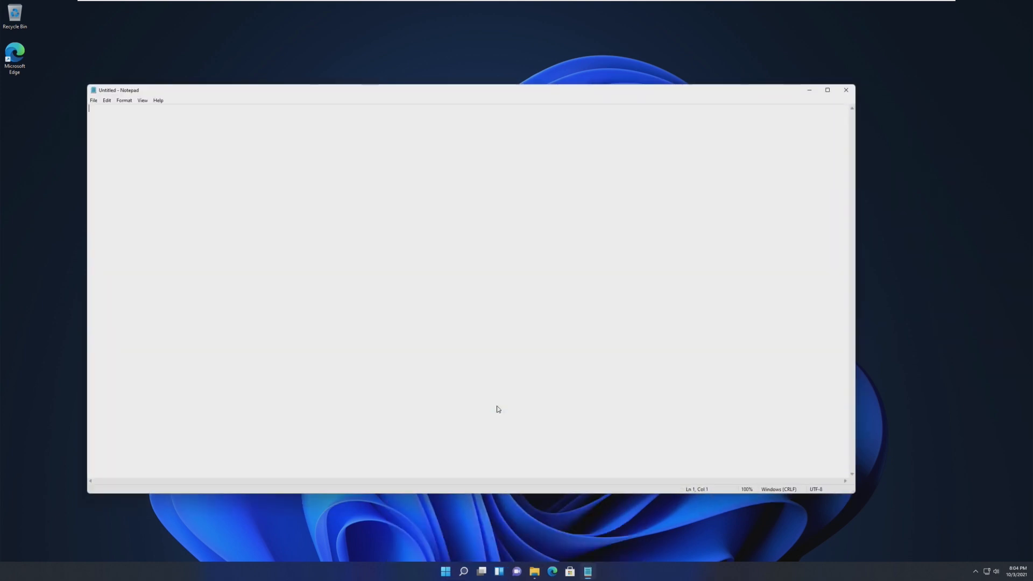
{"action": "mouse_move", "coordinate": [451, 572]}
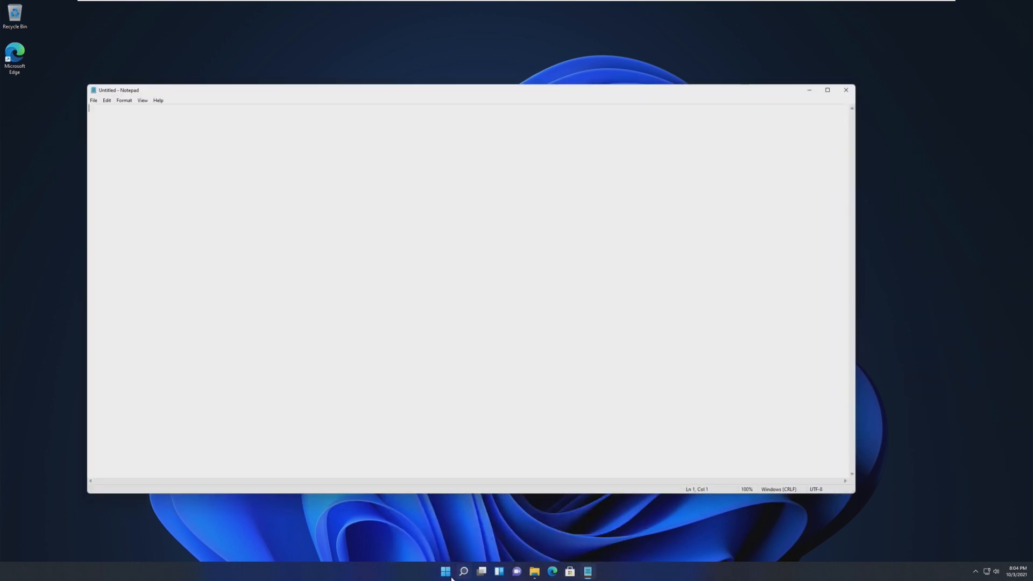
{"action": "mouse_move", "coordinate": [603, 422]}
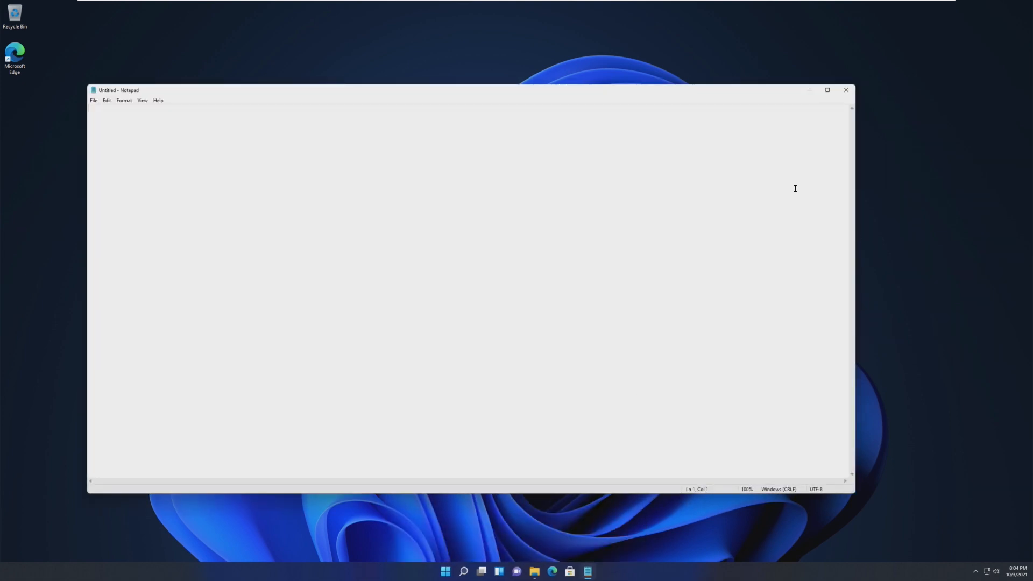
Step: Use Task View to bring Settings to the front, then close the Settings window
{"action": "left_click", "coordinate": [463, 571]}
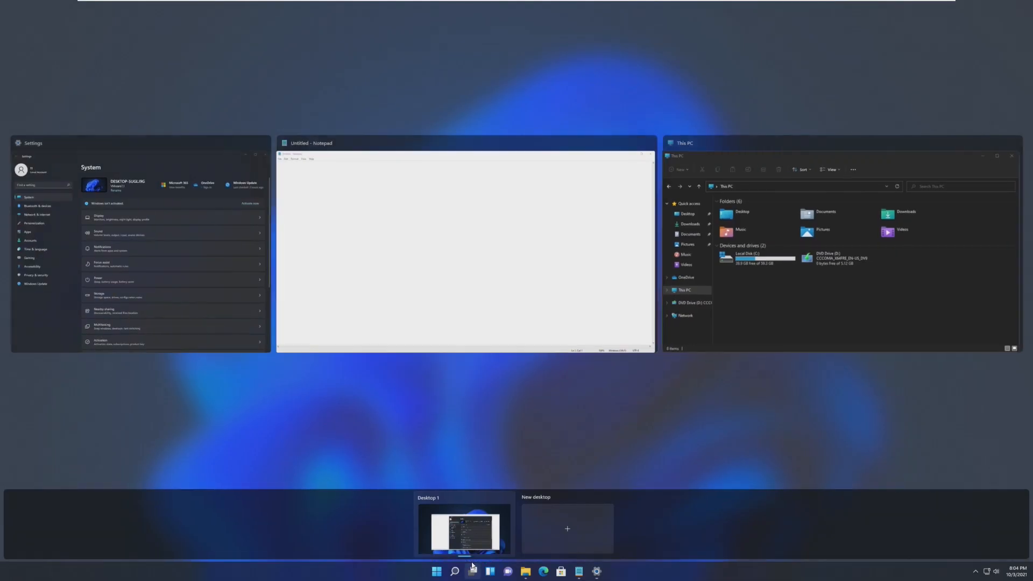
{"action": "left_click", "coordinate": [462, 530]}
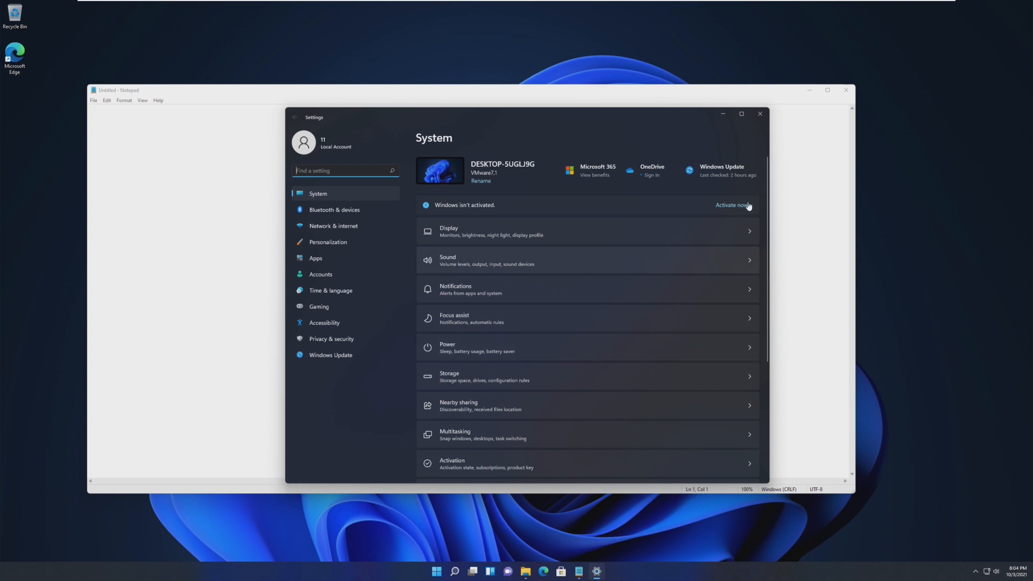
{"action": "left_click", "coordinate": [758, 113]}
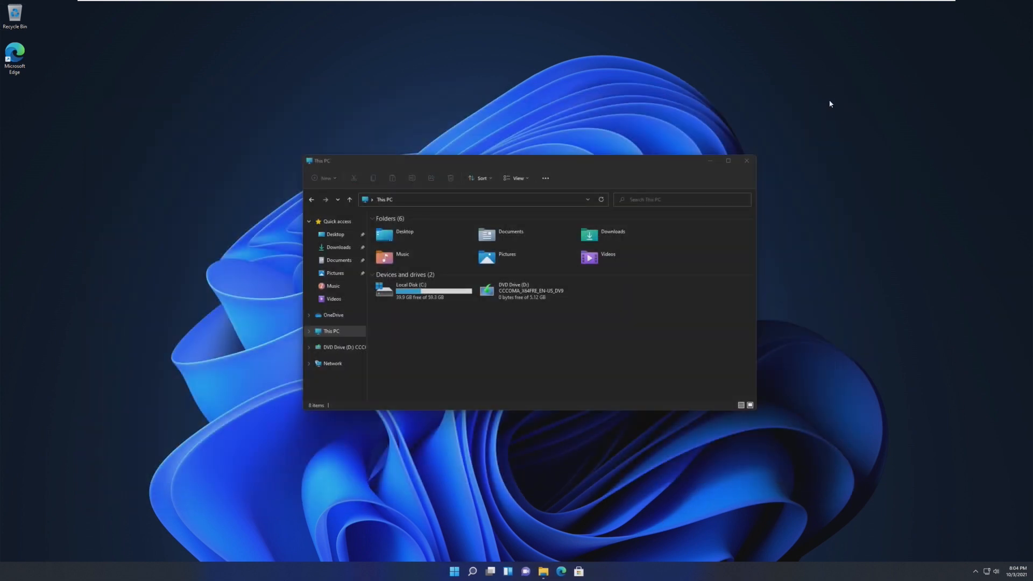
Step: In a new File Explorer window, navigate to This PC > Local Disk (C:) > Windows
{"action": "left_click", "coordinate": [337, 221]}
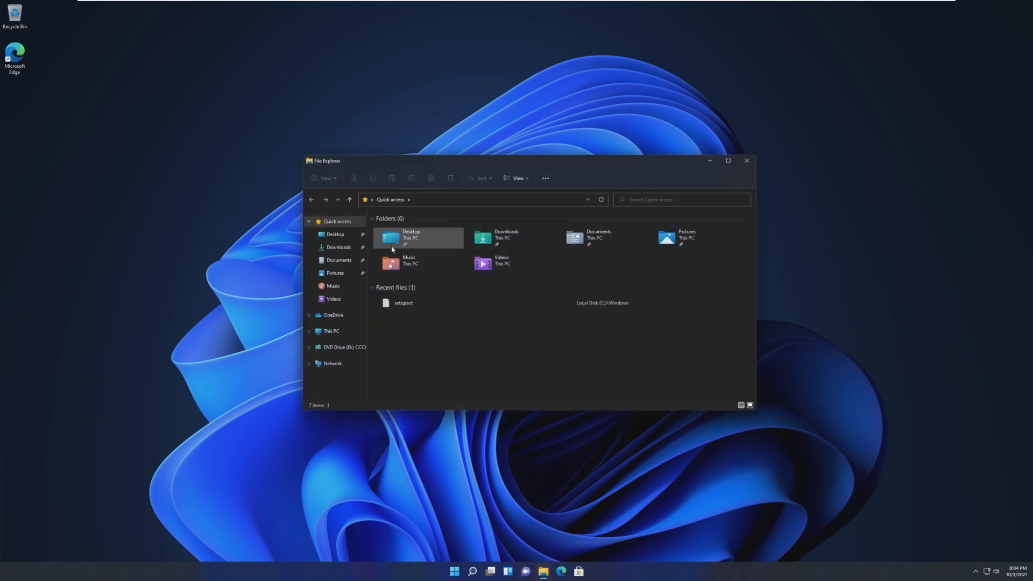
{"action": "left_click", "coordinate": [330, 331]}
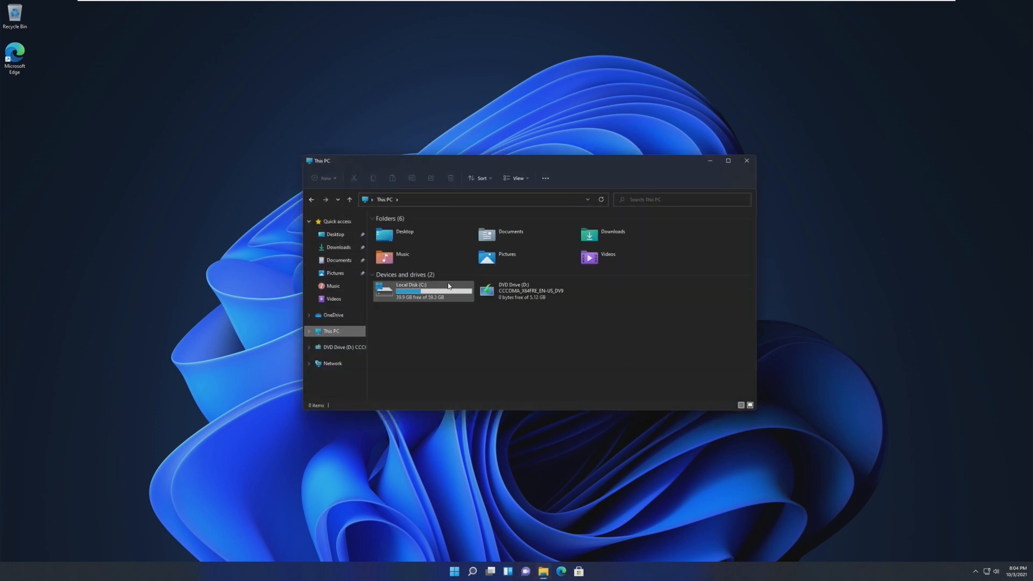
{"action": "double_click", "coordinate": [412, 288]}
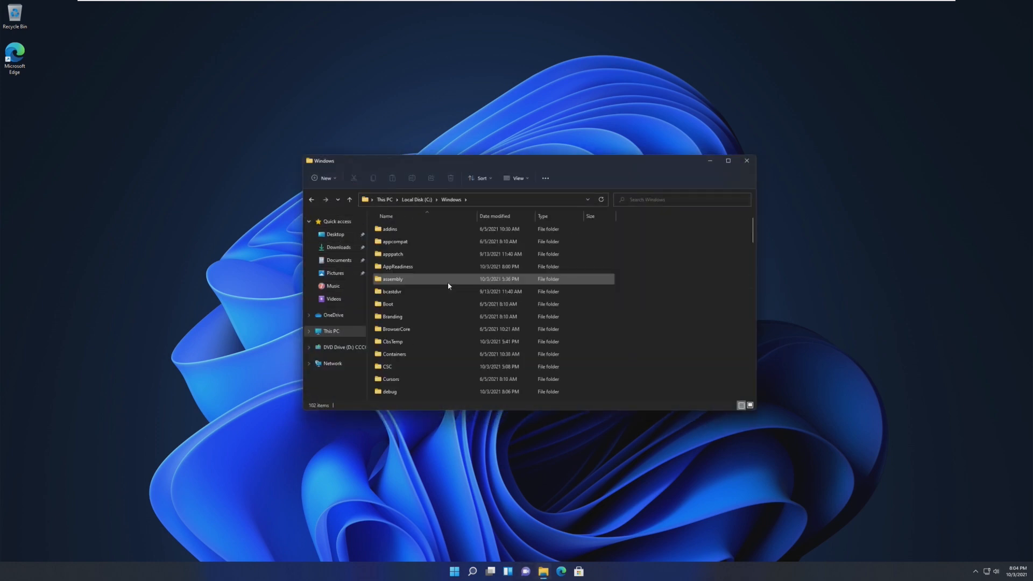
{"action": "scroll", "scroll_direction": "down", "scroll_amount": 3}
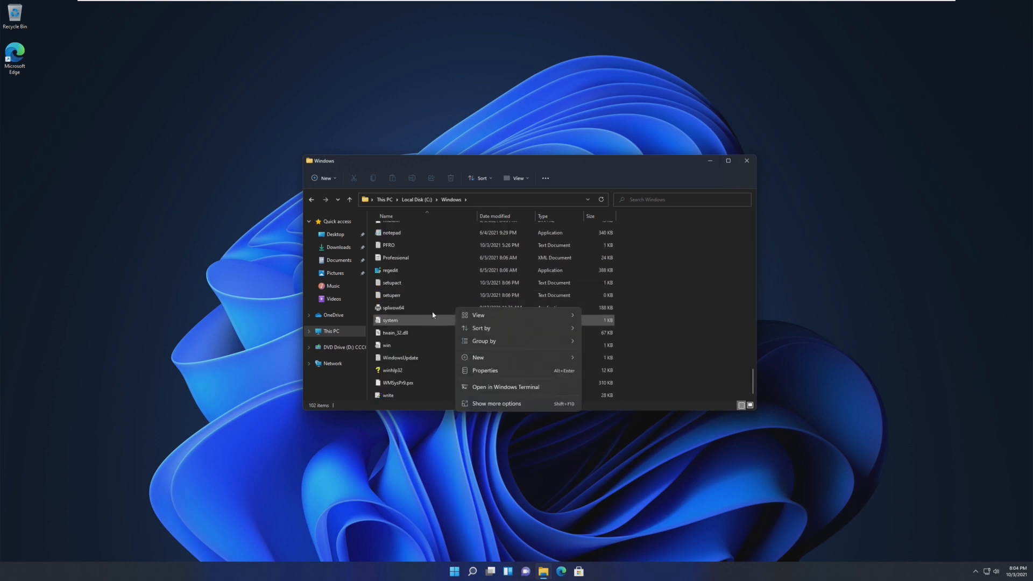
Step: Try a context-menu action on splwow64 and cancel the File Access Denied prompt
{"action": "right_click", "coordinate": [393, 308]}
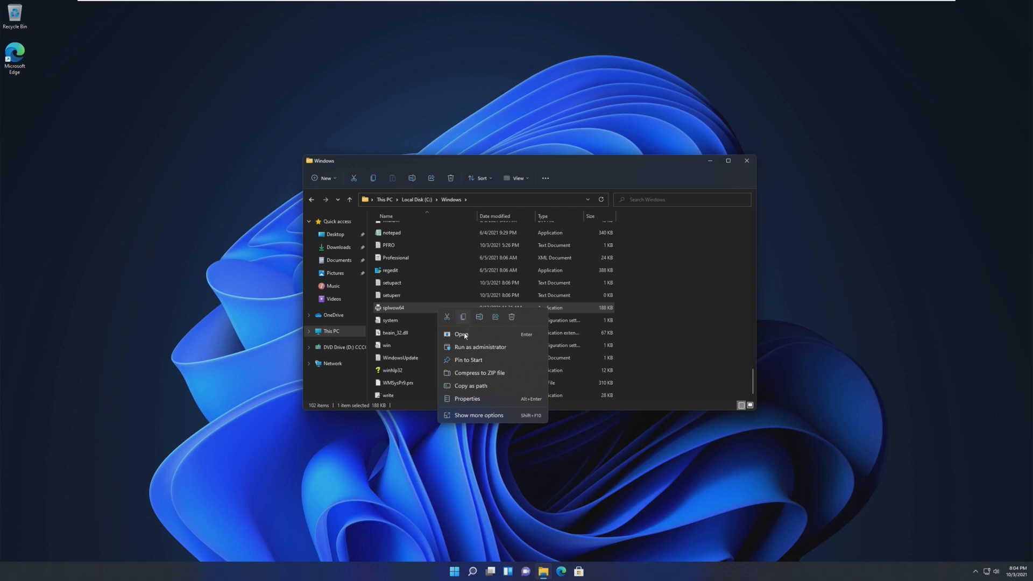
{"action": "mouse_move", "coordinate": [468, 322]}
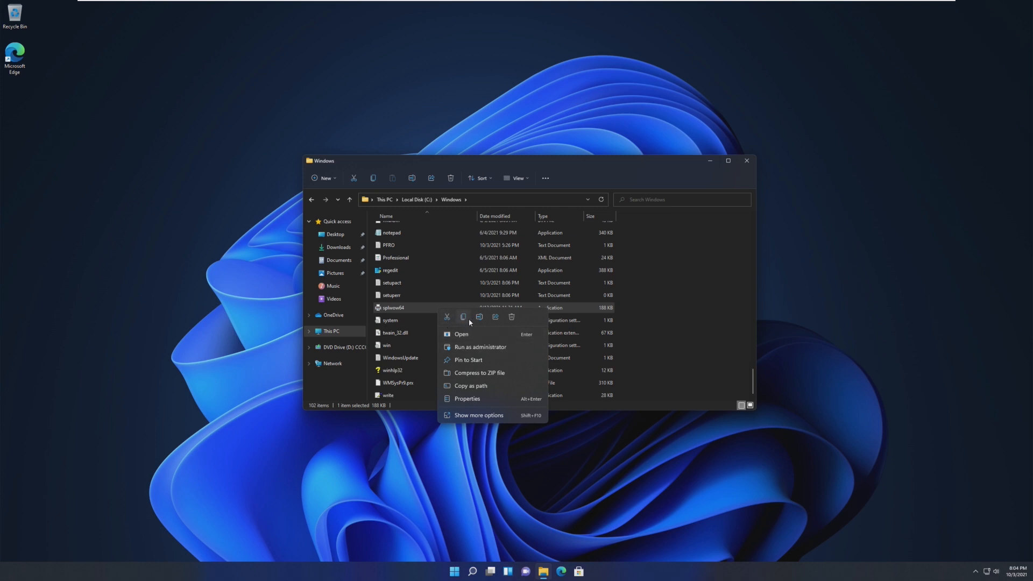
{"action": "mouse_move", "coordinate": [477, 330]}
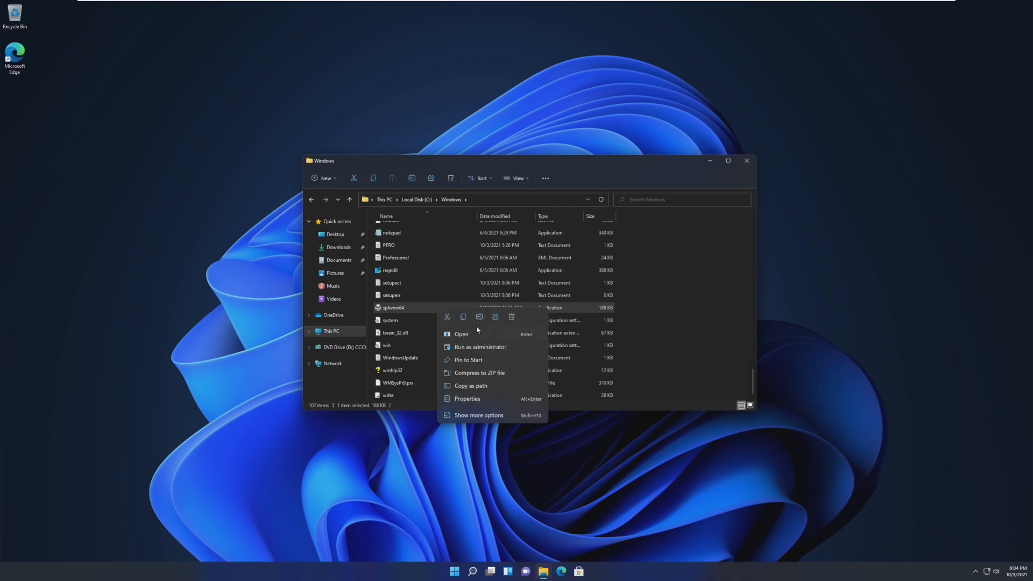
{"action": "mouse_move", "coordinate": [477, 359]}
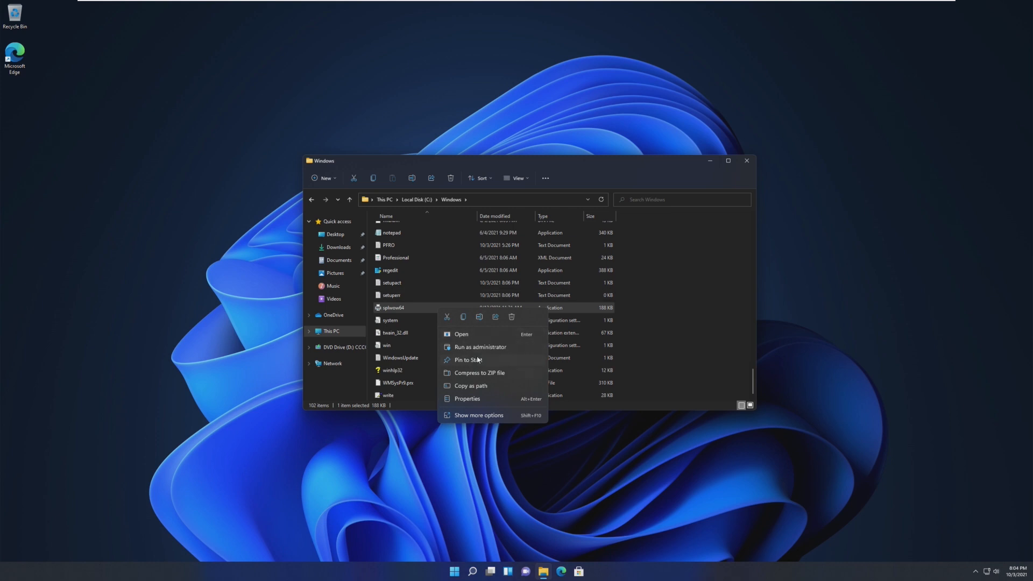
{"action": "mouse_move", "coordinate": [537, 322]}
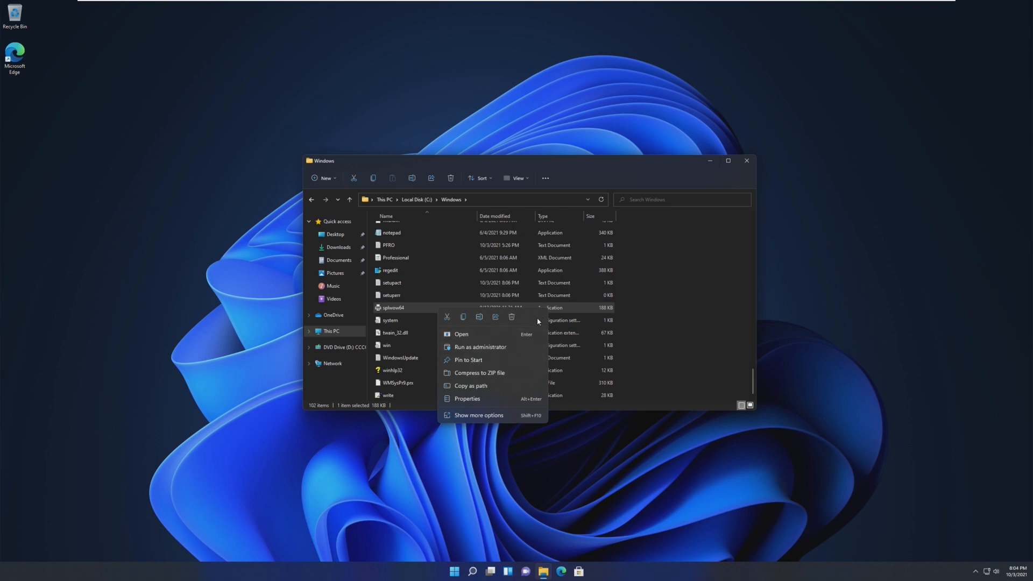
{"action": "mouse_move", "coordinate": [499, 381]}
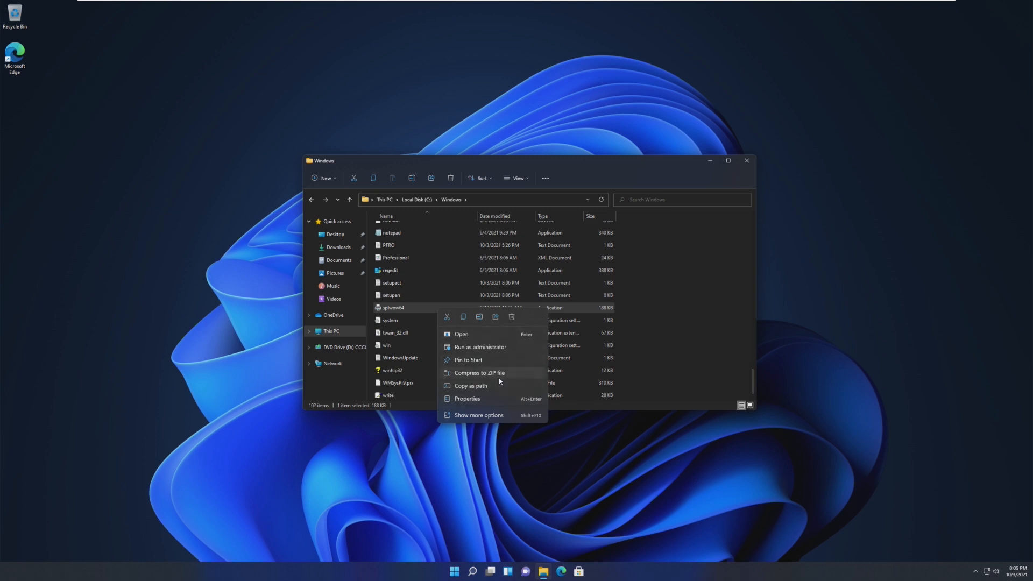
{"action": "mouse_move", "coordinate": [531, 315]}
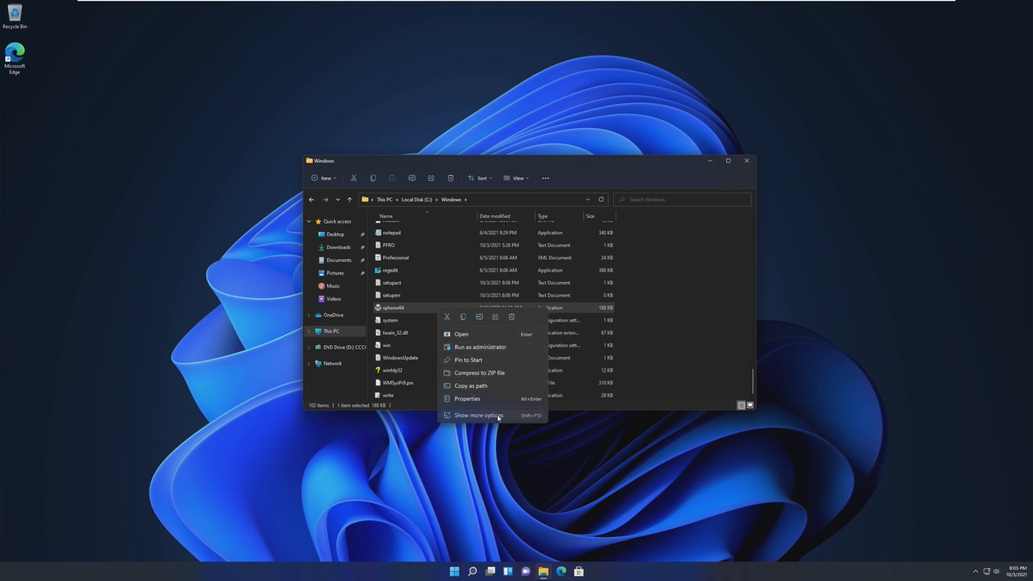
{"action": "left_click", "coordinate": [477, 416]}
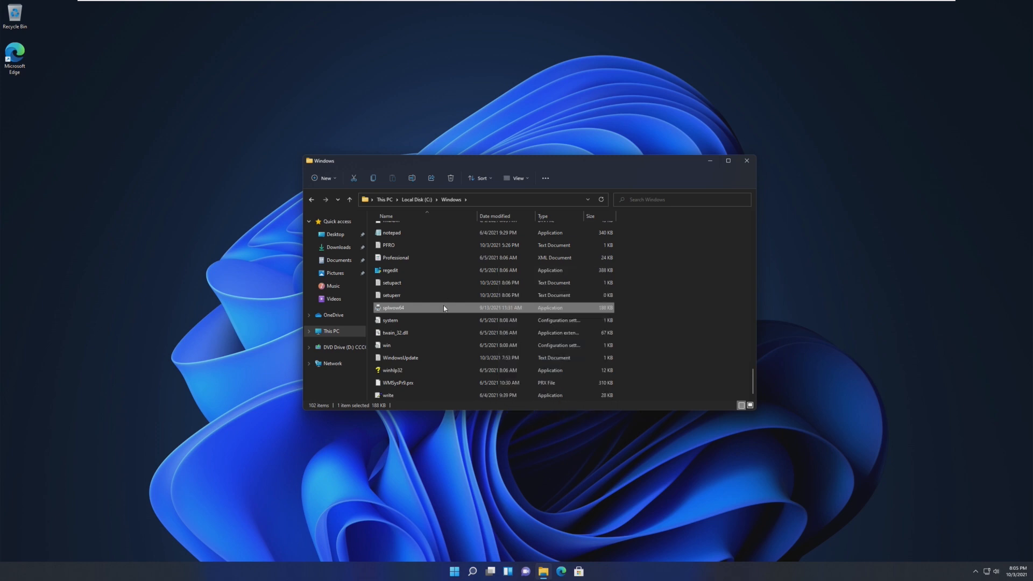
{"action": "right_click", "coordinate": [394, 308]}
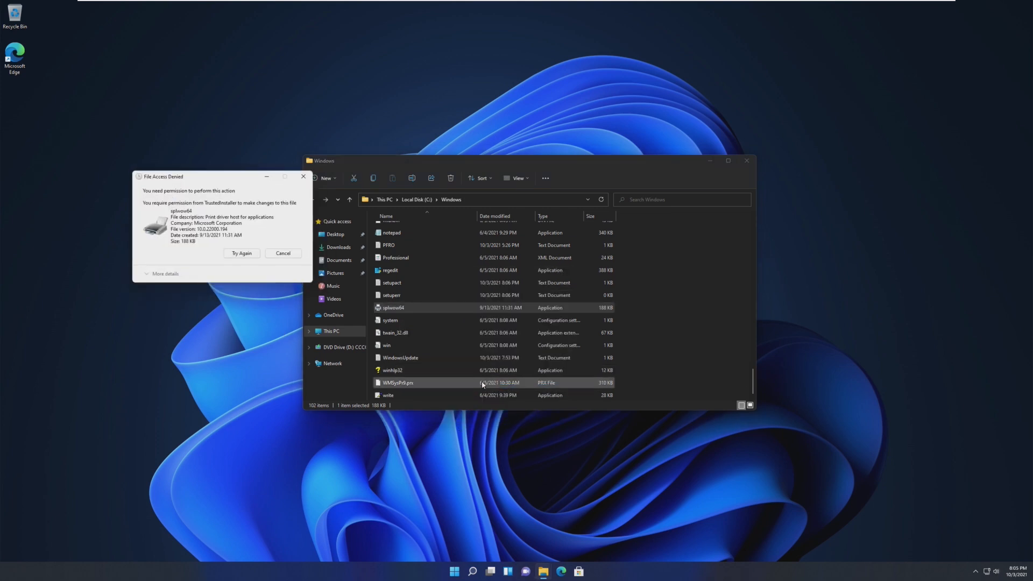
{"action": "left_click", "coordinate": [283, 253]}
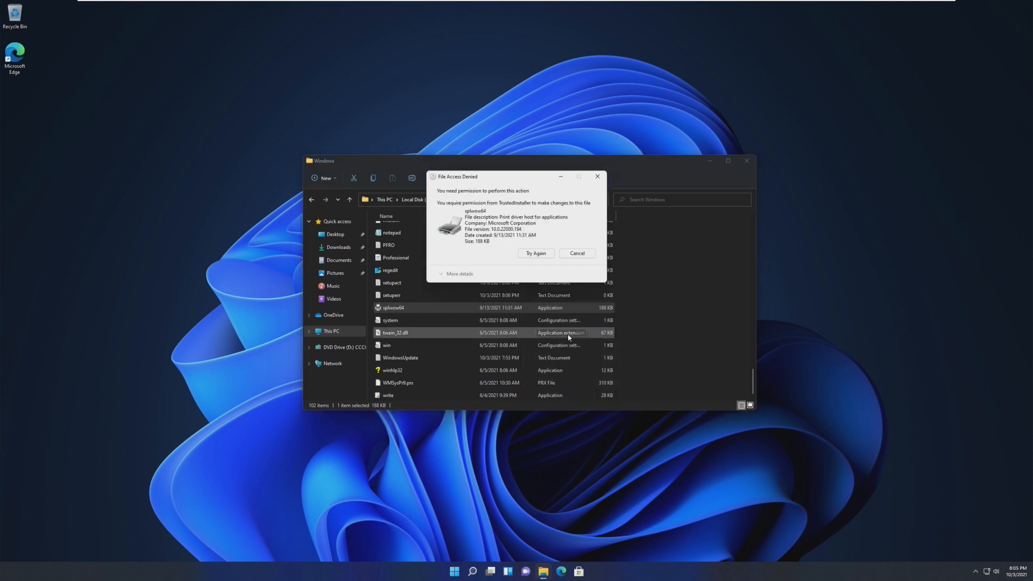
{"action": "left_click", "coordinate": [577, 253]}
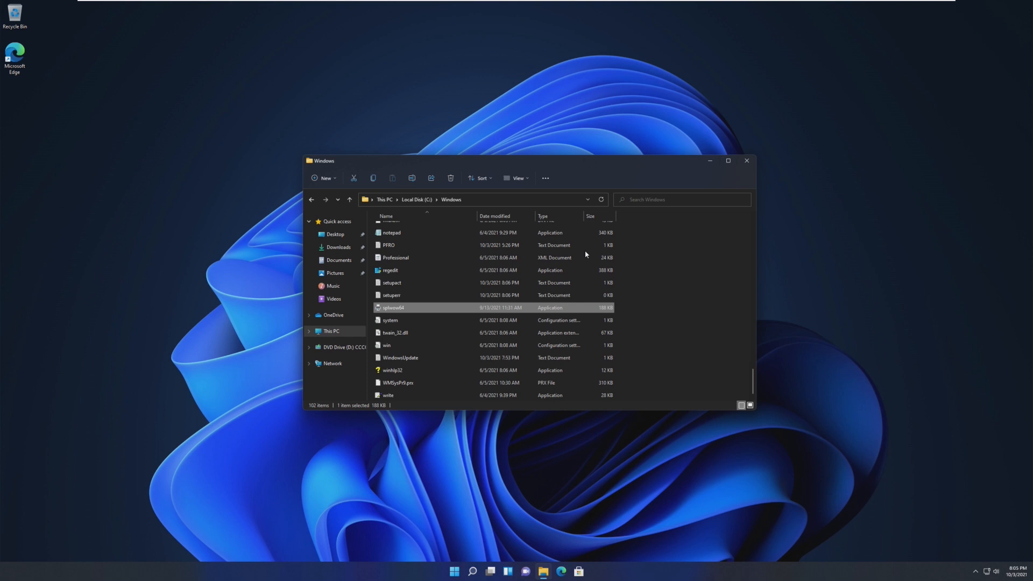
Step: Launch Settings from the Start menu and reposition its window
{"action": "left_click", "coordinate": [453, 571]}
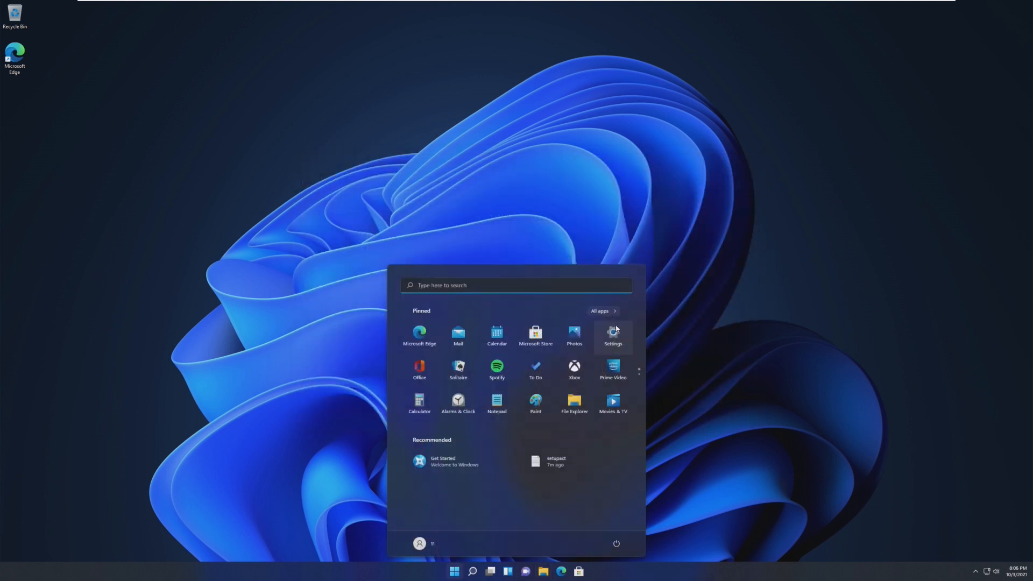
{"action": "left_click", "coordinate": [612, 335]}
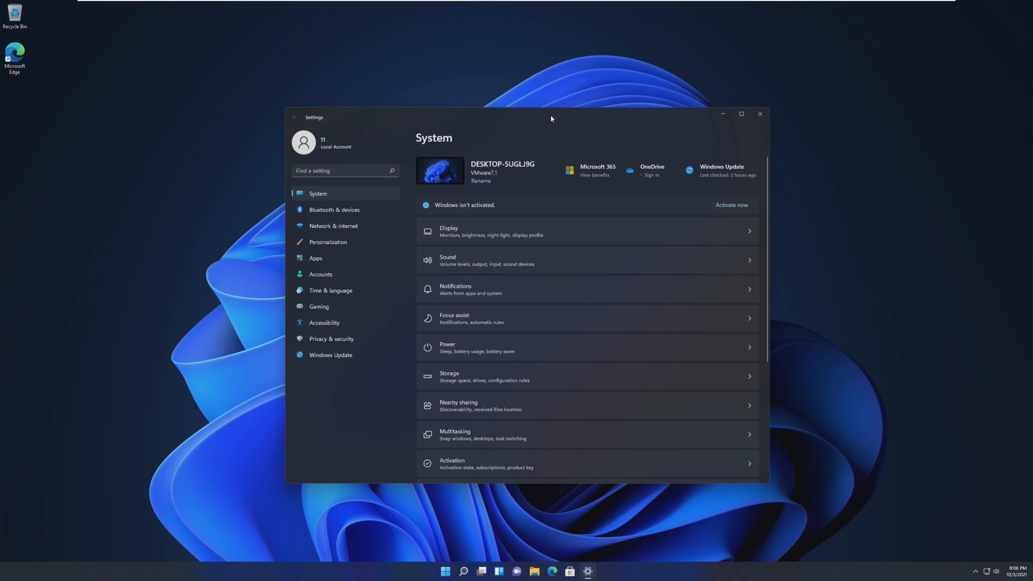
{"action": "left_click_drag", "start_coordinate": [551, 117], "coordinate": [518, 114]}
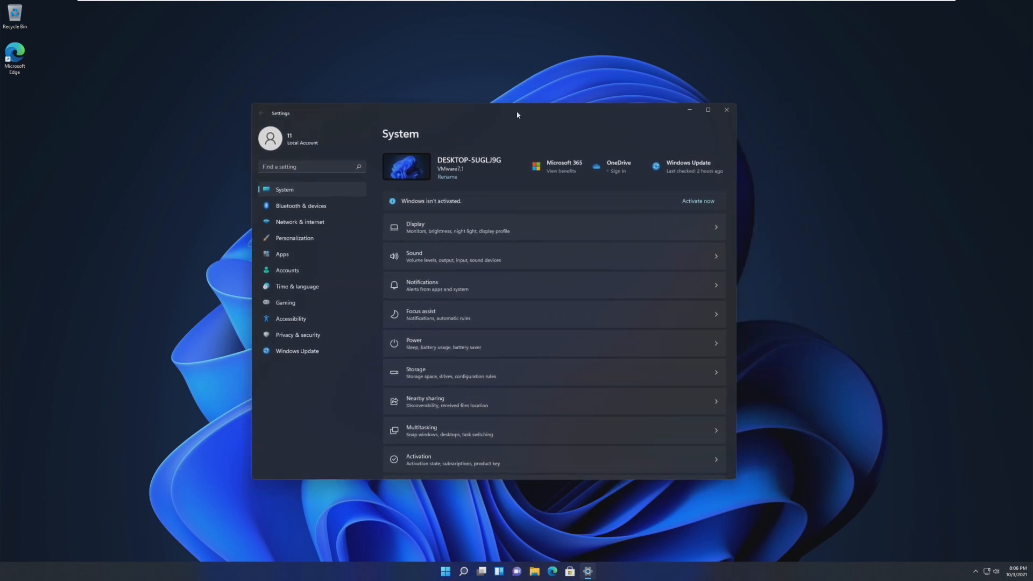
{"action": "mouse_move", "coordinate": [421, 202]}
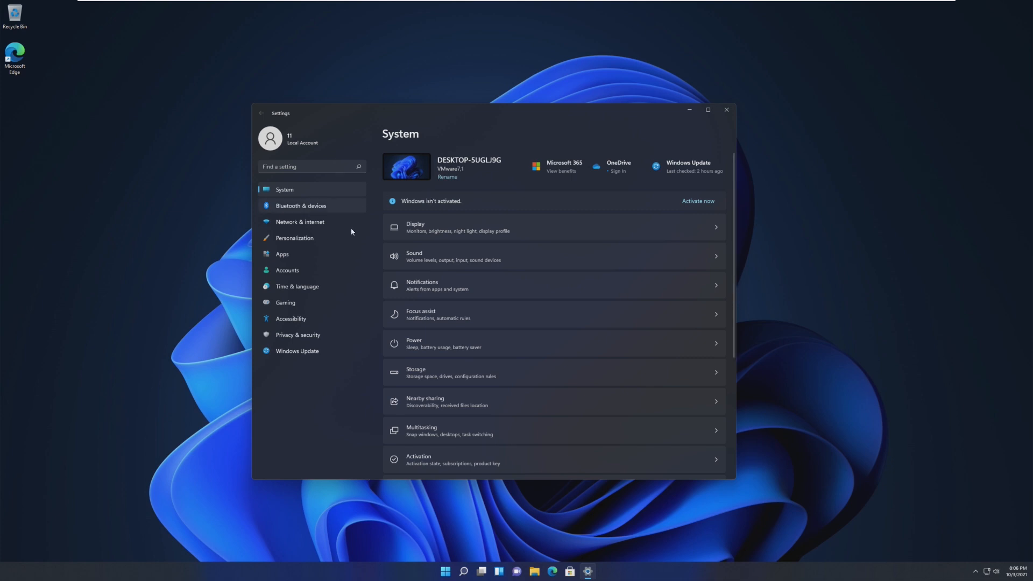
Step: Browse Network & internet, System, Personalization, Windows Update and Privacy & security, then close Settings
{"action": "left_click", "coordinate": [300, 221]}
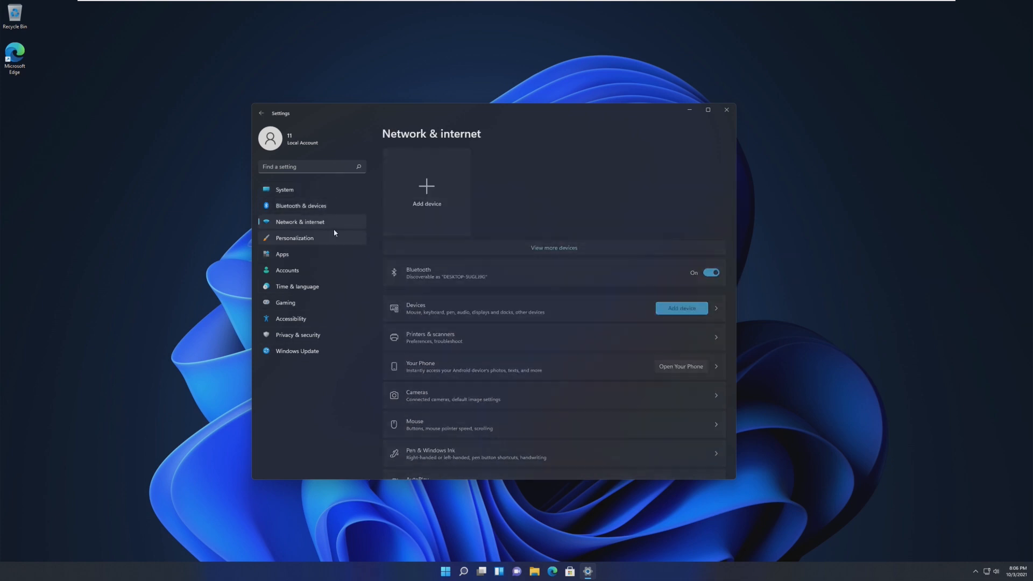
{"action": "left_click", "coordinate": [284, 189]}
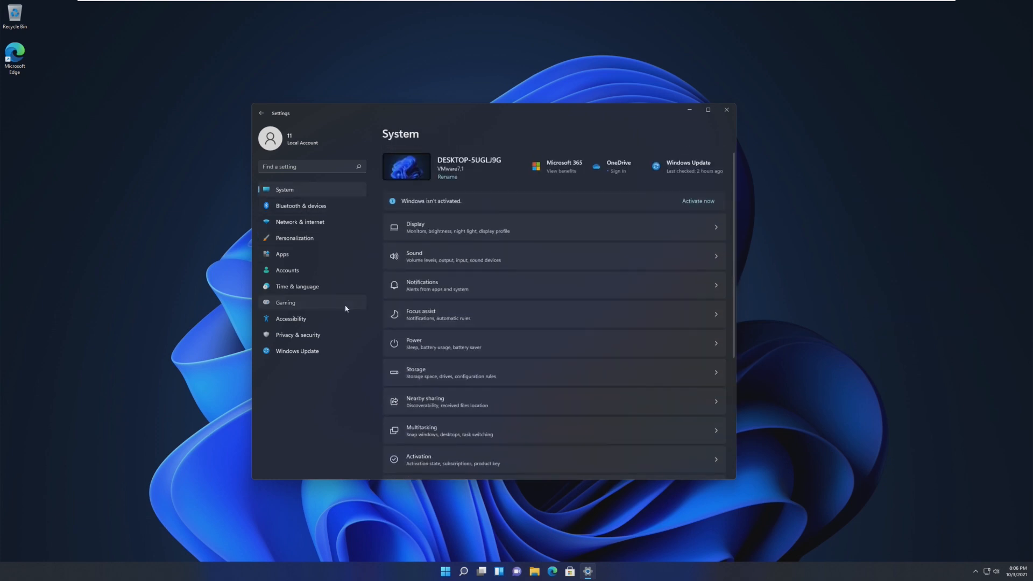
{"action": "left_click", "coordinate": [295, 238]}
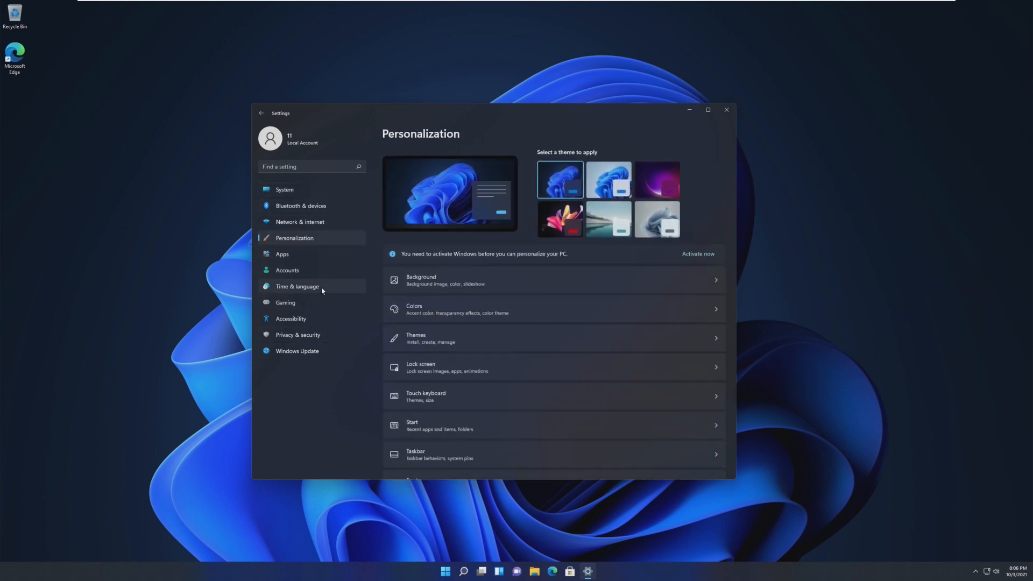
{"action": "left_click", "coordinate": [297, 351]}
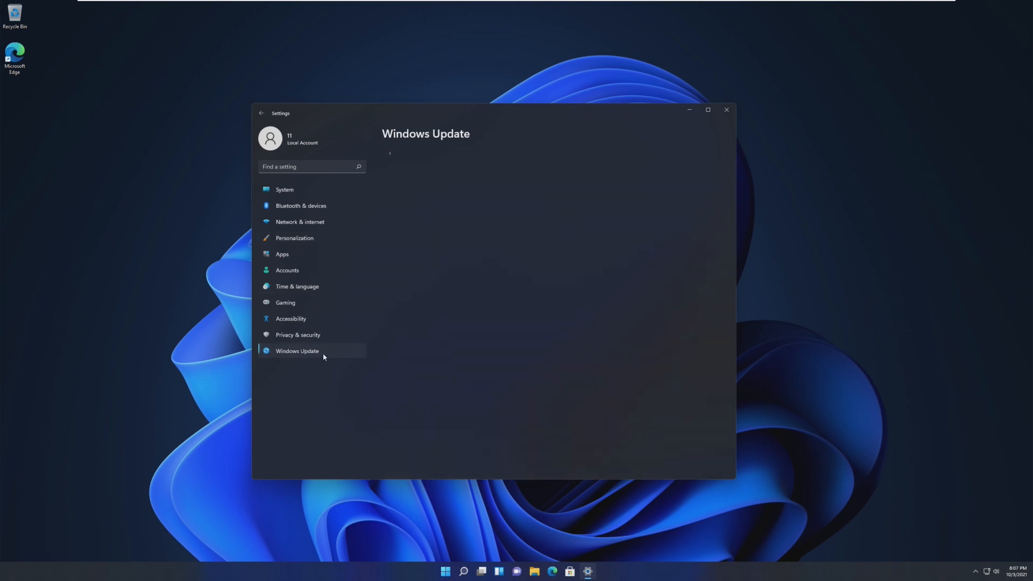
{"action": "left_click", "coordinate": [297, 351]}
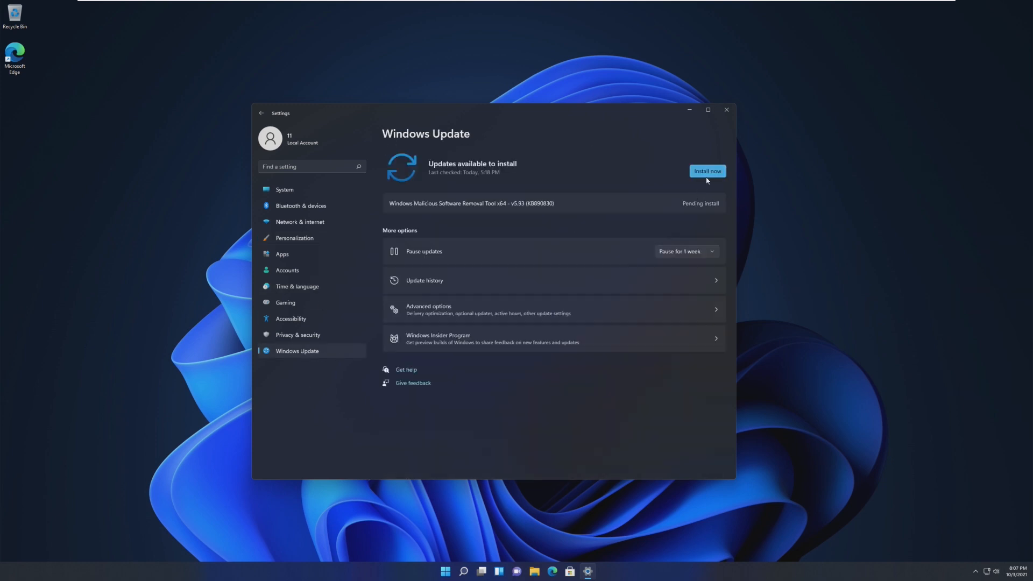
{"action": "left_click", "coordinate": [297, 334]}
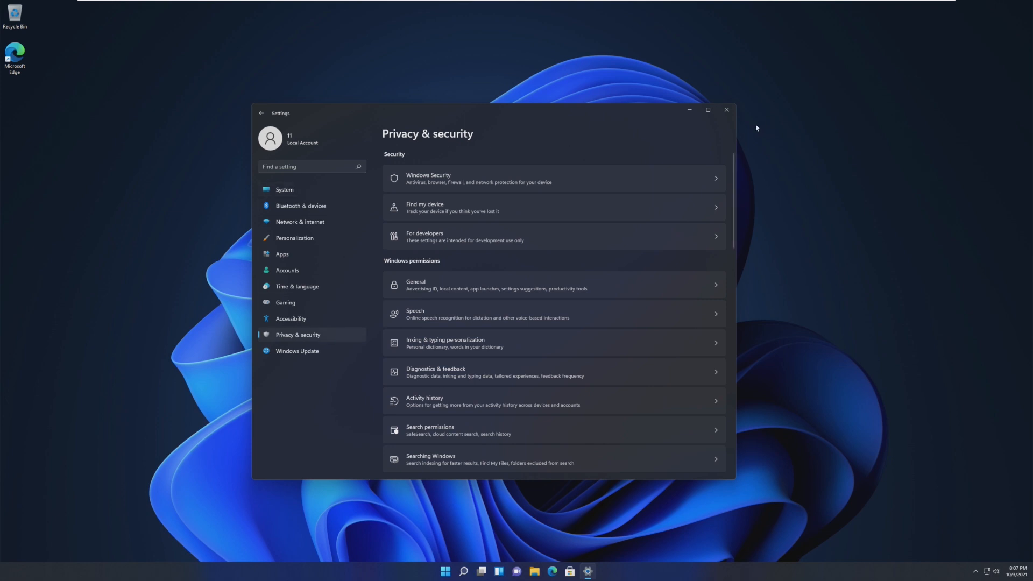
{"action": "left_click", "coordinate": [585, 572]}
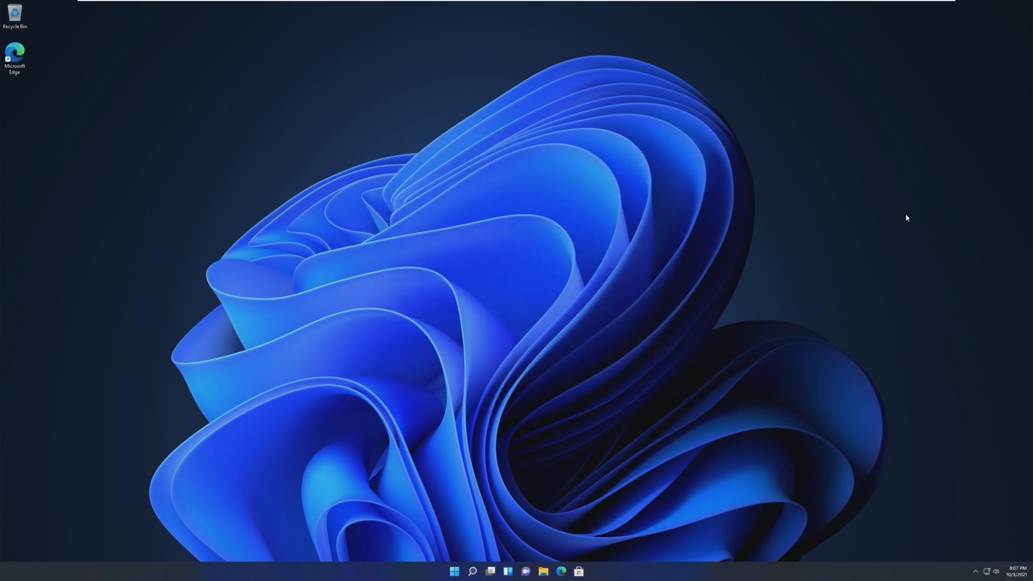
Step: Launch Microsoft Store and browse its Gaming, Movies & TV and Apps sections
{"action": "left_click", "coordinate": [579, 571]}
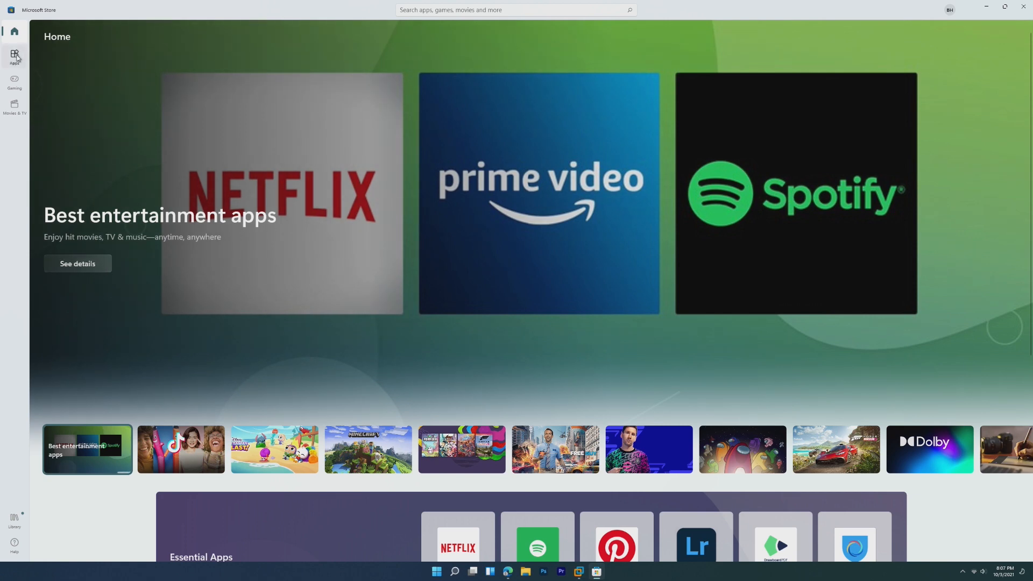
{"action": "left_click", "coordinate": [14, 81]}
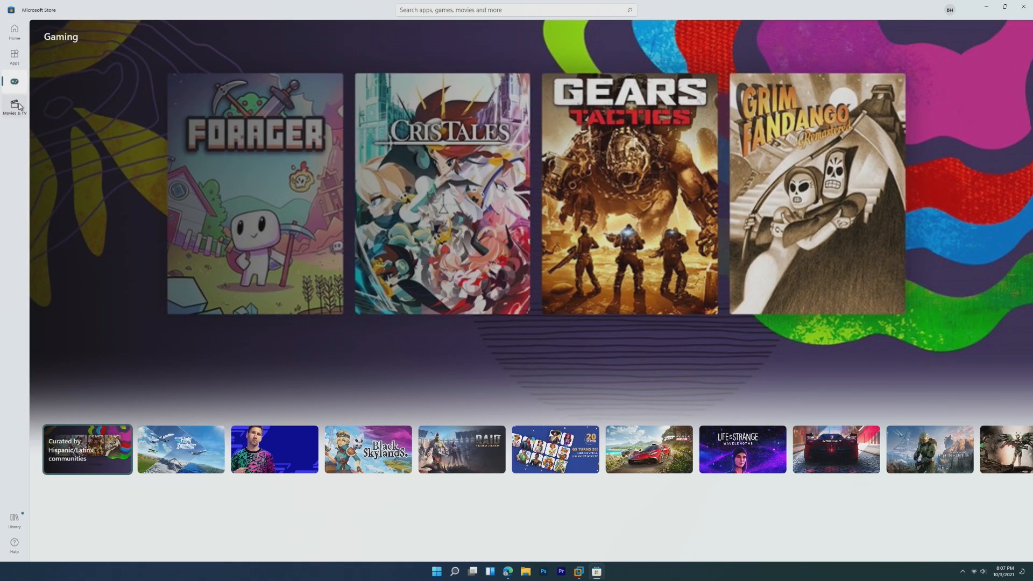
{"action": "left_click", "coordinate": [14, 108]}
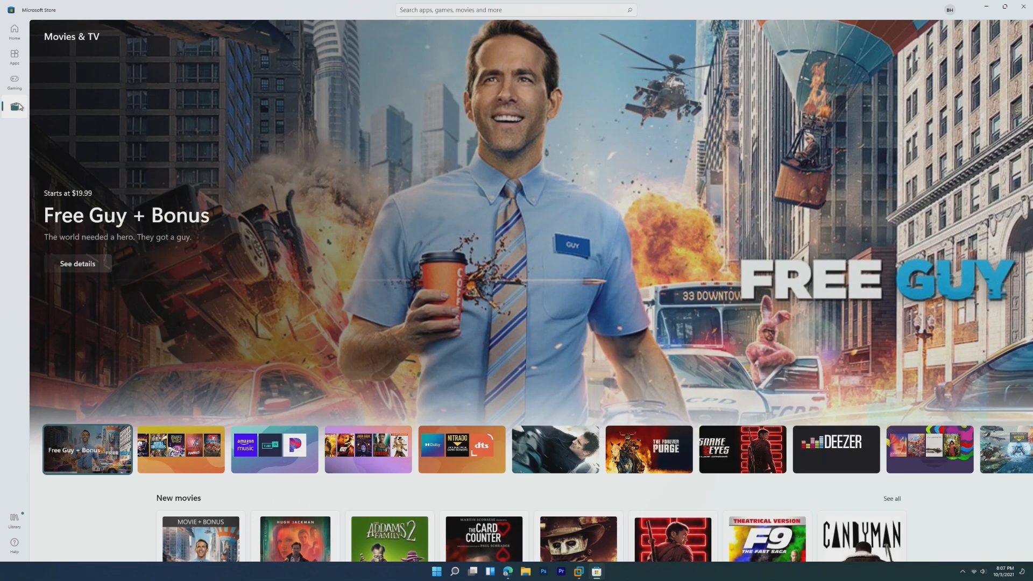
{"action": "left_click", "coordinate": [14, 60]}
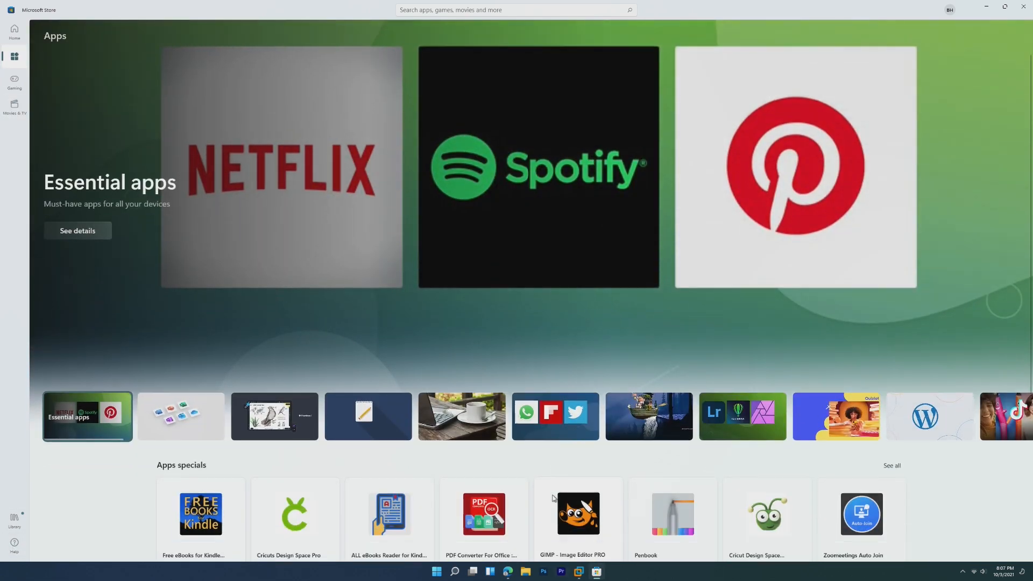
Step: Scroll through the Apps page and search the store for 'discord'
{"action": "scroll", "scroll_direction": "down", "scroll_amount": 3}
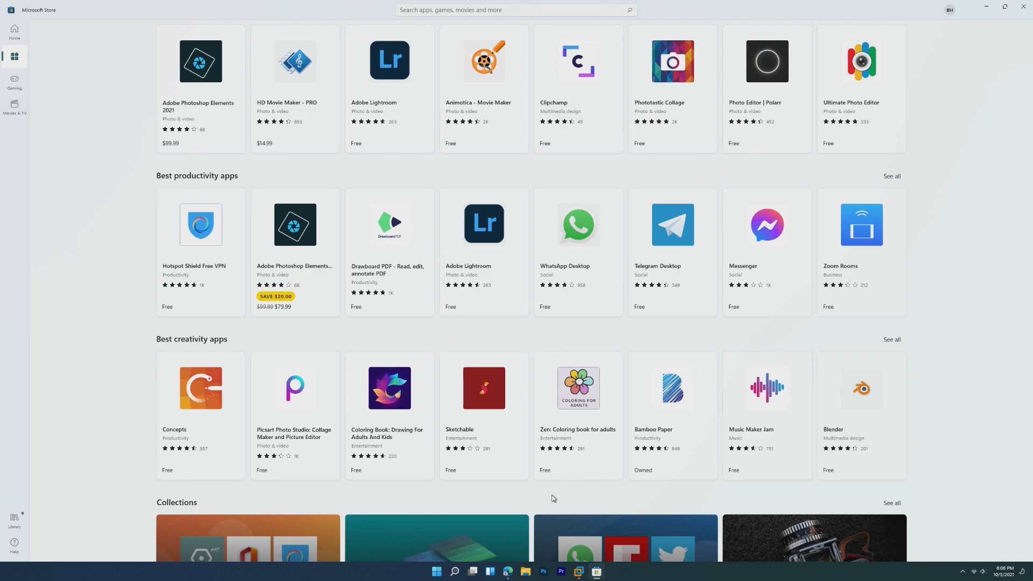
{"action": "scroll", "scroll_direction": "up", "scroll_amount": 3}
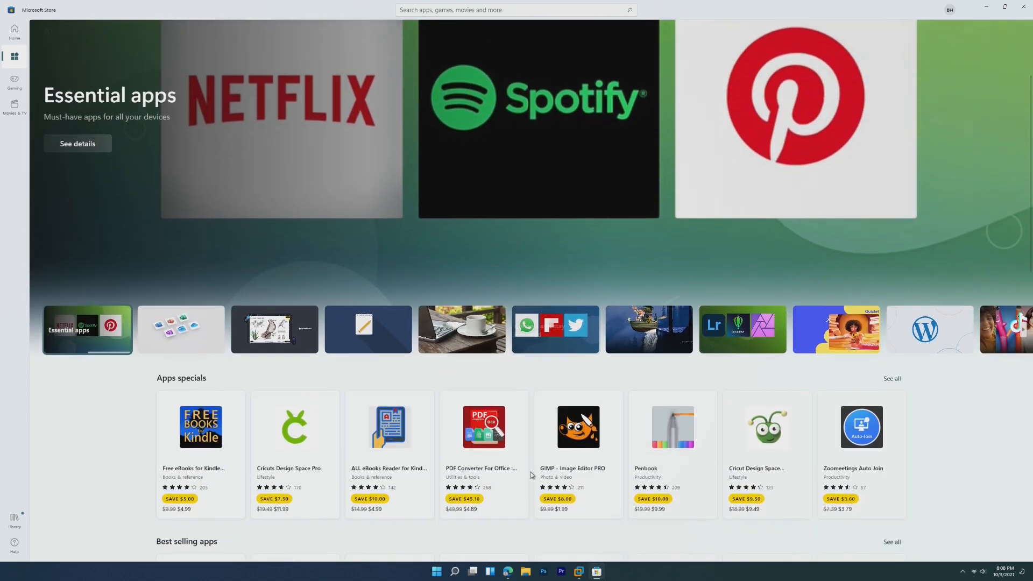
{"action": "scroll", "scroll_direction": "down", "scroll_amount": 3}
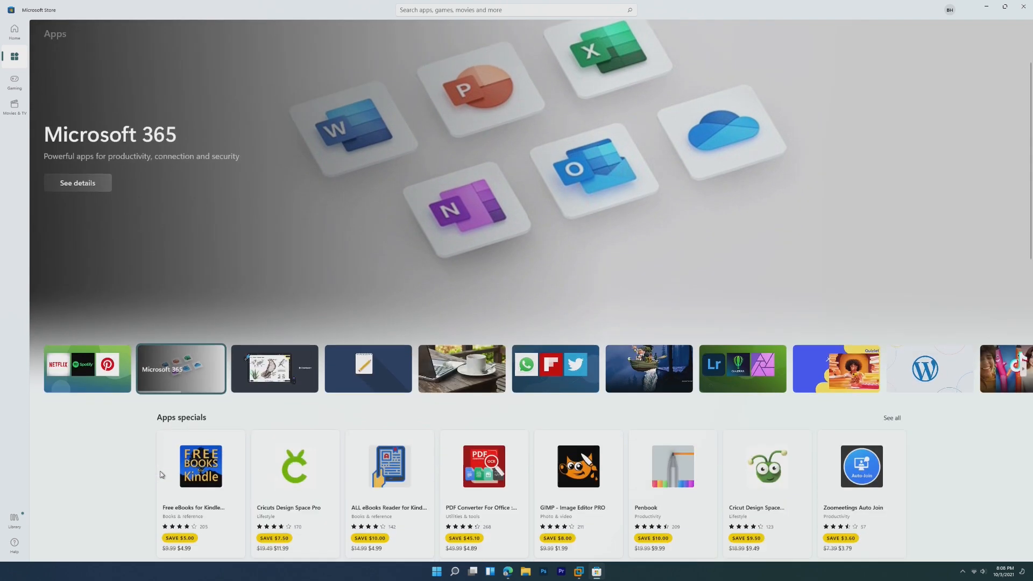
{"action": "scroll", "scroll_direction": "down", "scroll_amount": 3}
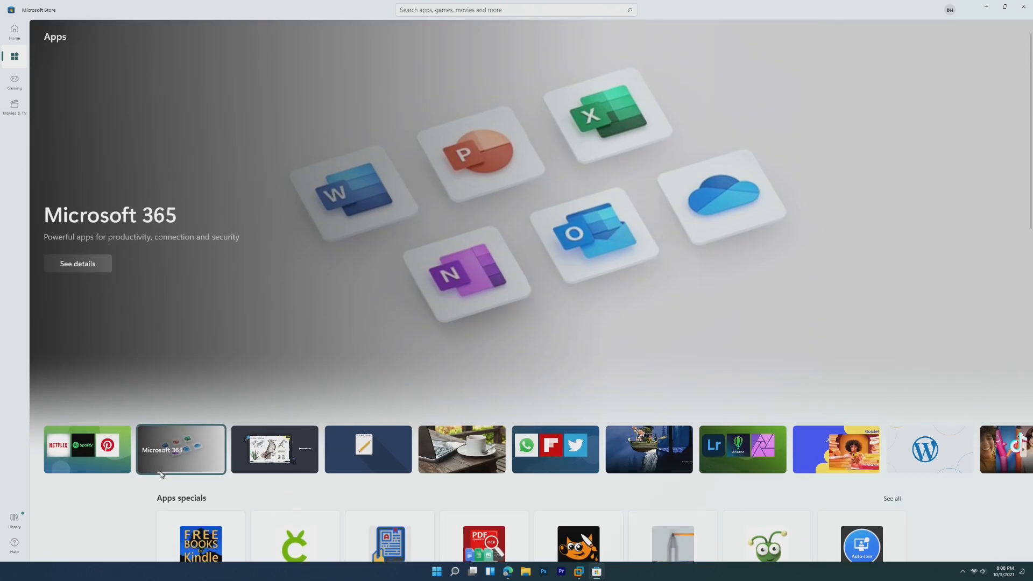
{"action": "left_click", "coordinate": [514, 9]}
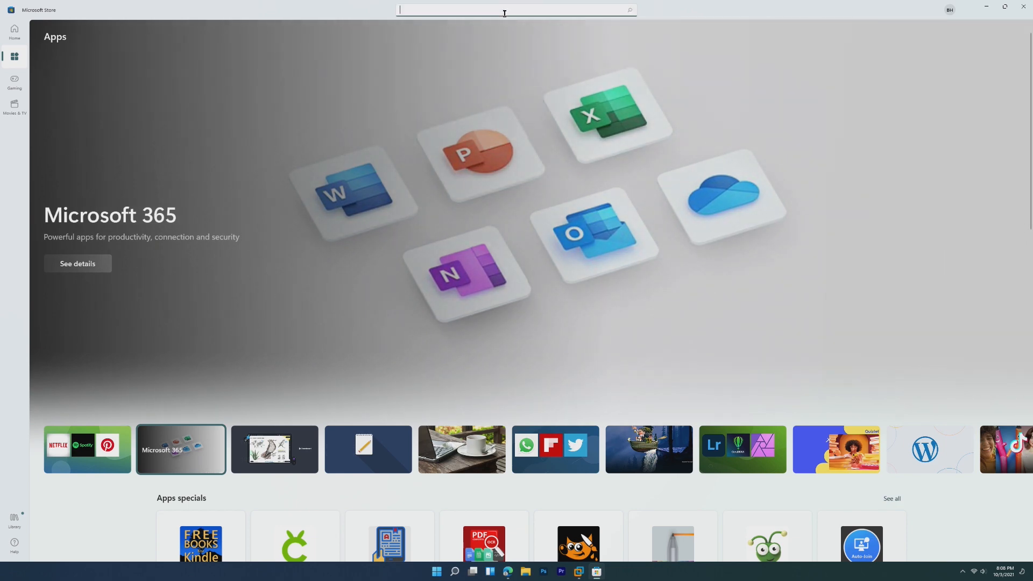
{"action": "type", "text": "discord"}
{"action": "type", "text": "control"}
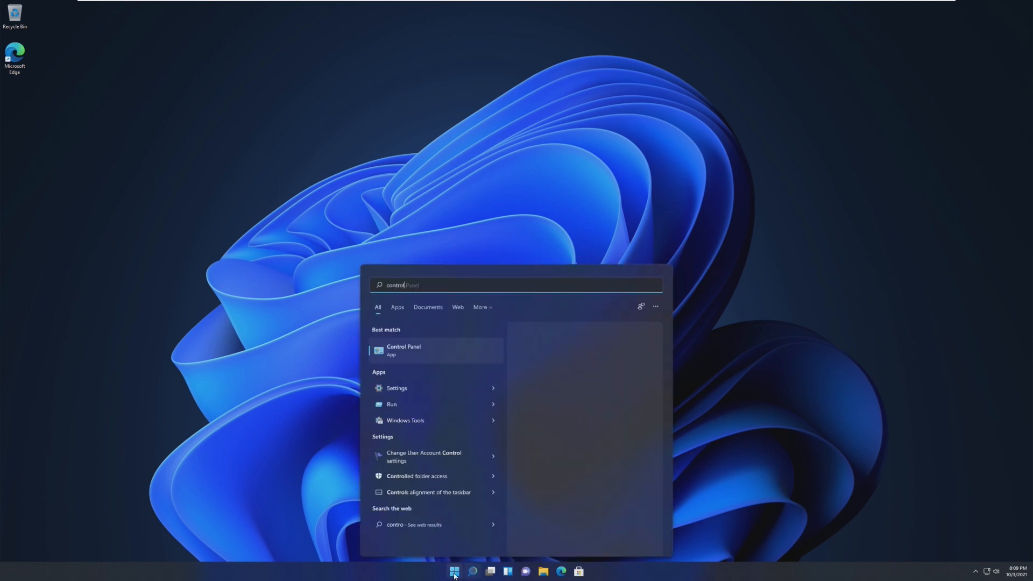
Step: Open Control Panel from the search results and view its category listing
{"action": "left_click", "coordinate": [403, 349]}
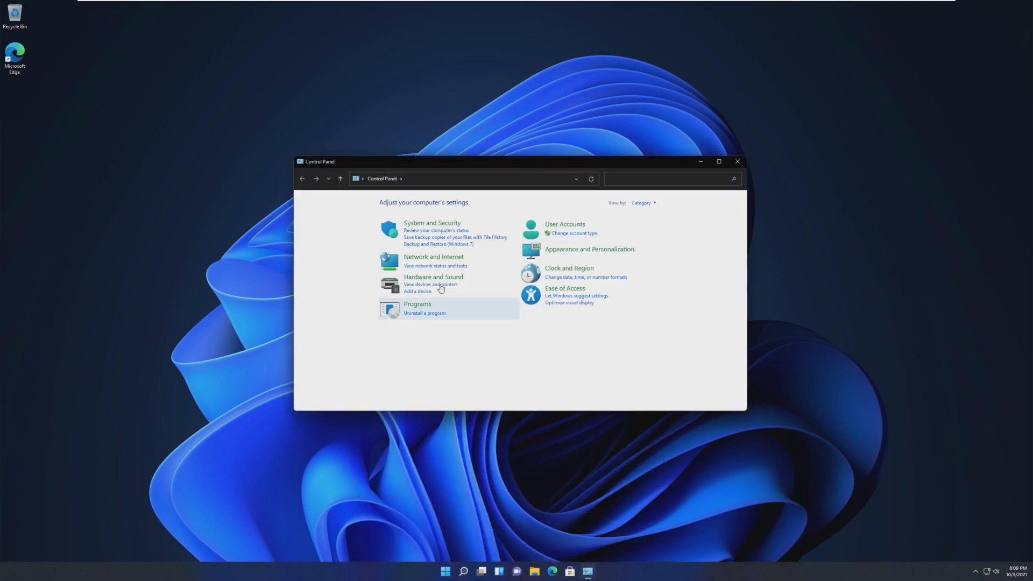
{"action": "mouse_move", "coordinate": [406, 283]}
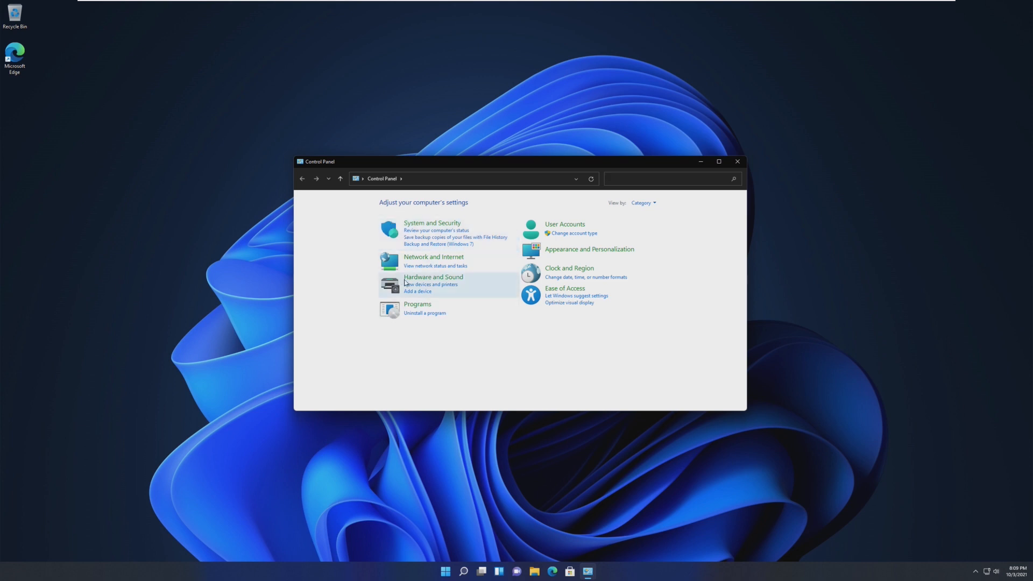
{"action": "mouse_move", "coordinate": [432, 257]}
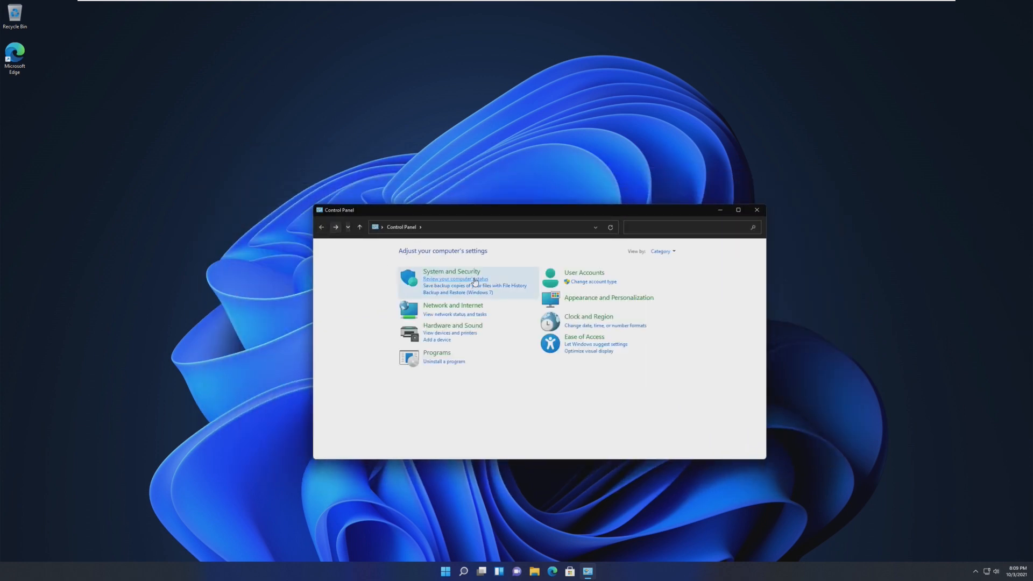
{"action": "left_click", "coordinate": [756, 210]}
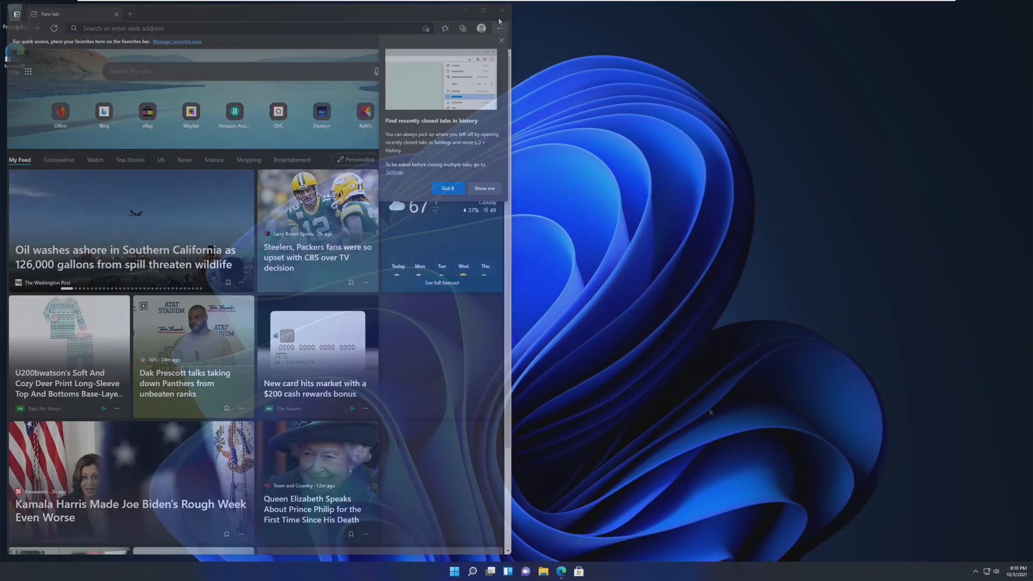
Step: Close the Edge window, then toggle the Start menu and reopen it showing the virtual desktops strip
{"action": "left_click", "coordinate": [500, 9]}
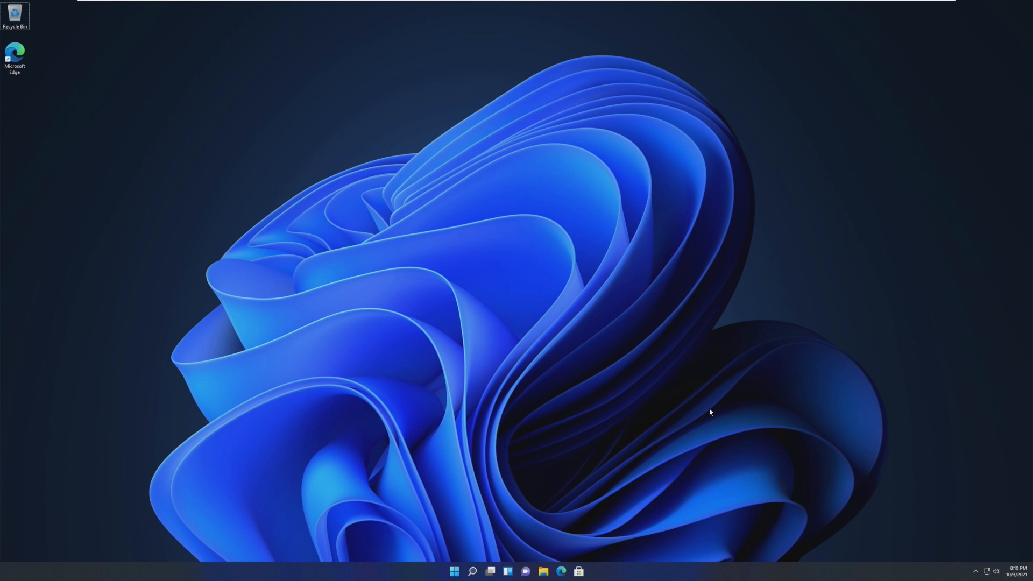
{"action": "left_click", "coordinate": [454, 572]}
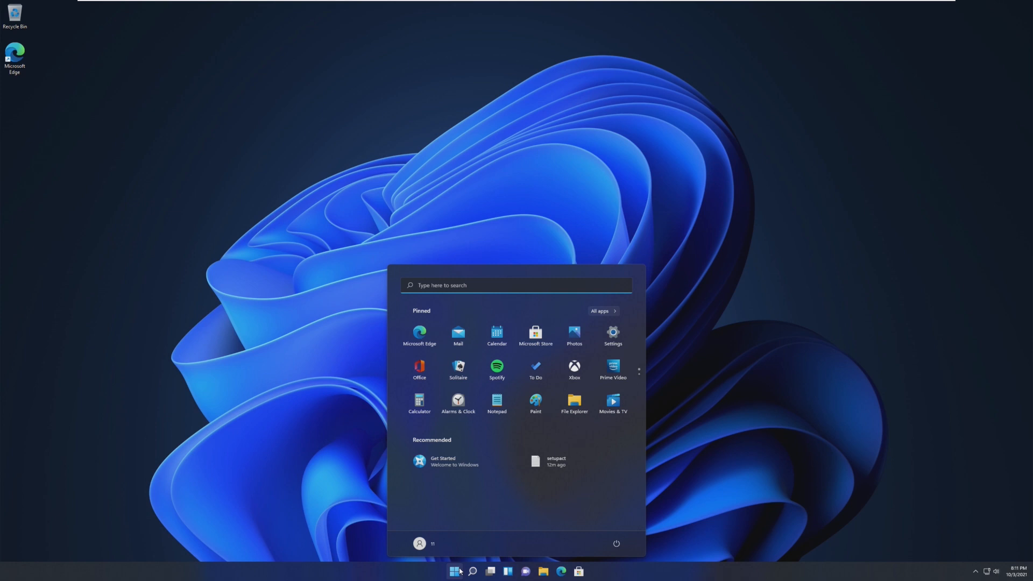
{"action": "left_click", "coordinate": [454, 571]}
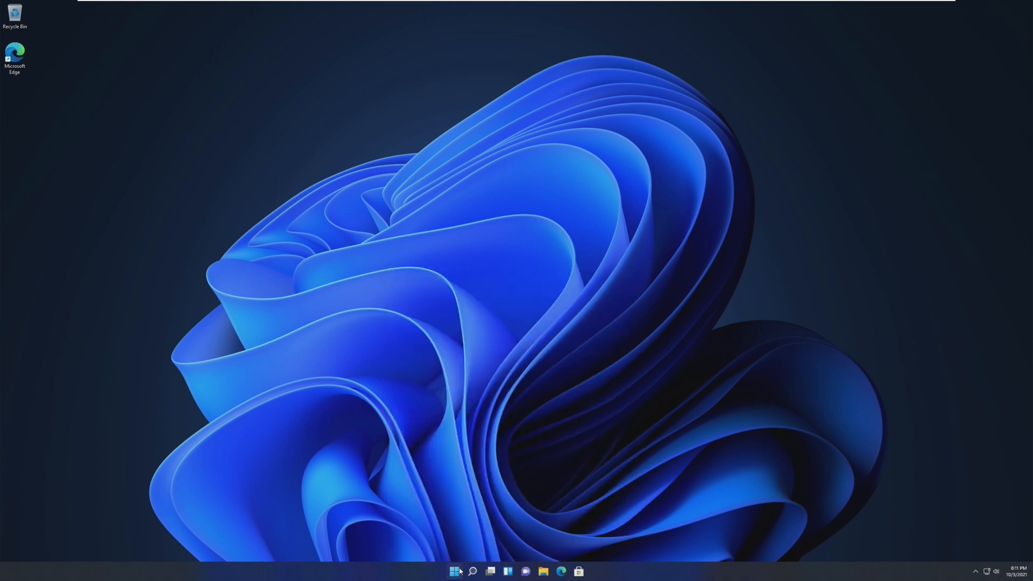
{"action": "left_click", "coordinate": [454, 571]}
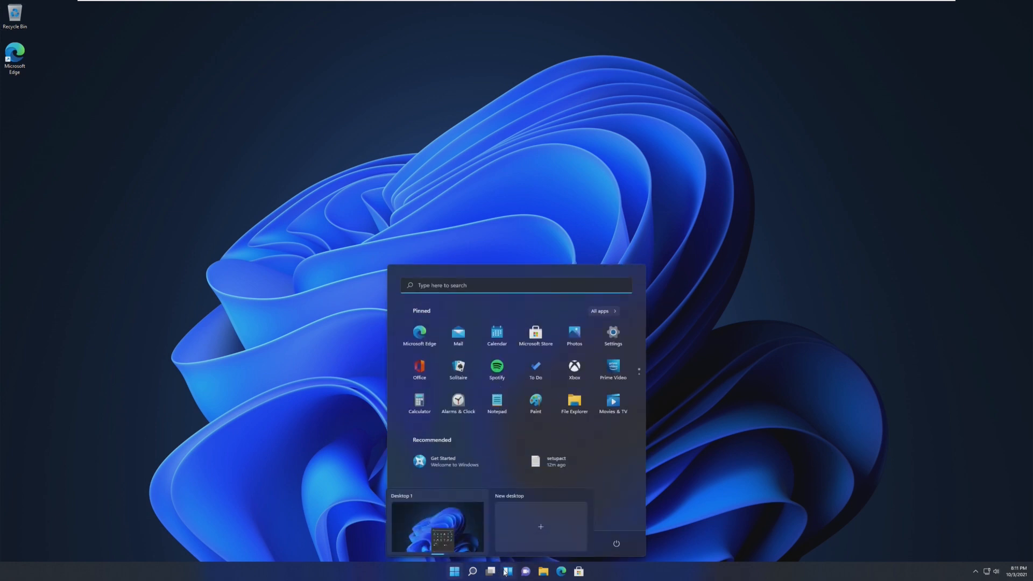